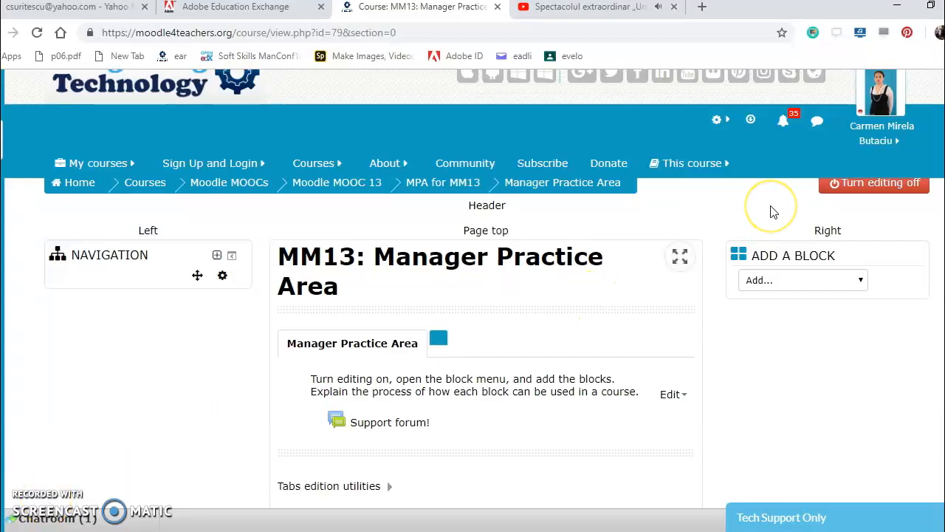
pyautogui.moveTo(855, 182)
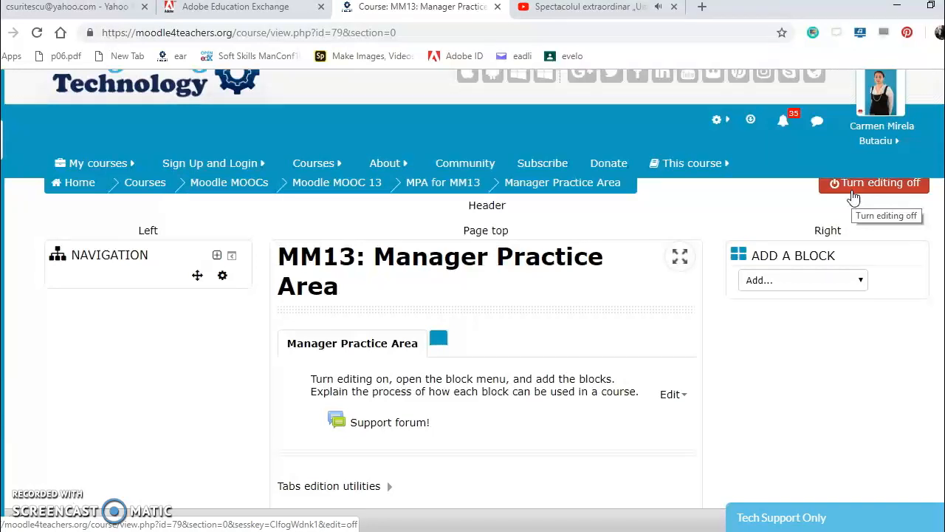
# Turn editing off and go to the log-in page from the Guest menu.
pyautogui.click(873, 182)
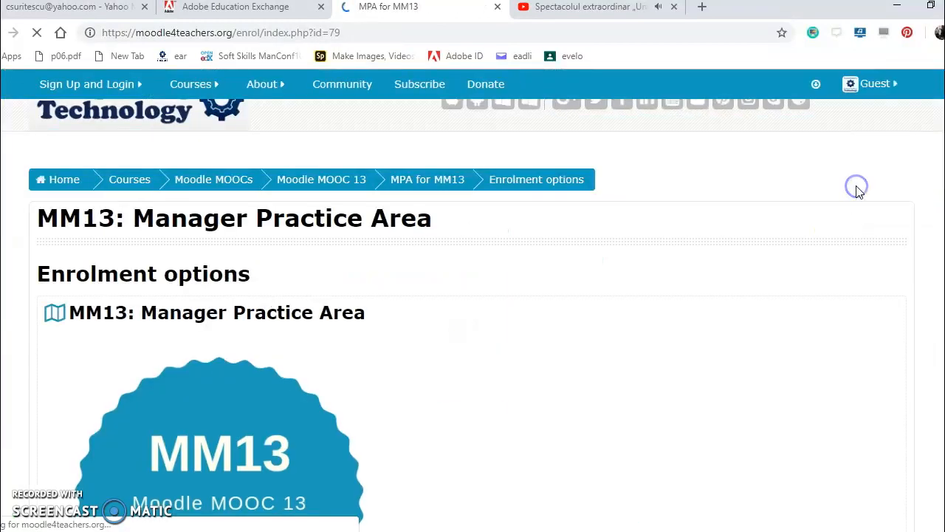
pyautogui.scroll(-3)
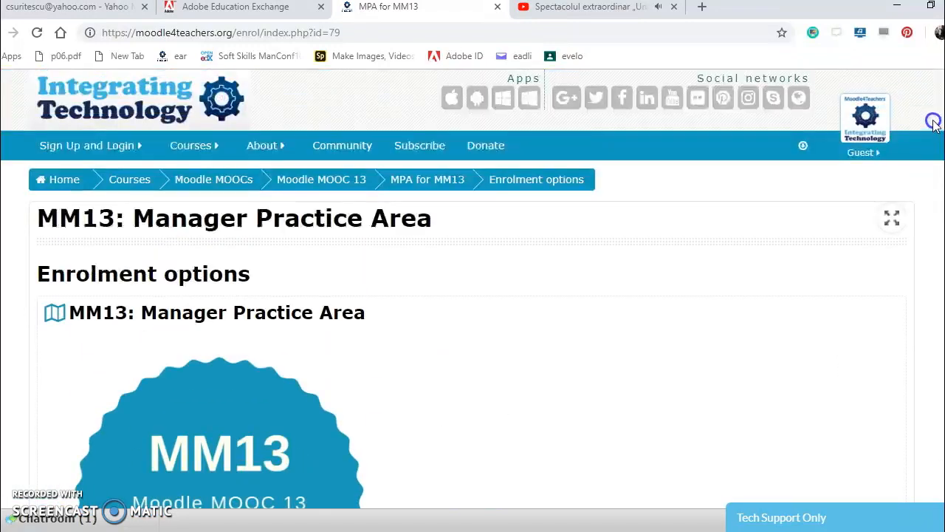
pyautogui.click(862, 153)
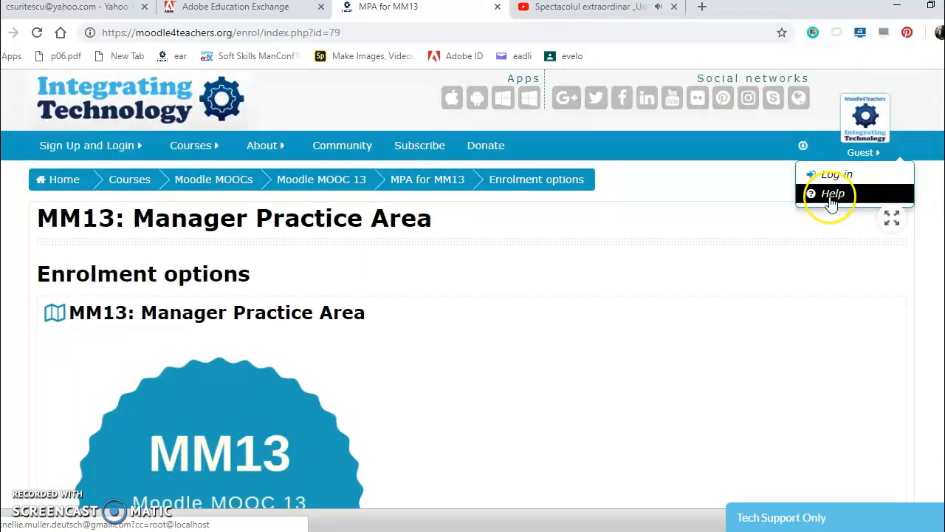
pyautogui.click(836, 174)
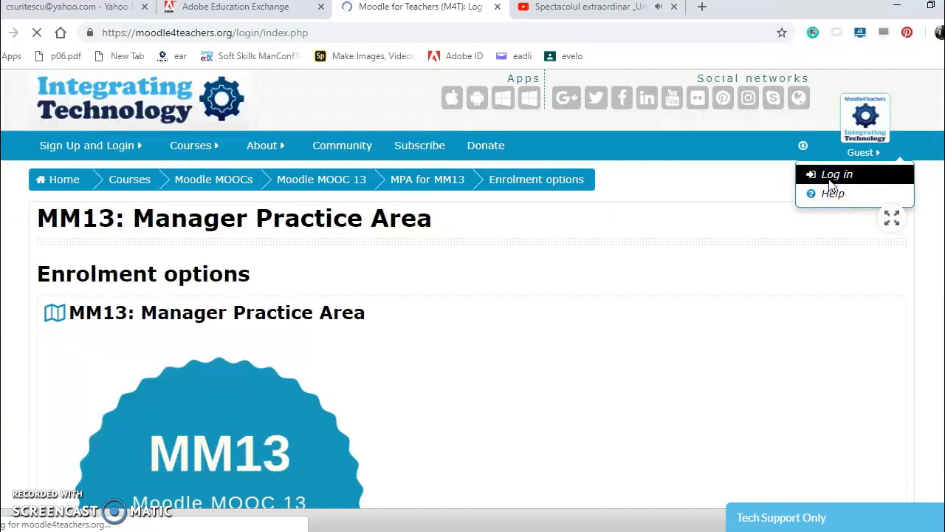
# Log back in and return to the MM13 Manager Practice Area course page.
pyautogui.click(836, 174)
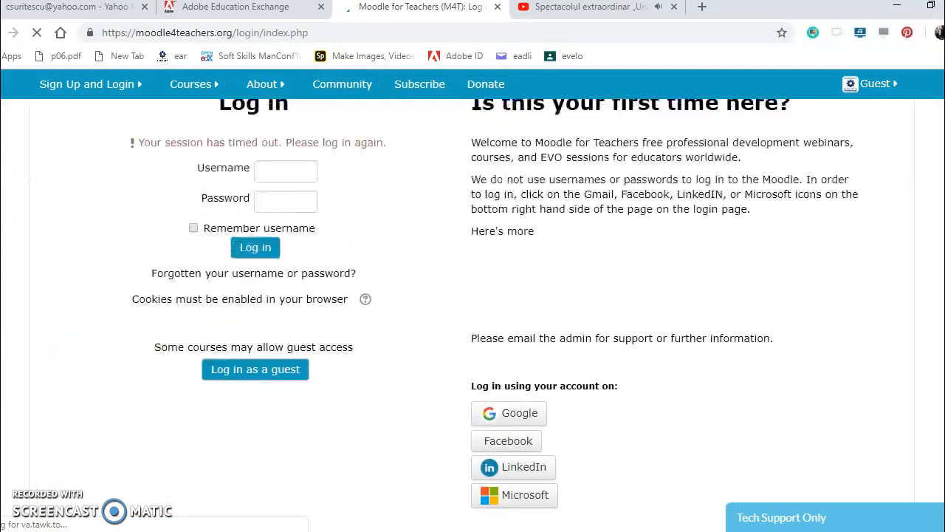
pyautogui.scroll(-3)
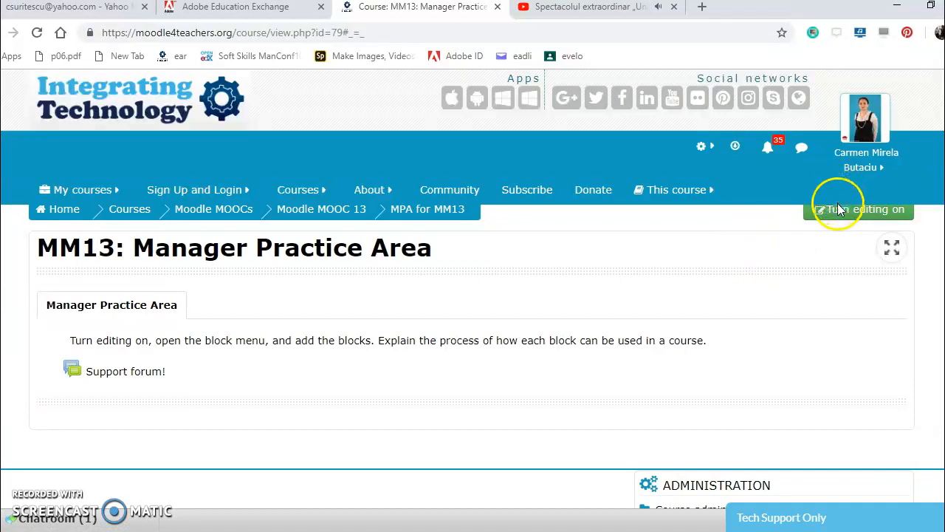
# Turn editing on and add an Activities block to the course page.
pyautogui.click(859, 209)
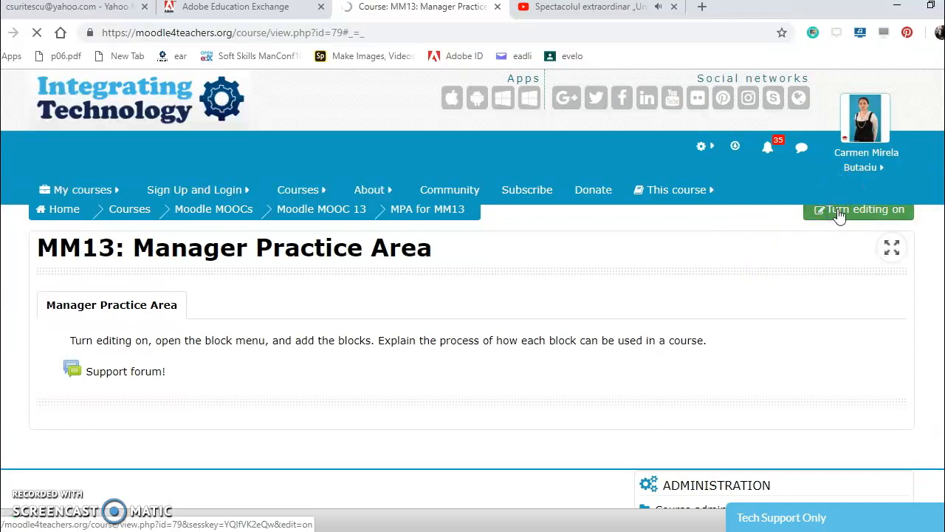
pyautogui.click(859, 209)
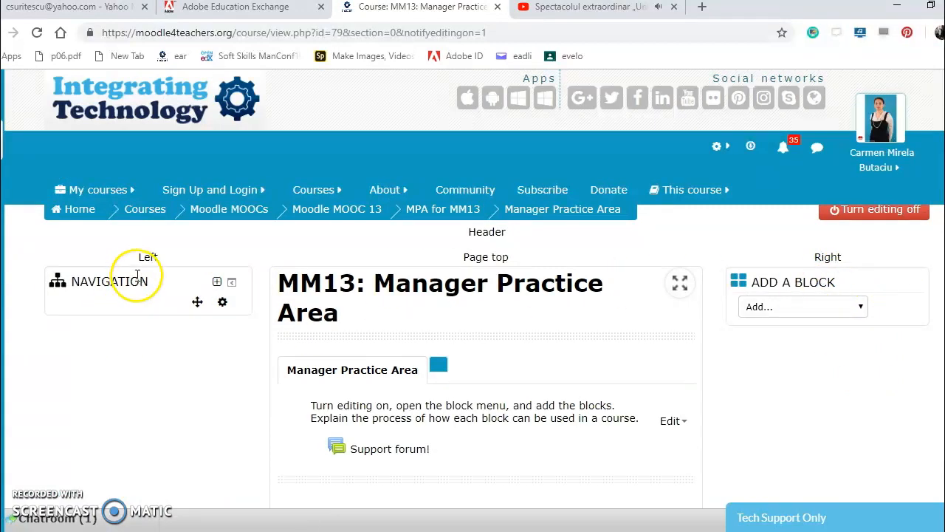
pyautogui.moveTo(332, 294)
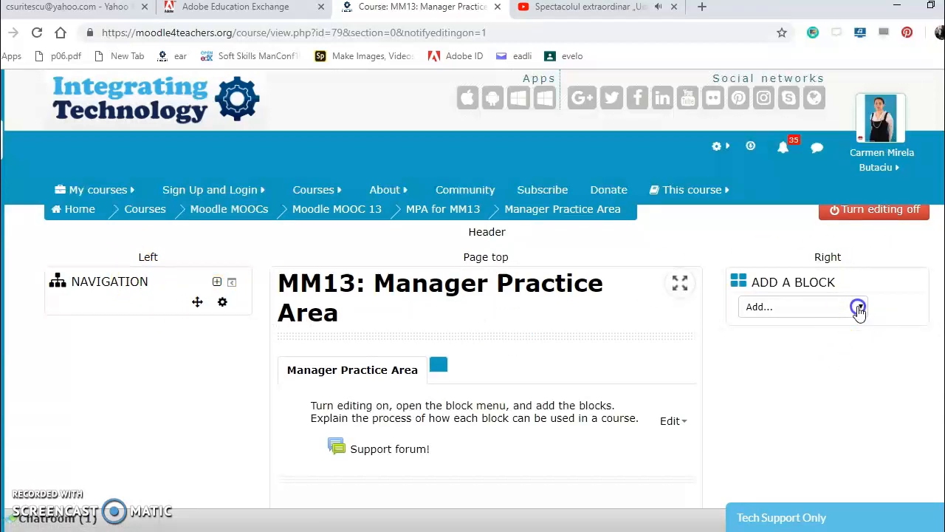
pyautogui.click(803, 307)
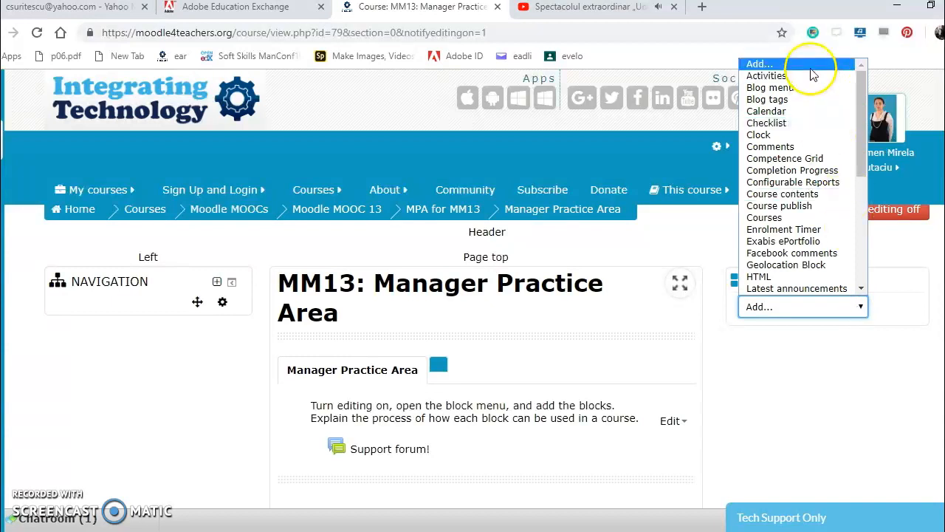
pyautogui.click(765, 76)
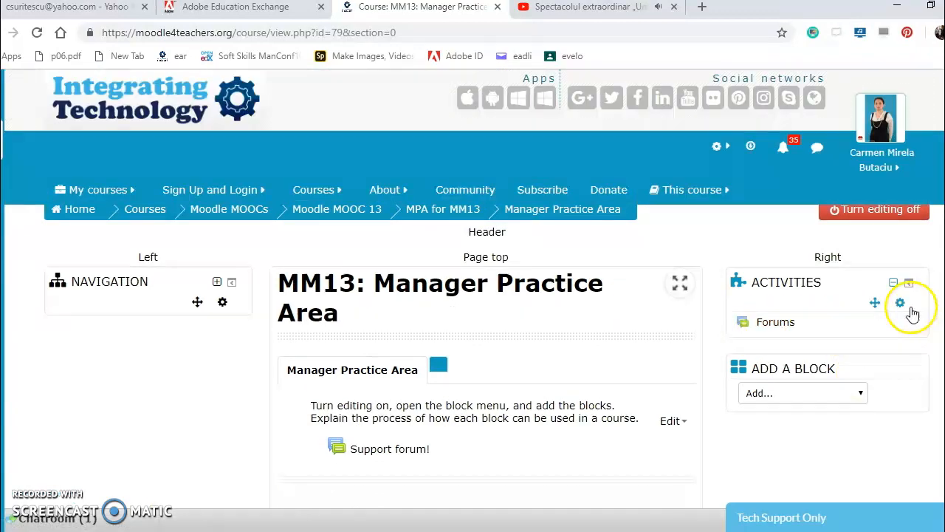
# Delete the Activities block and confirm the deletion.
pyautogui.click(899, 302)
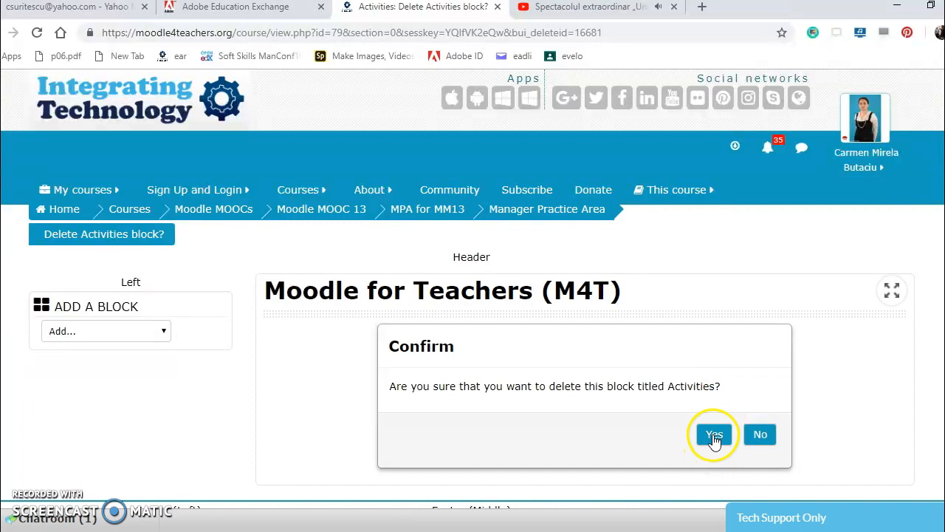
pyautogui.click(714, 434)
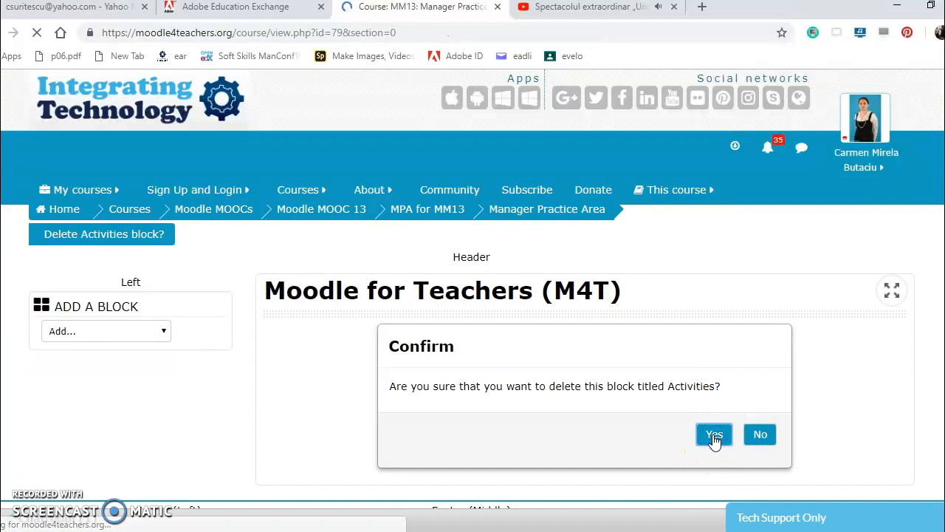
pyautogui.click(713, 434)
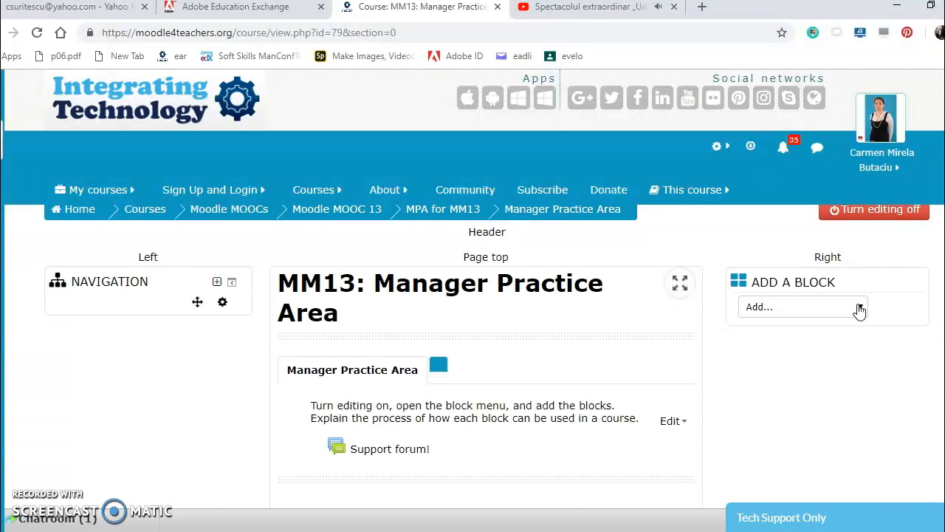
# Add a Blog menu block and move it below the Add a block panel.
pyautogui.click(803, 307)
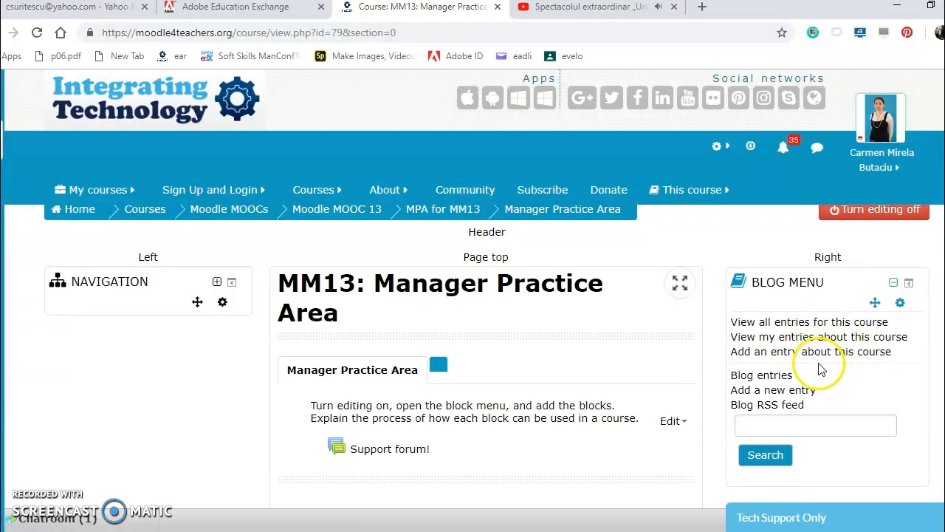
pyautogui.moveTo(793, 407)
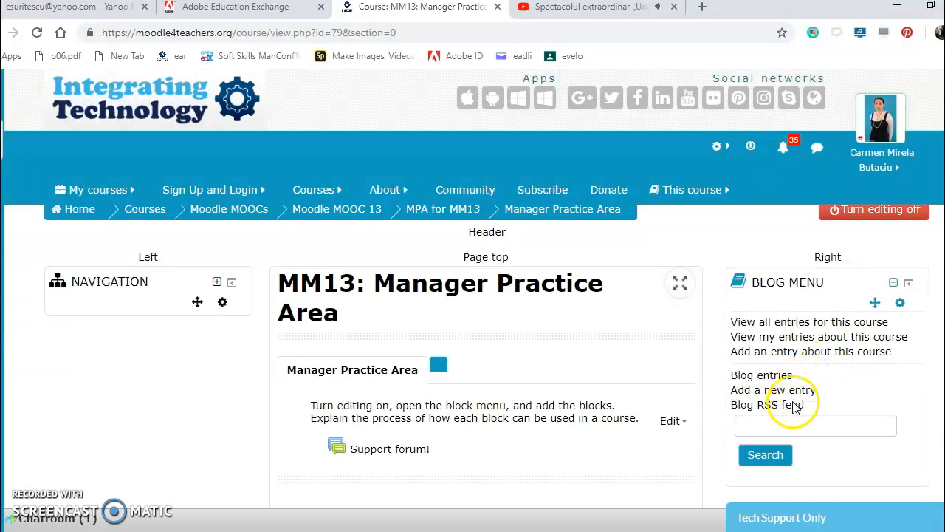
pyautogui.moveTo(908, 295)
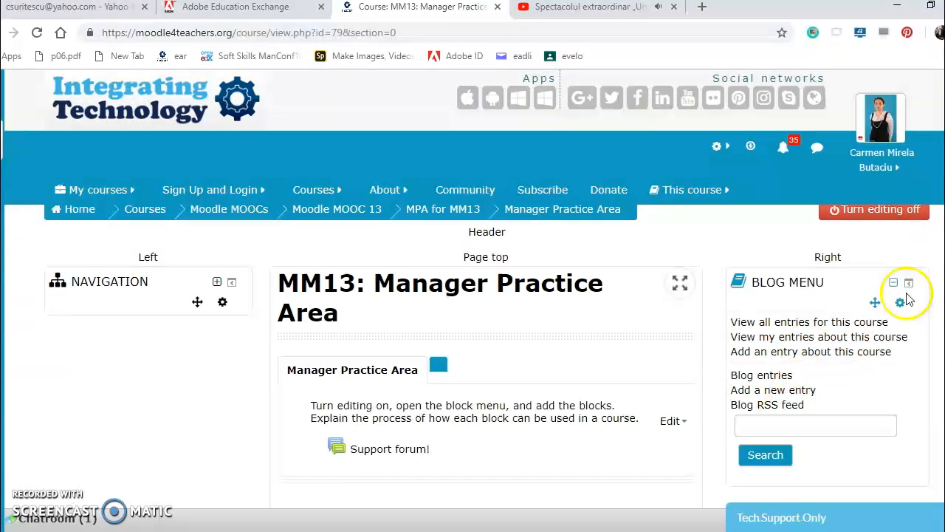
pyautogui.moveTo(897, 303)
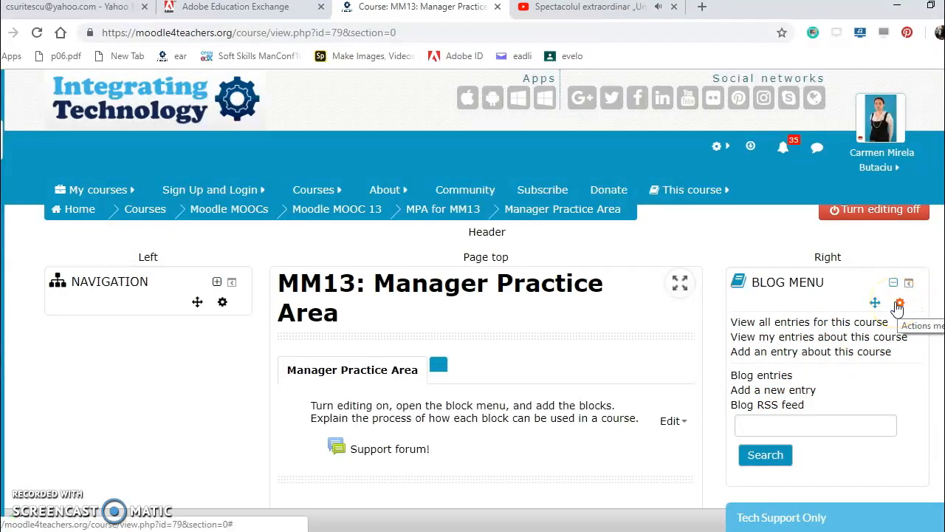
pyautogui.moveTo(872, 306)
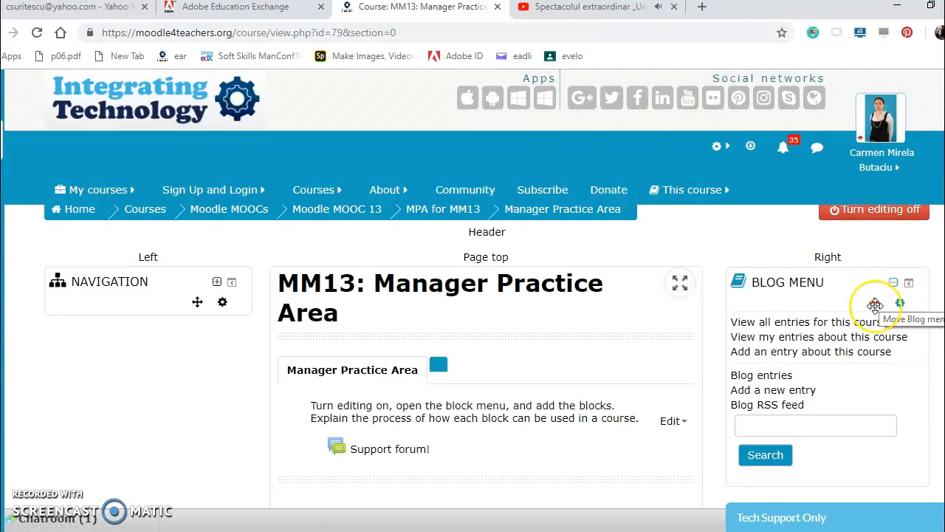
pyautogui.click(875, 305)
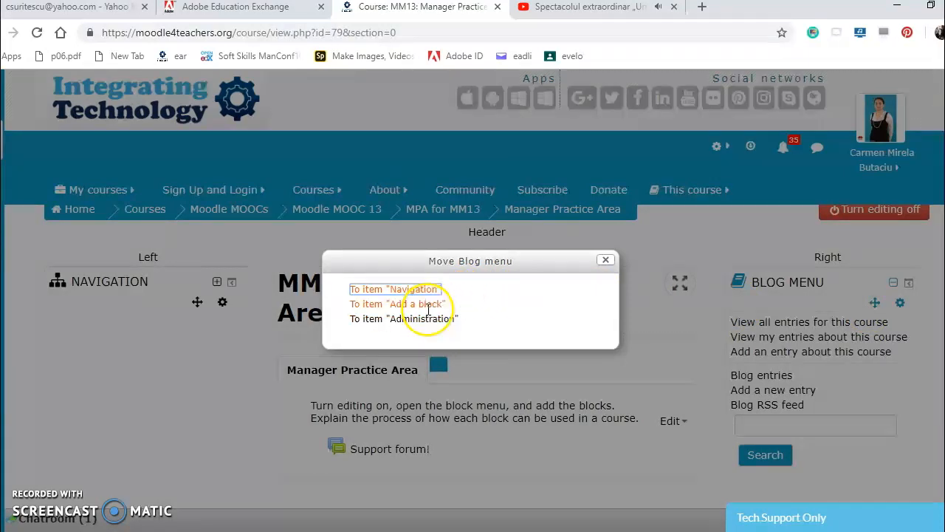
pyautogui.click(605, 259)
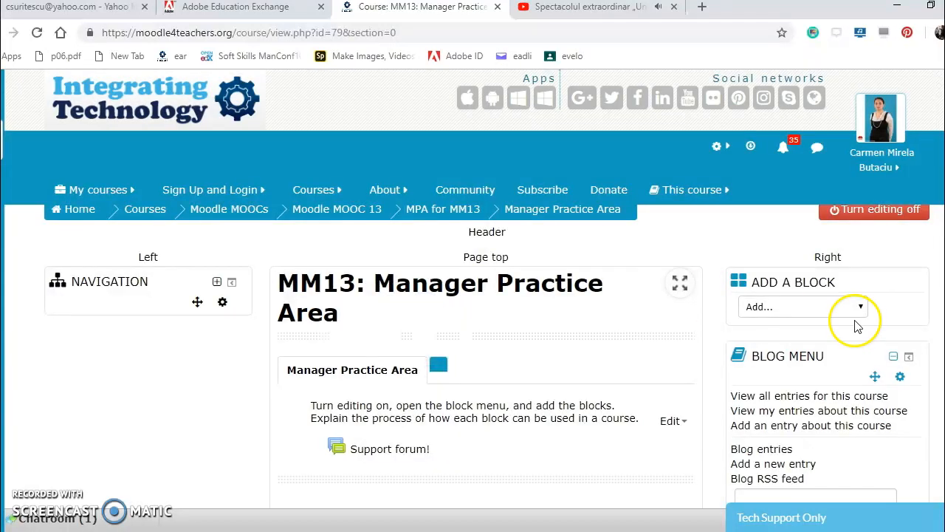
pyautogui.moveTo(897, 372)
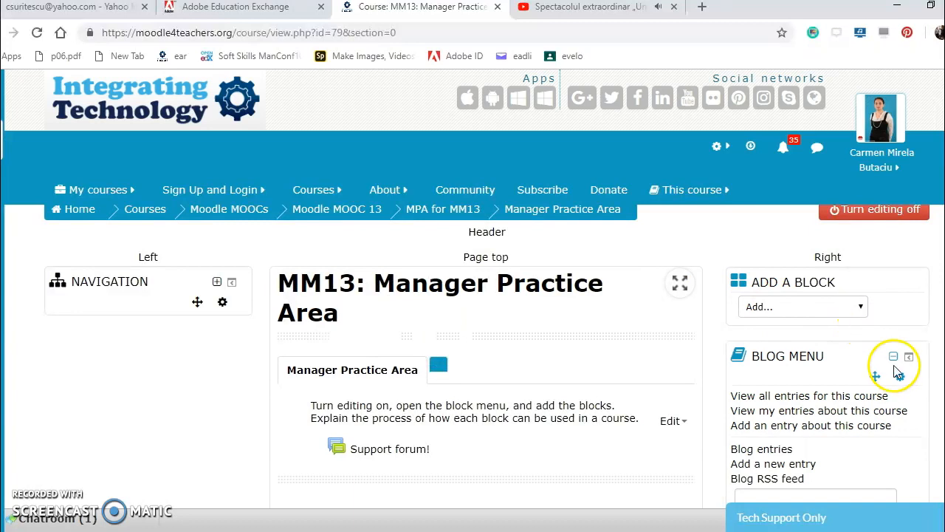
# Delete the Blog menu block and confirm the deletion.
pyautogui.click(908, 357)
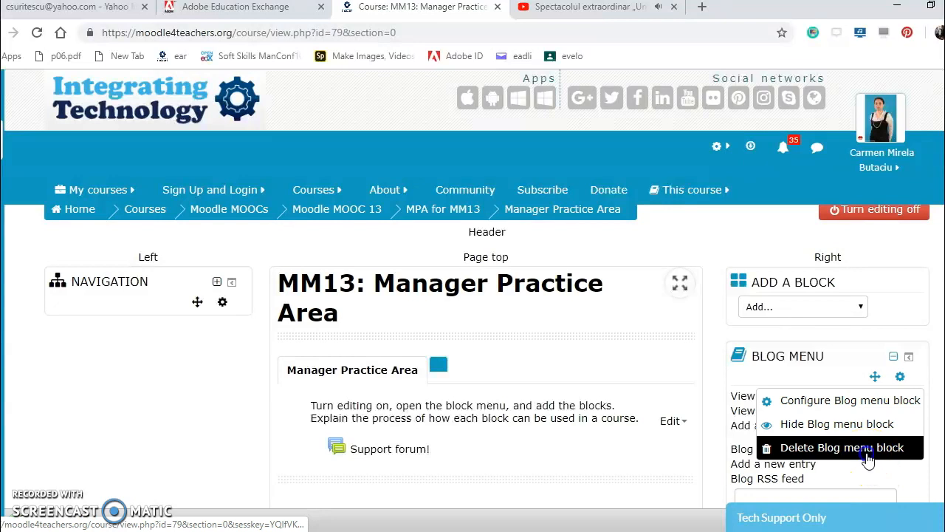
pyautogui.click(842, 447)
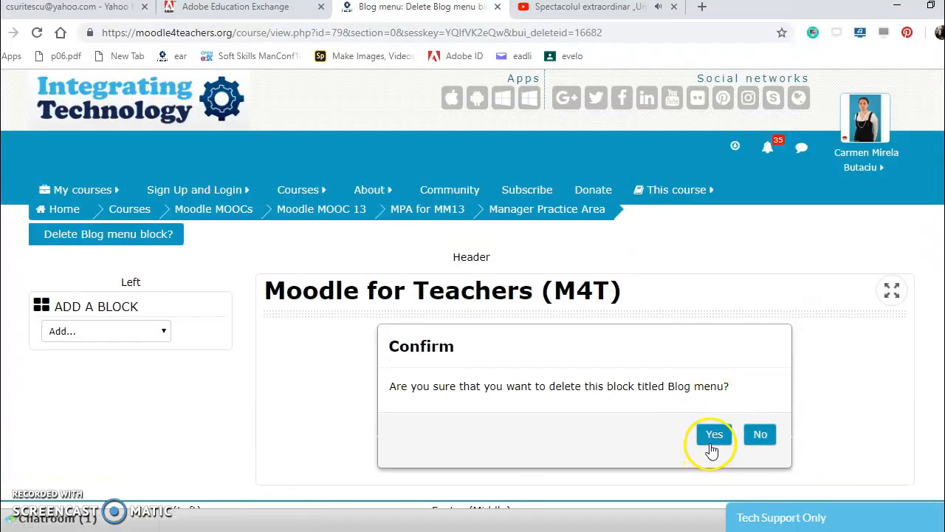
pyautogui.click(714, 434)
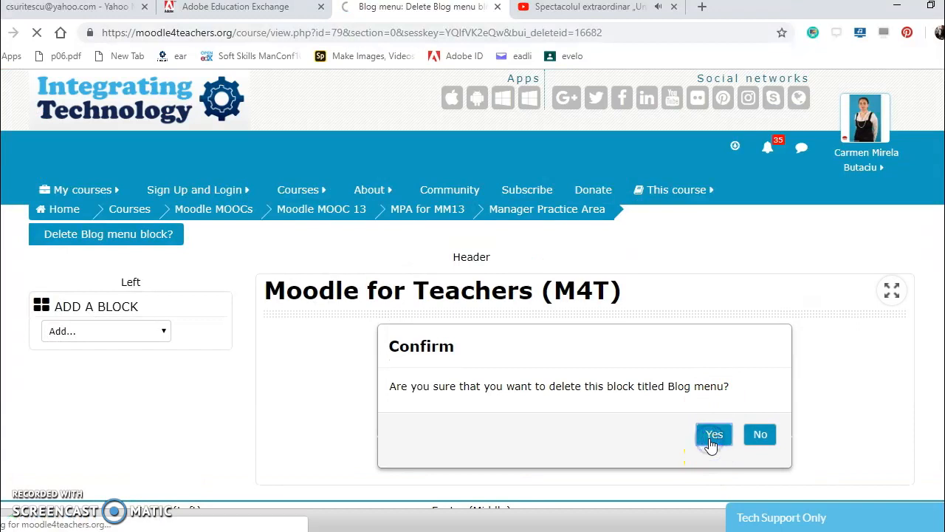
pyautogui.click(713, 434)
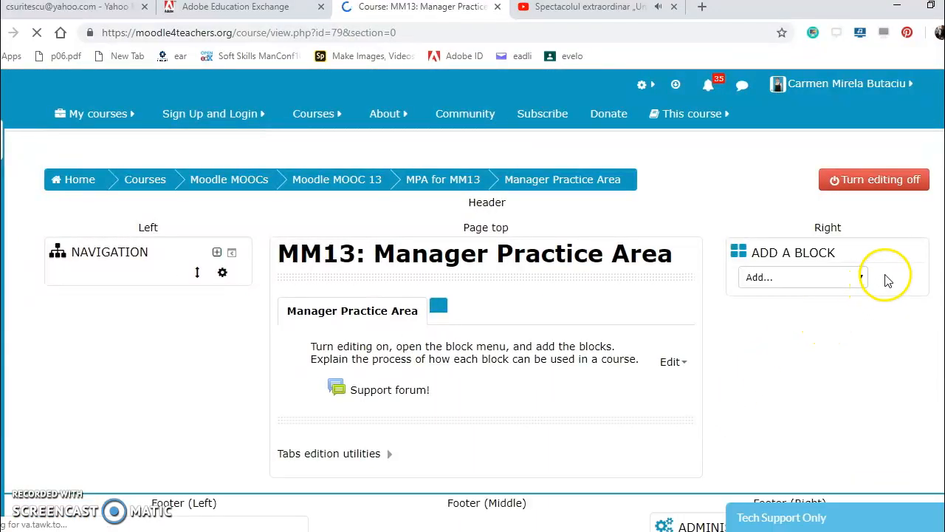
# Add a Calendar block with global and category events hidden.
pyautogui.click(870, 276)
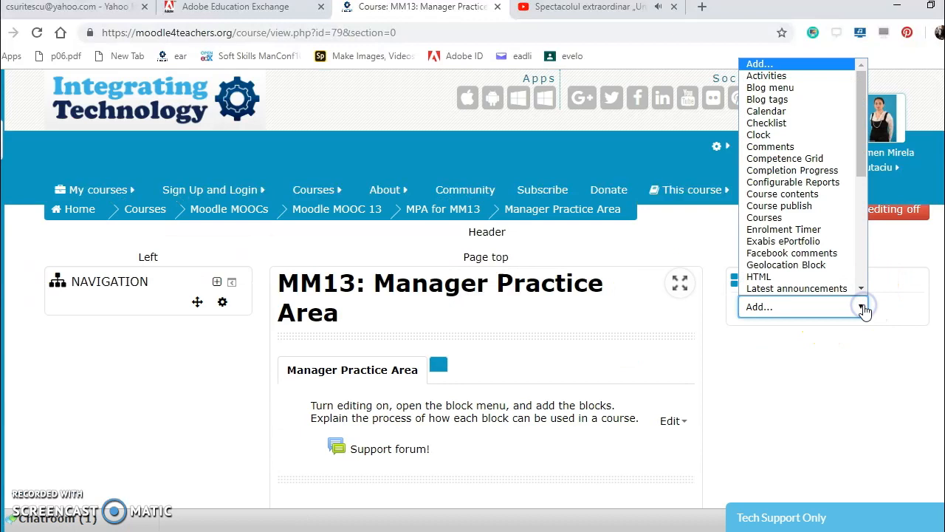
pyautogui.moveTo(842, 99)
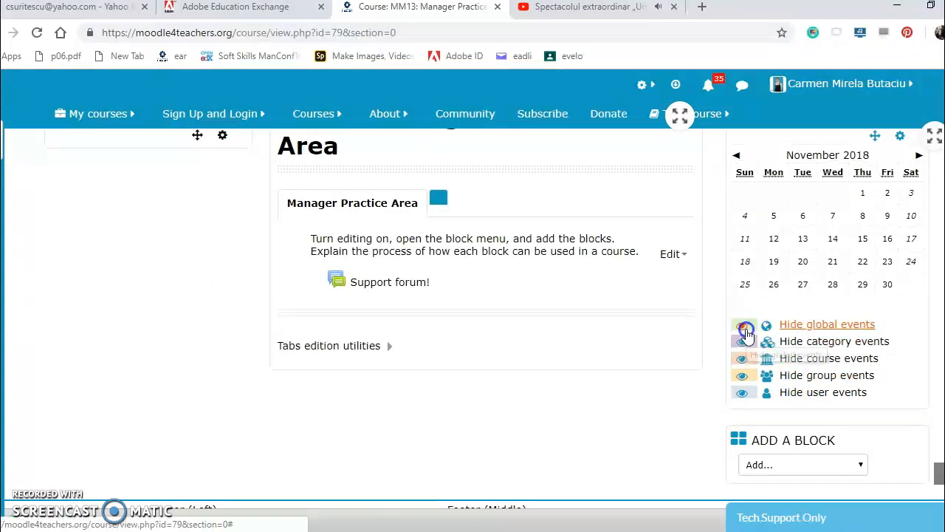
pyautogui.click(744, 328)
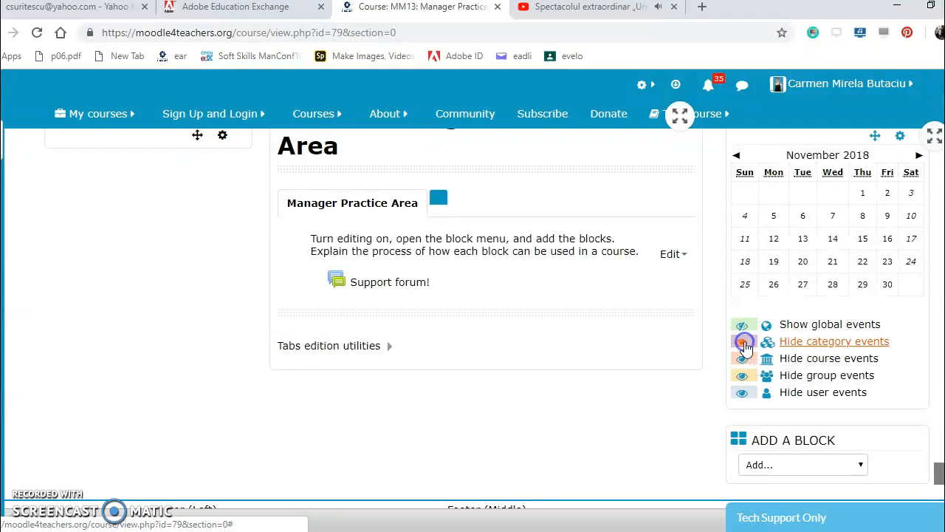
pyautogui.click(745, 341)
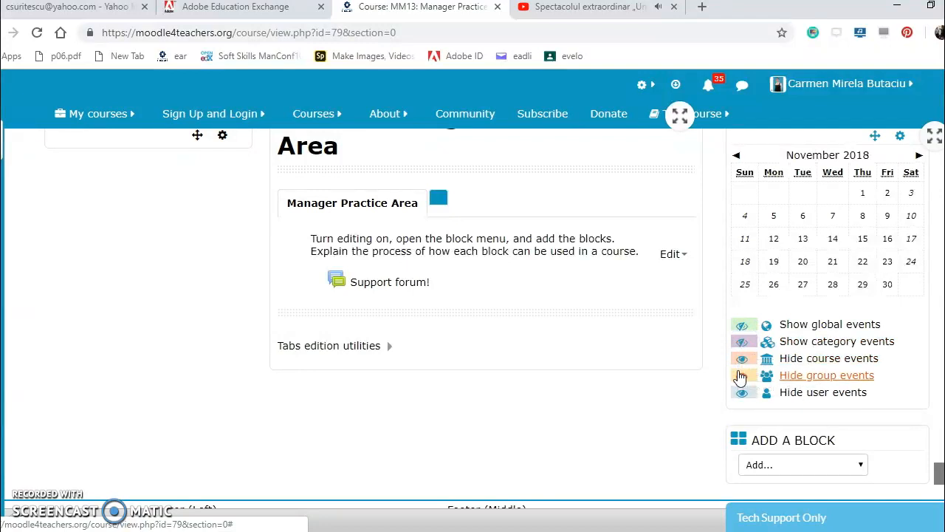
pyautogui.moveTo(743, 393)
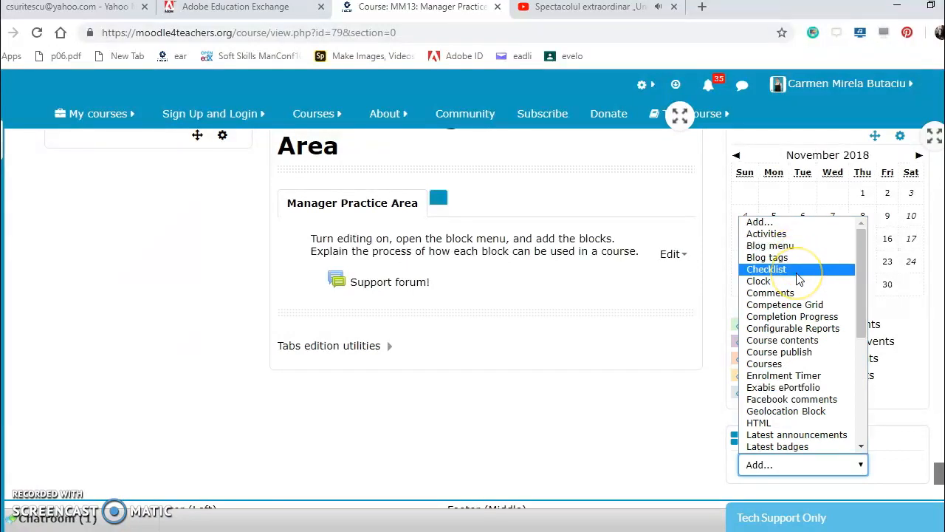
pyautogui.moveTo(758, 280)
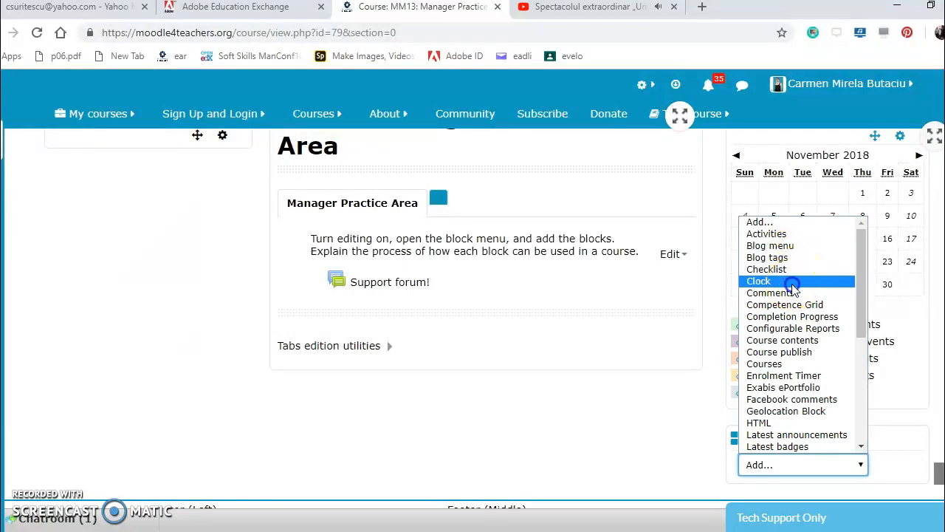
# Add a Clock block showing server time 1:30pm and local time 8:30pm.
pyautogui.click(758, 281)
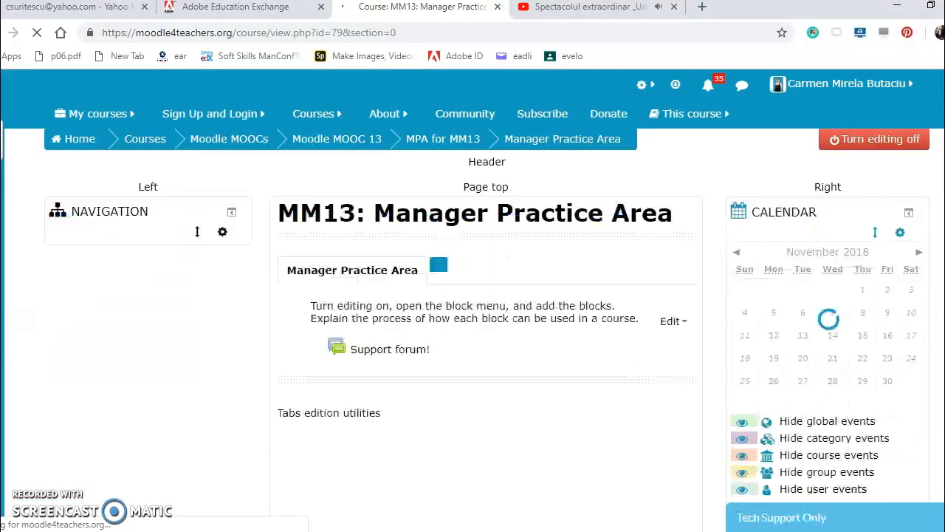
pyautogui.scroll(-3)
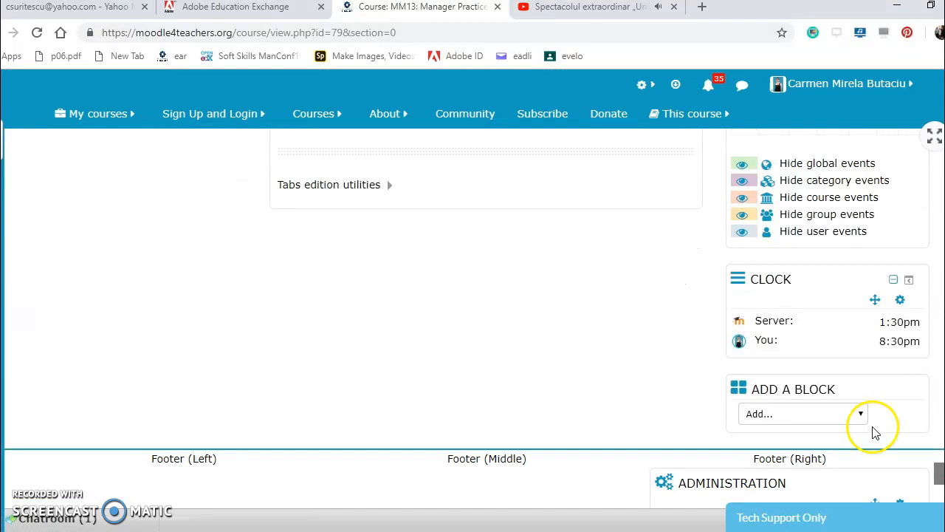
pyautogui.moveTo(902, 337)
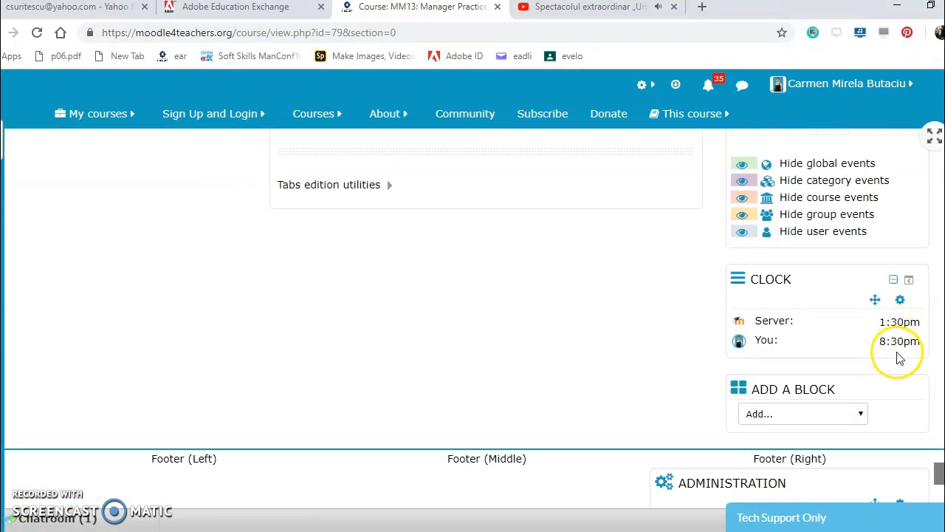
pyautogui.moveTo(865, 419)
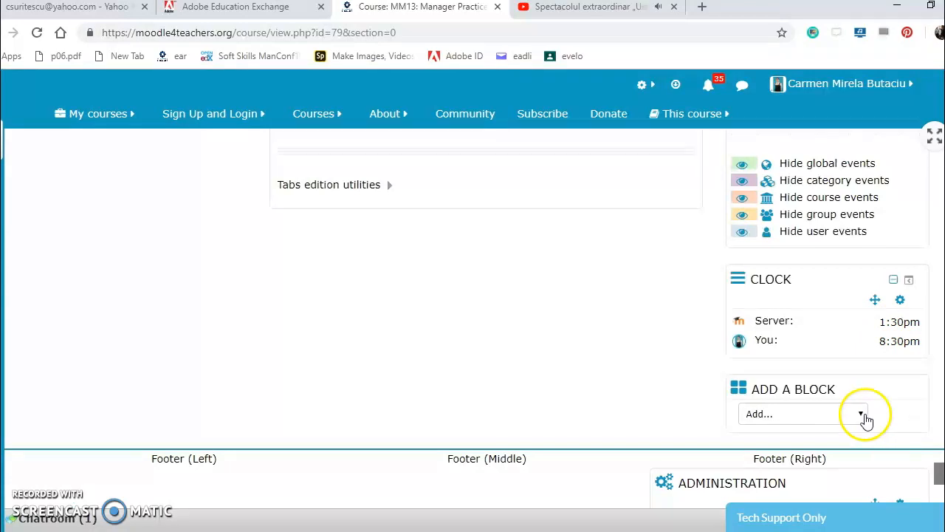
# Add a Completion Progress block below the Clock and open its actions menu.
pyautogui.click(860, 414)
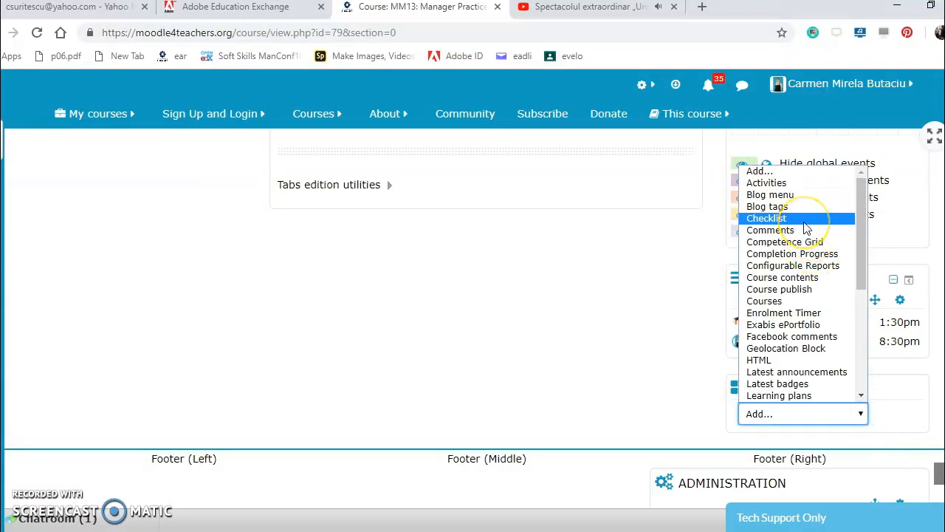
pyautogui.moveTo(791, 253)
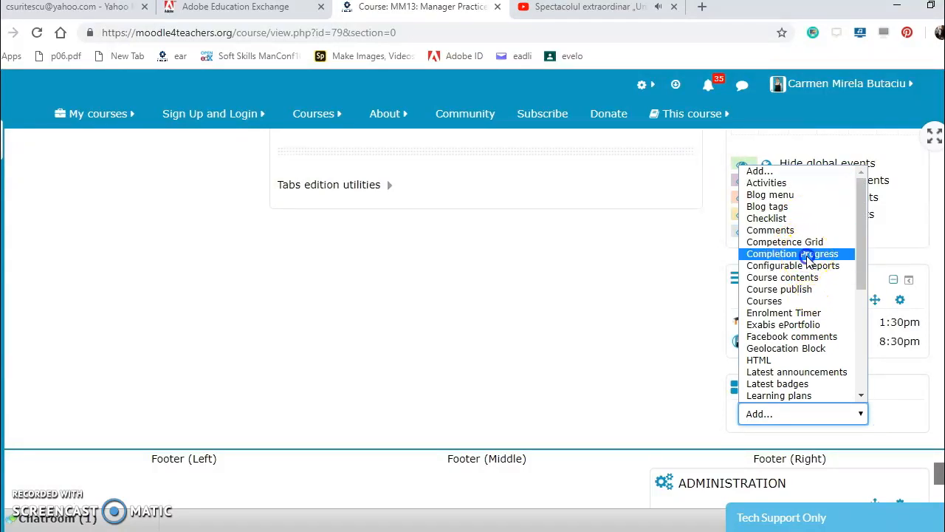
pyautogui.click(797, 253)
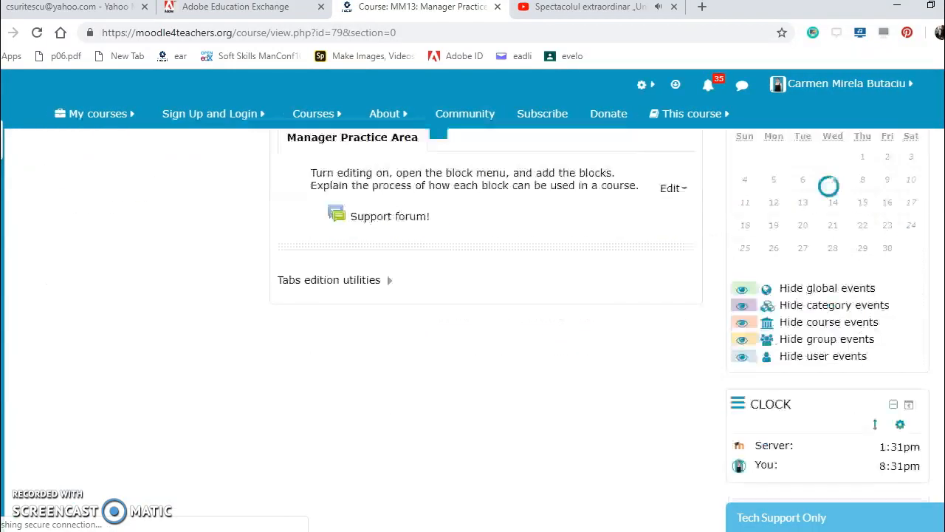
pyautogui.scroll(-3)
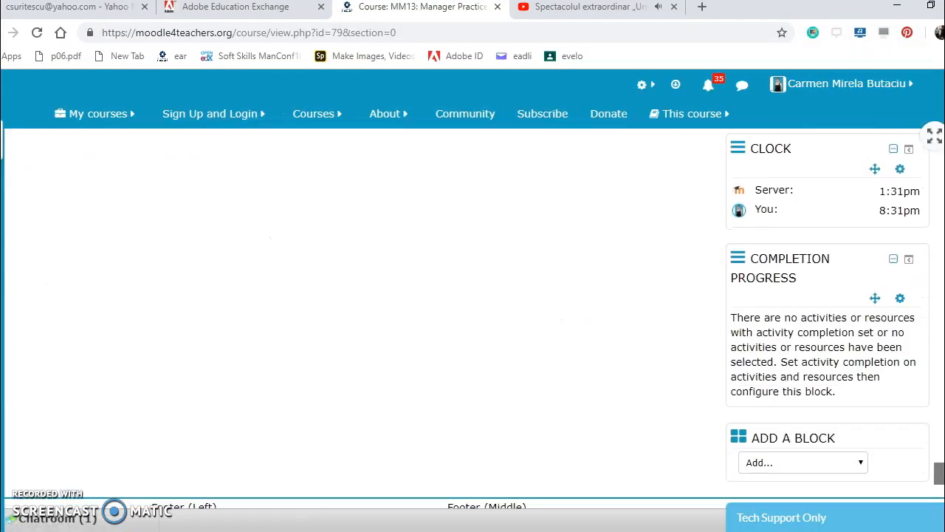
pyautogui.moveTo(831, 347)
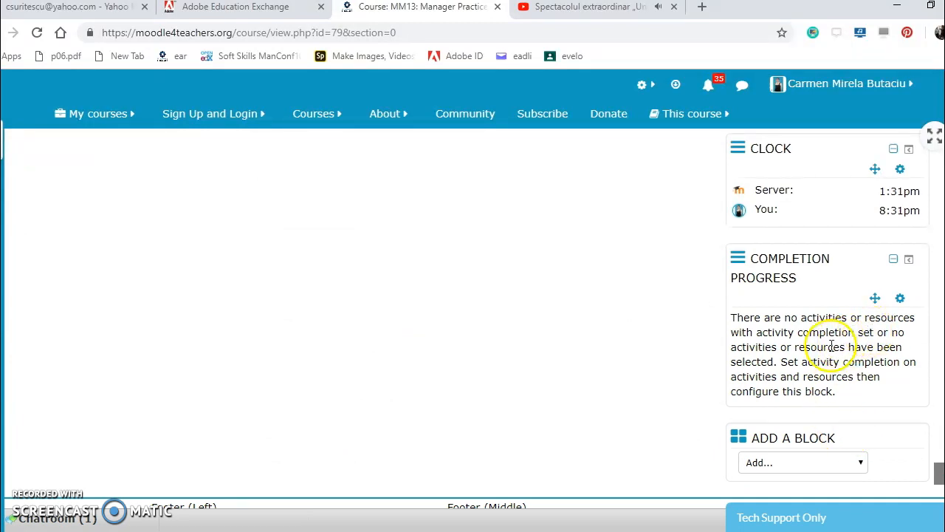
pyautogui.moveTo(900, 298)
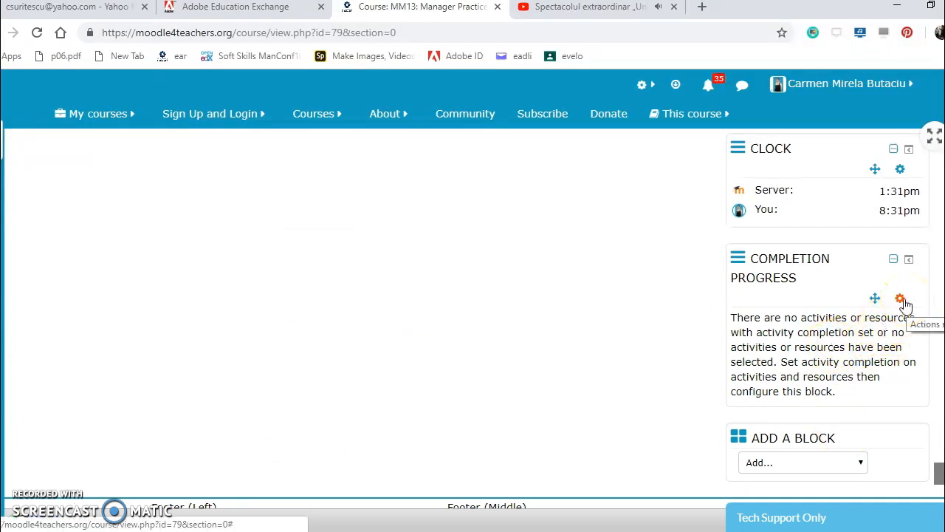
pyautogui.click(900, 297)
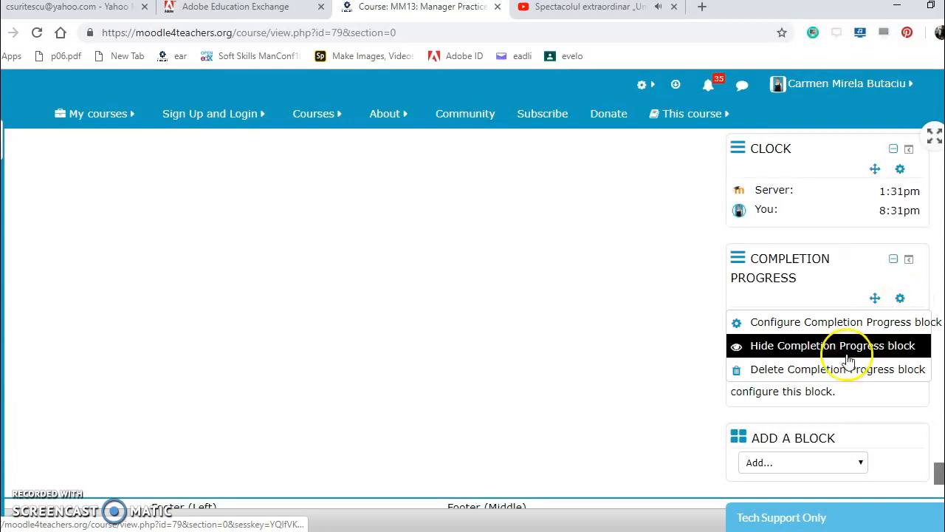
pyautogui.moveTo(834, 322)
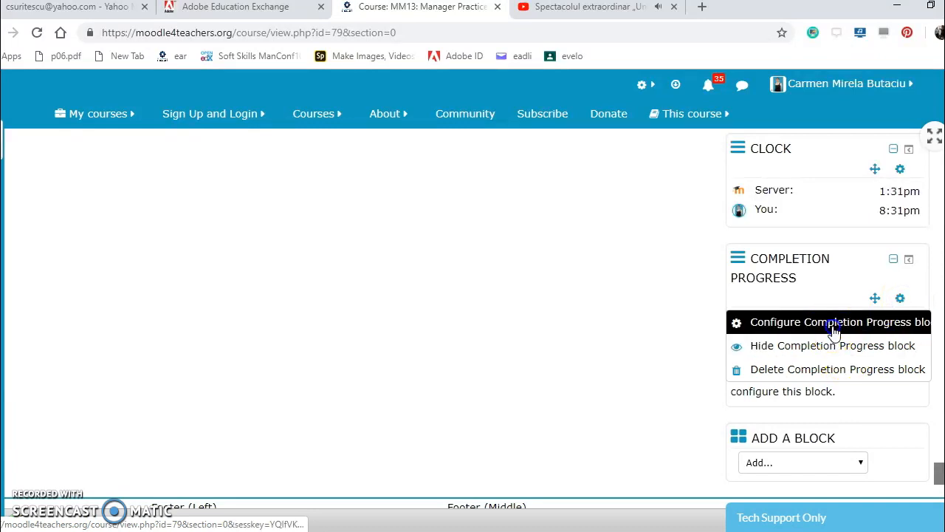
# Configure Completion Progress: icons in bar Yes, long bars Scroll, more settings revealed.
pyautogui.click(834, 322)
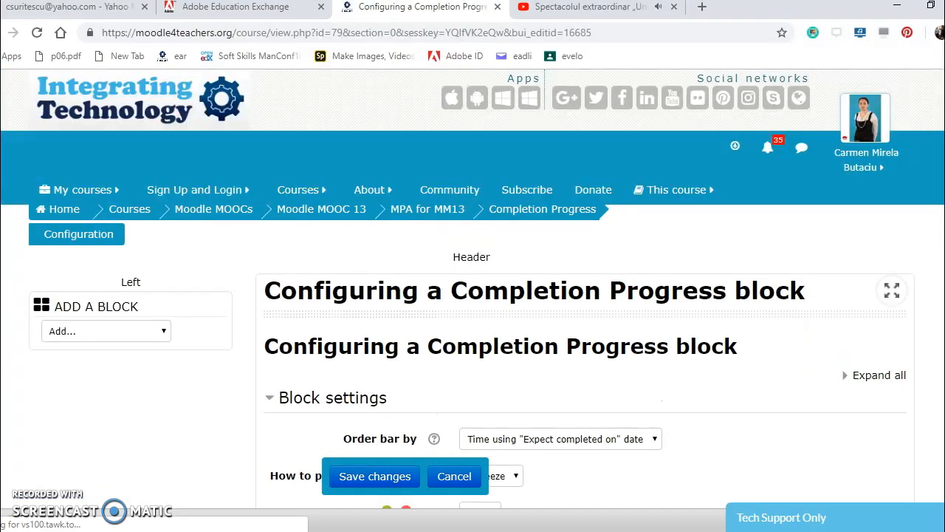
pyautogui.scroll(-3)
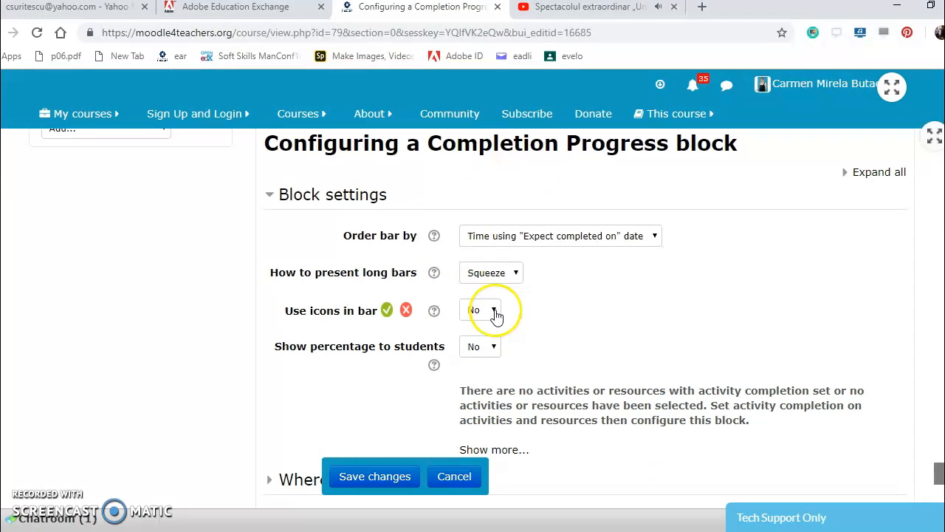
pyautogui.click(480, 309)
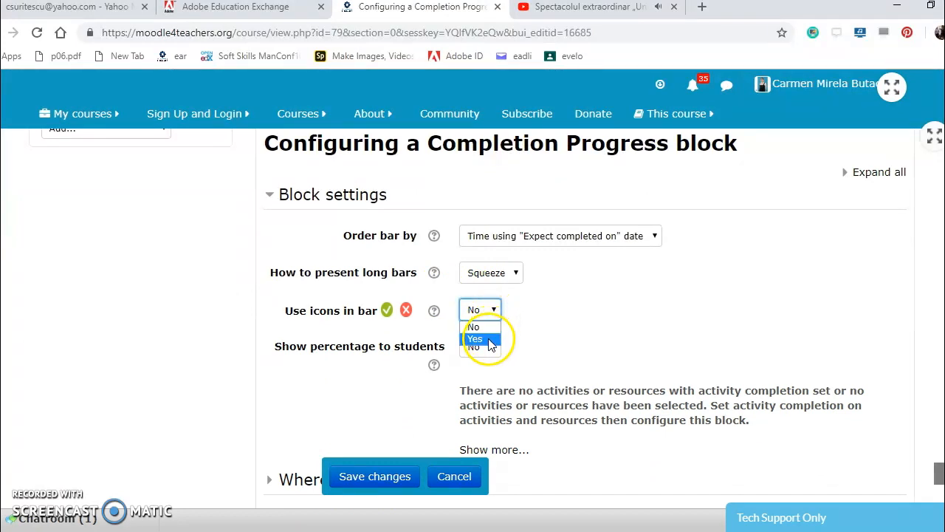
pyautogui.click(474, 338)
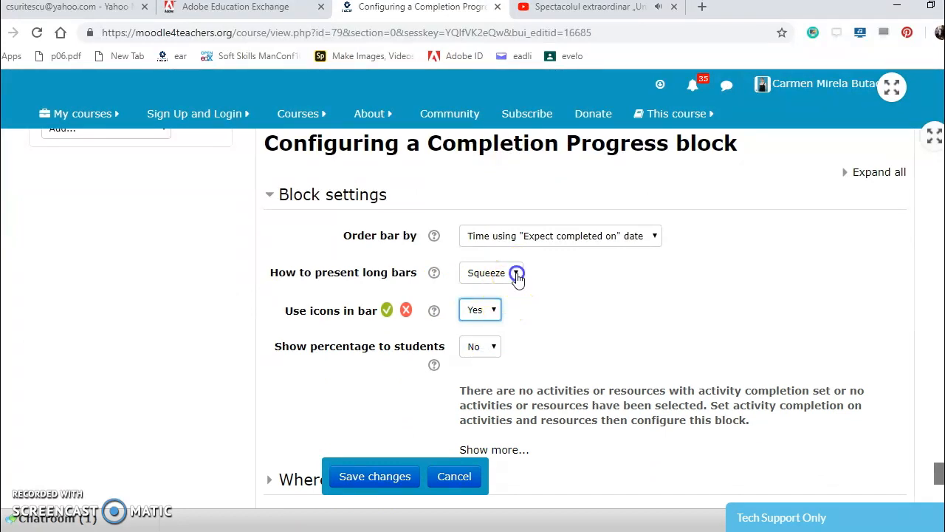
pyautogui.click(517, 274)
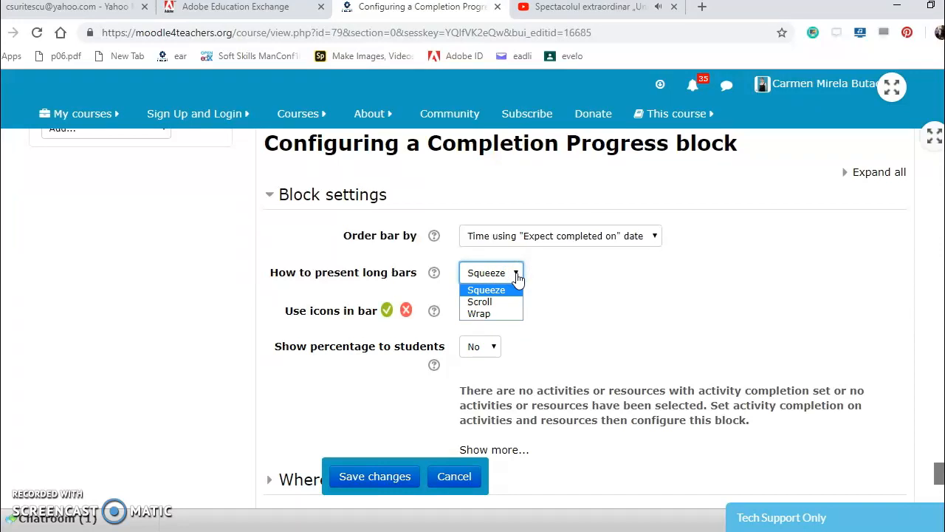
pyautogui.moveTo(480, 301)
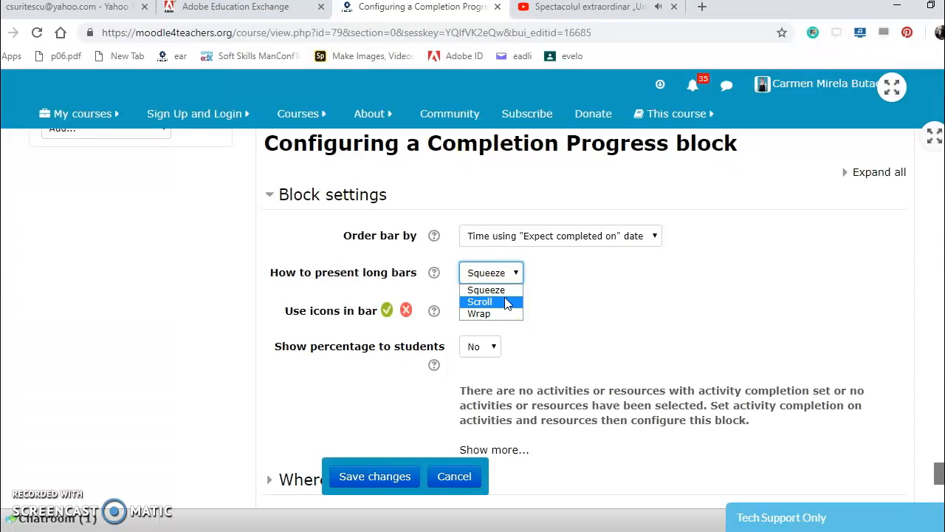
pyautogui.click(480, 302)
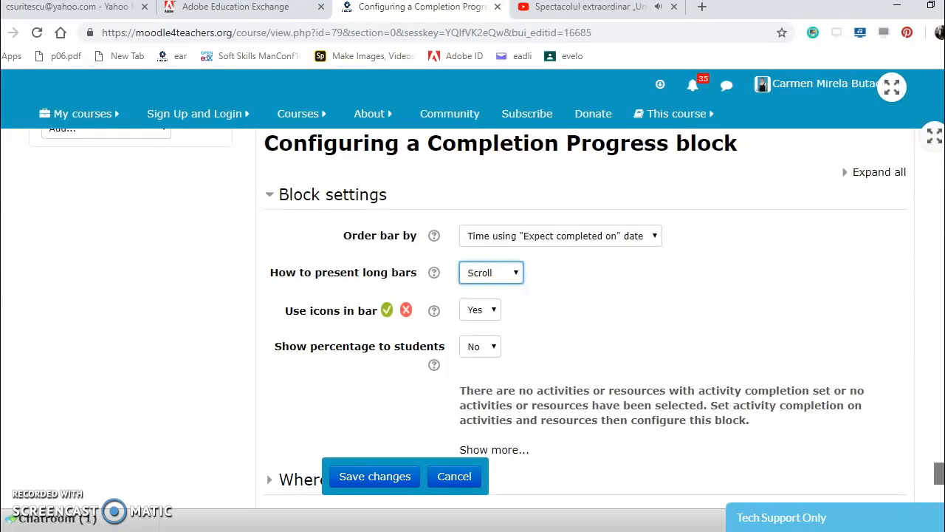
pyautogui.scroll(-3)
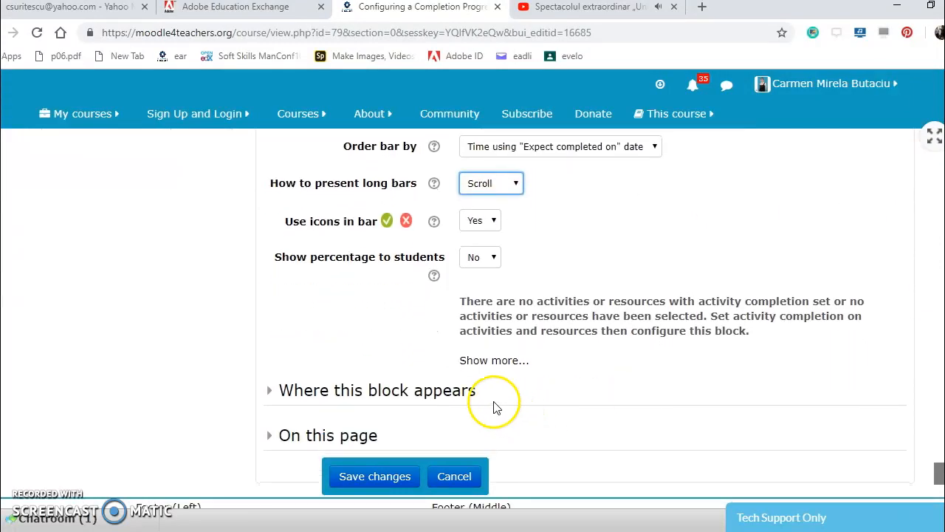
pyautogui.click(494, 360)
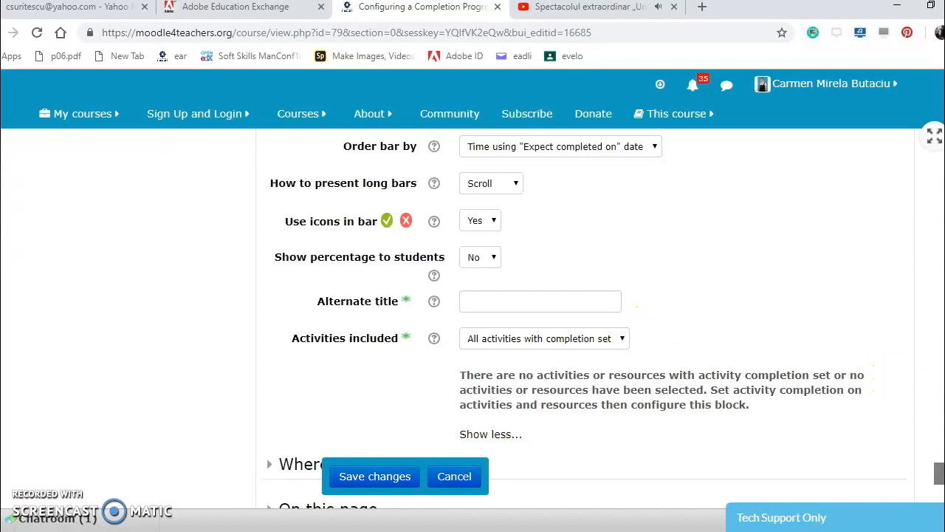
pyautogui.scroll(-3)
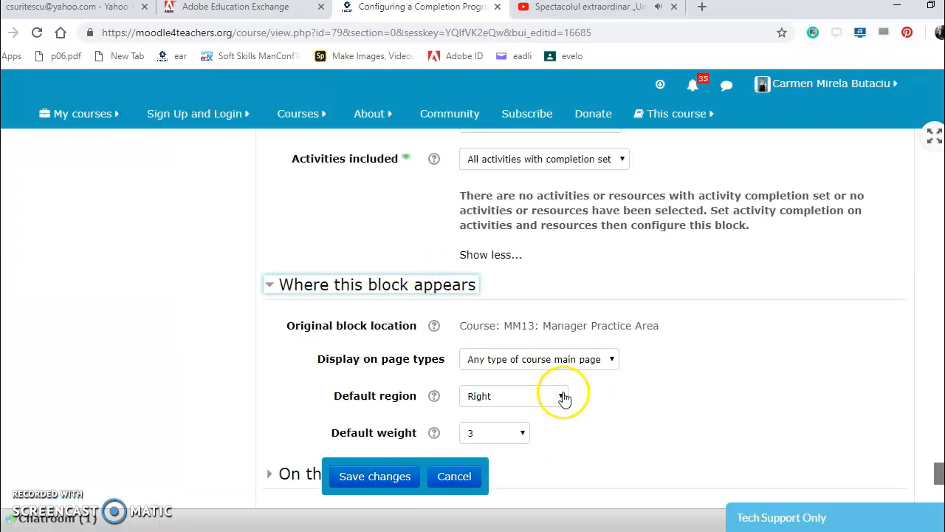
# Place the block in Footer (Middle) with default weight 4 and save.
pyautogui.click(534, 396)
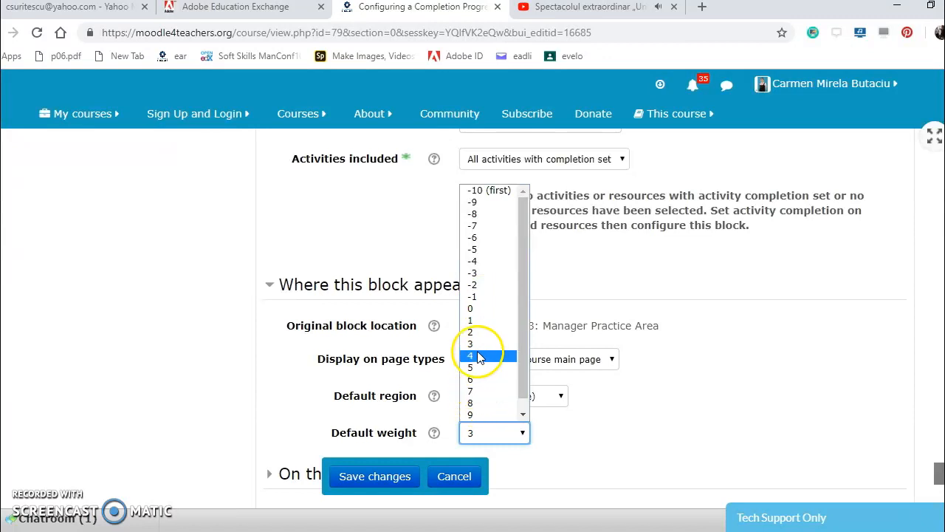
pyautogui.click(481, 355)
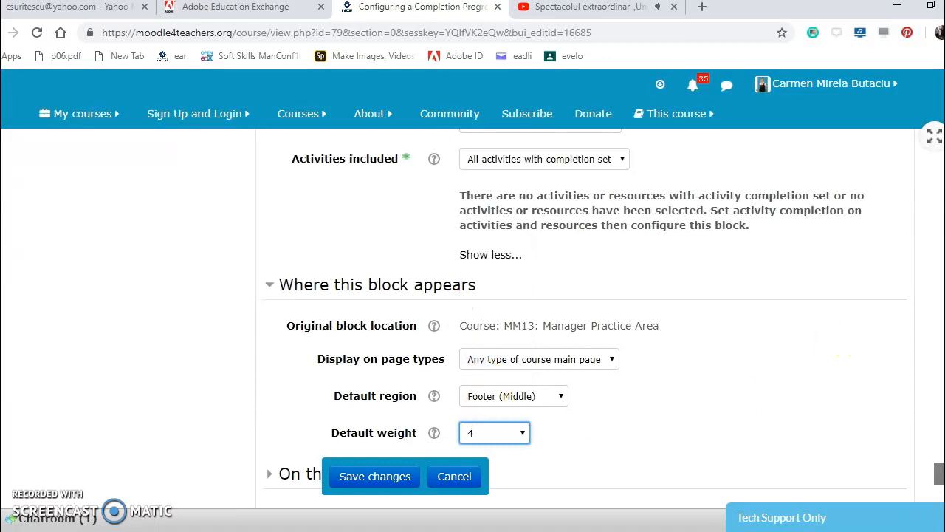
pyautogui.scroll(-3)
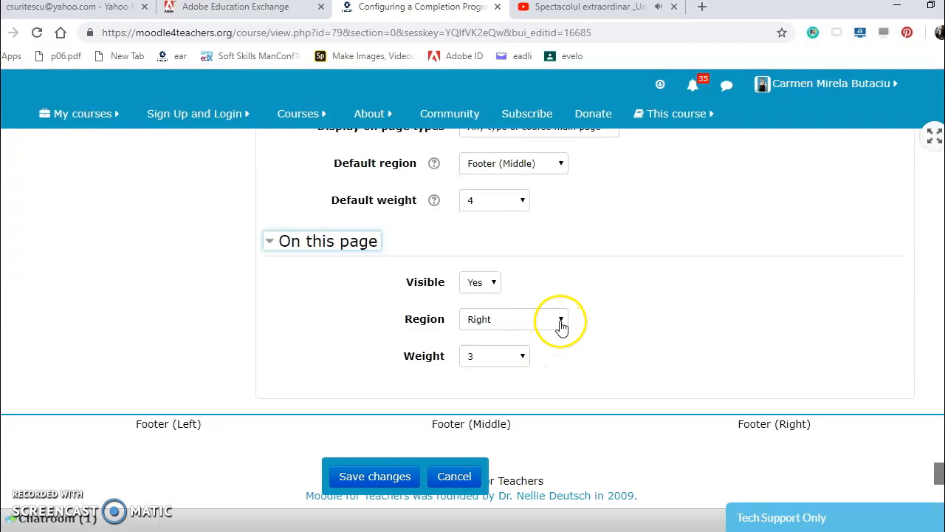
pyautogui.click(558, 319)
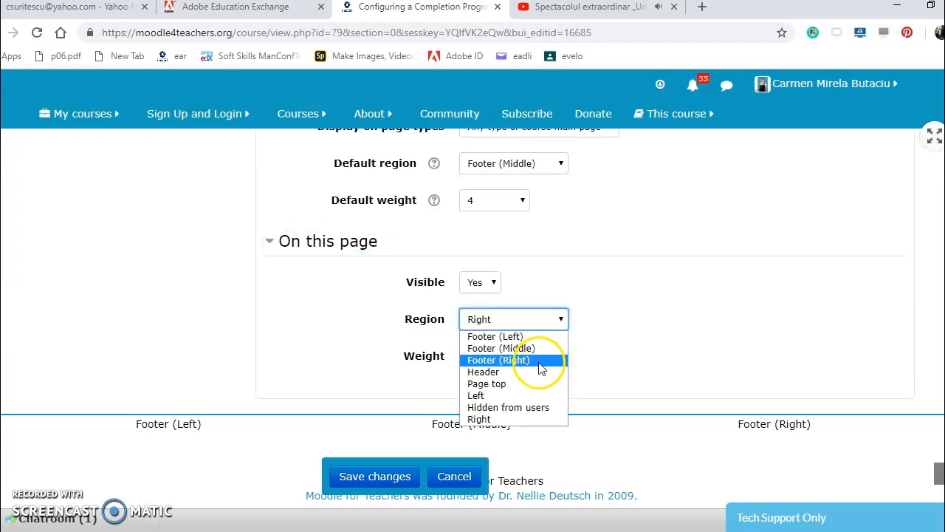
pyautogui.moveTo(514, 348)
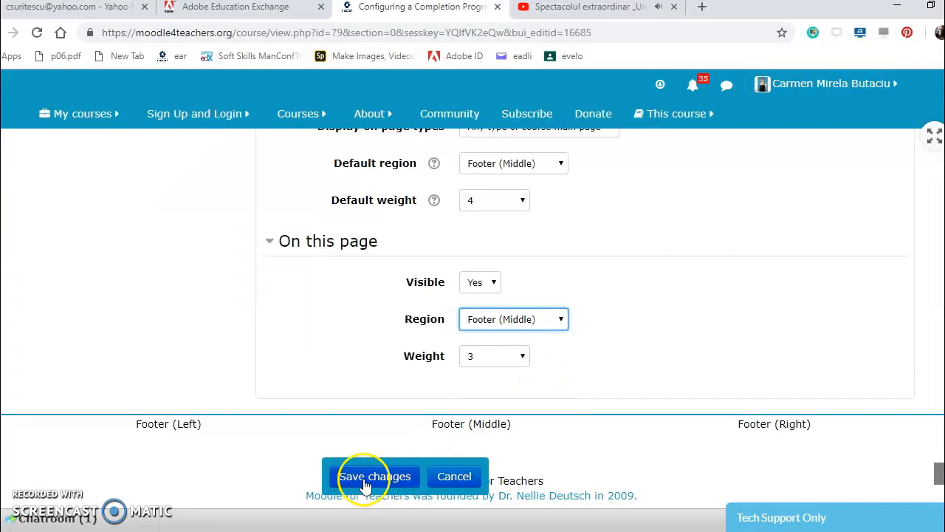
pyautogui.click(374, 476)
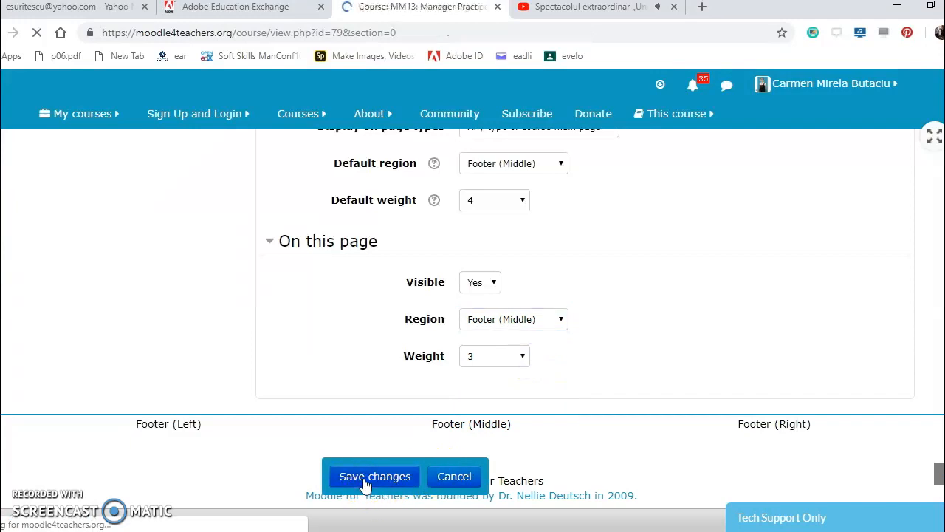
pyautogui.click(376, 475)
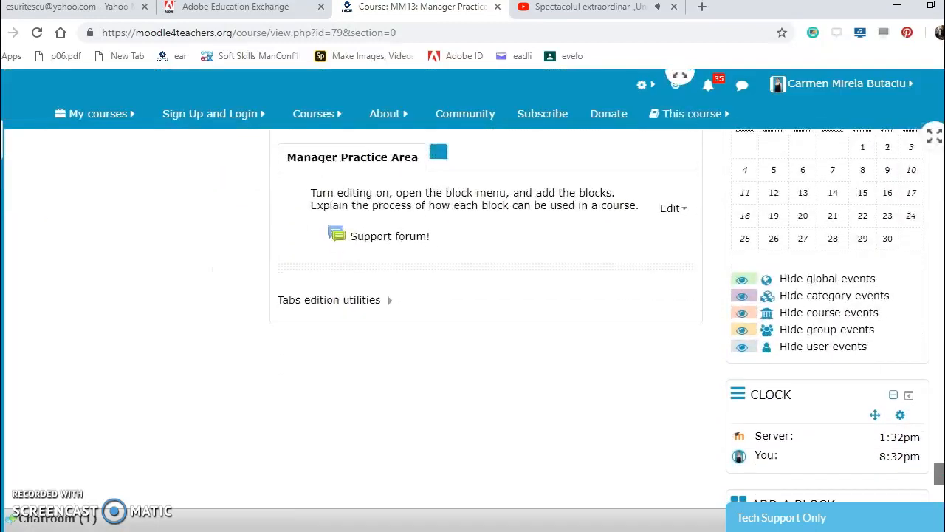
pyautogui.scroll(-3)
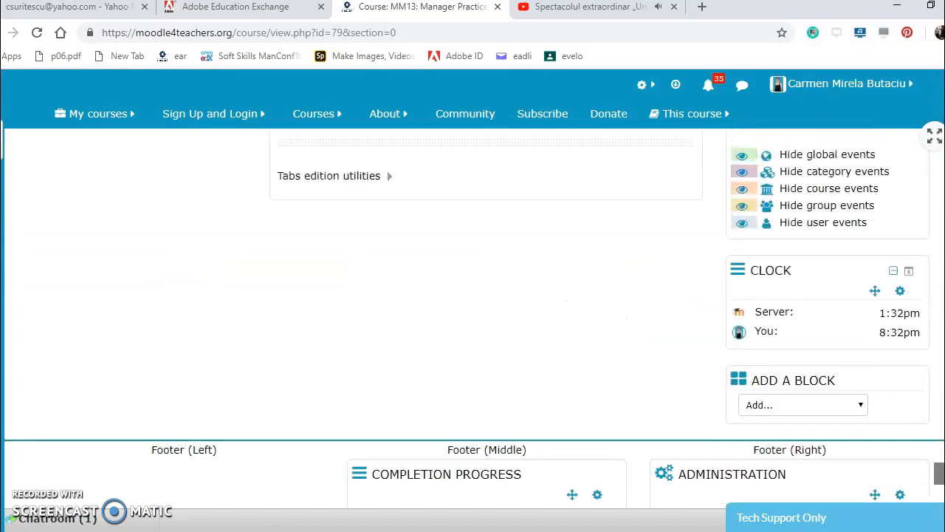
pyautogui.click(802, 405)
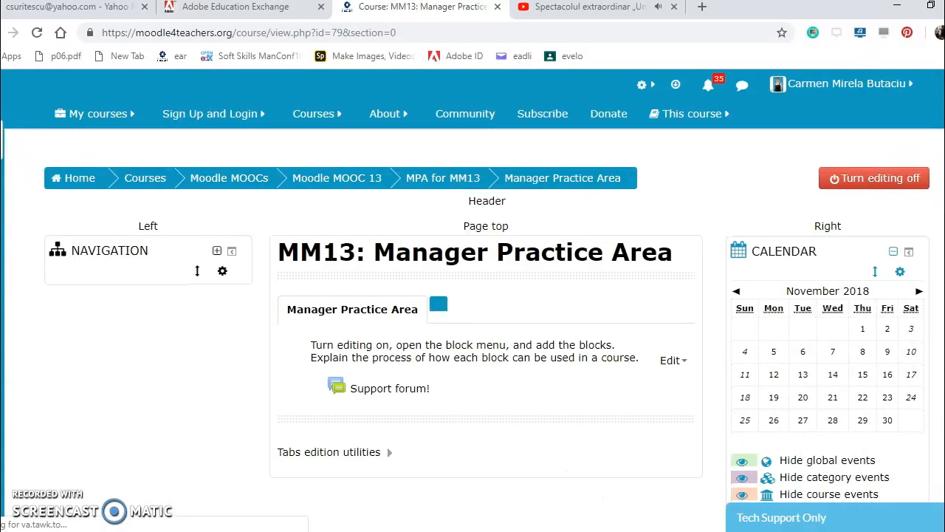
pyautogui.scroll(-3)
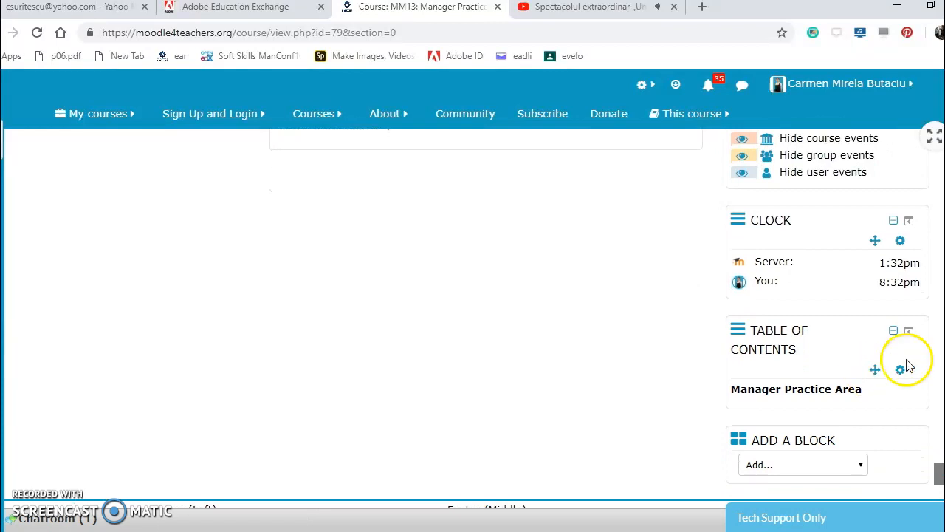
pyautogui.moveTo(891, 327)
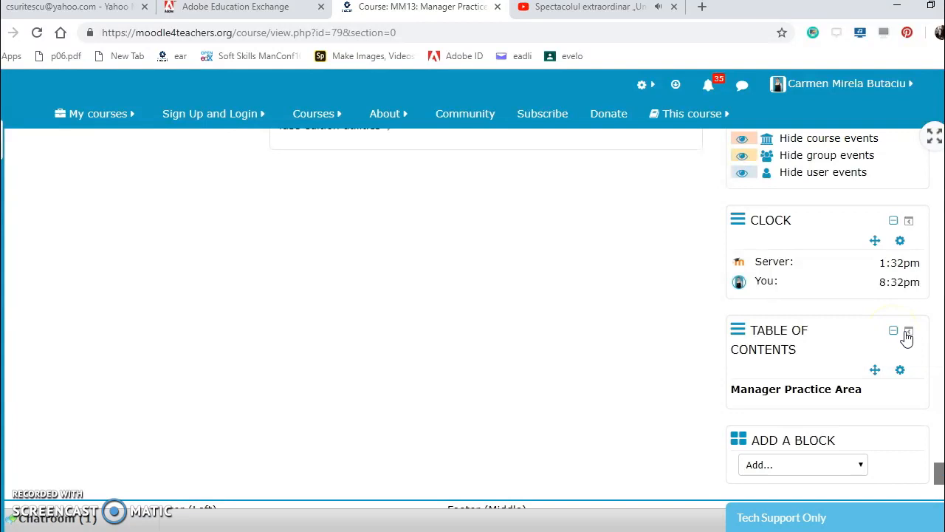
pyautogui.moveTo(907, 331)
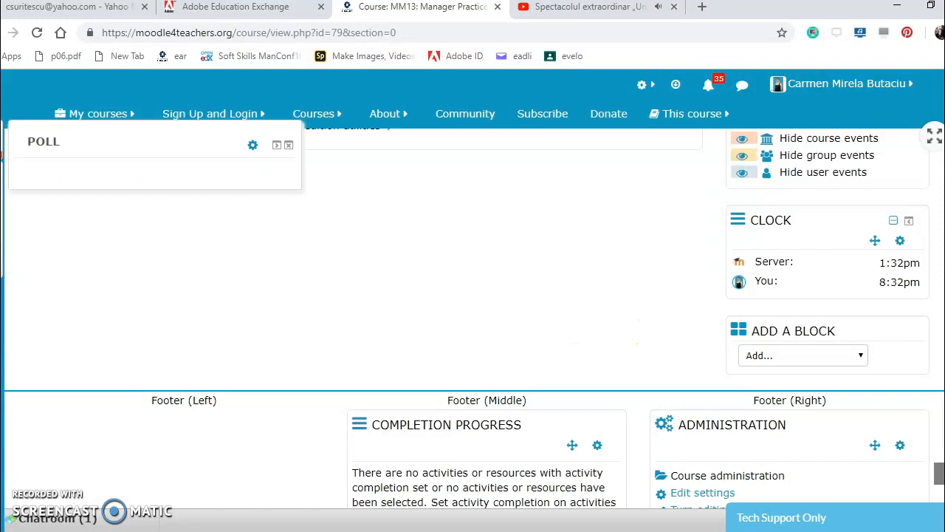
pyautogui.moveTo(252, 144)
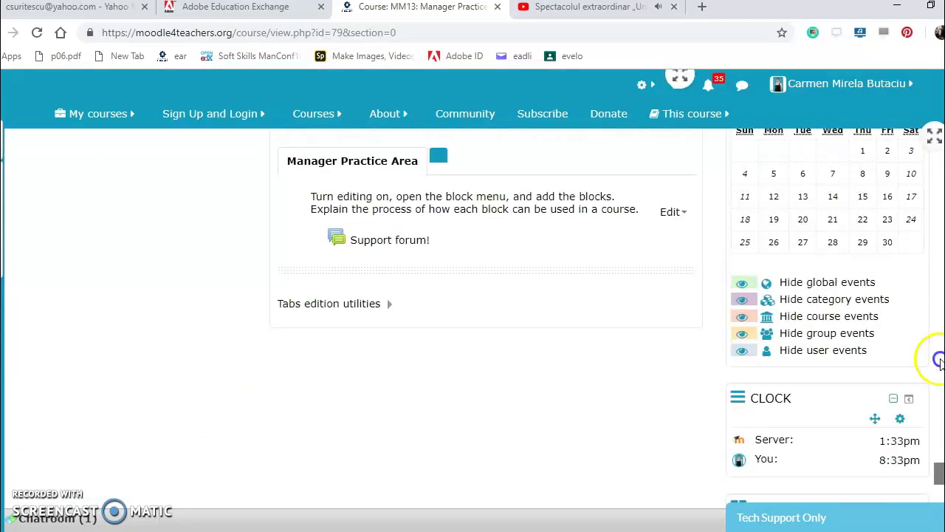
# Dock the Table of Contents block and hide the dock panel.
pyautogui.scroll(-3)
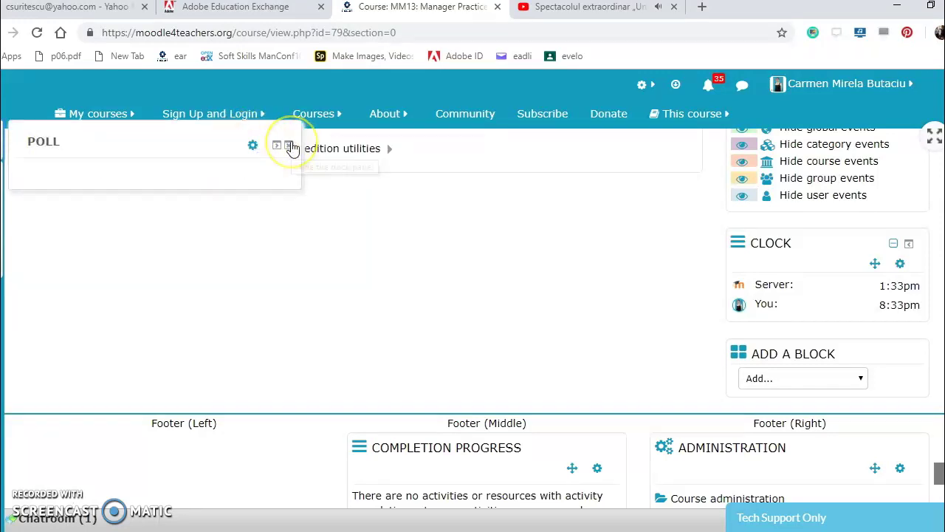
pyautogui.moveTo(288, 145)
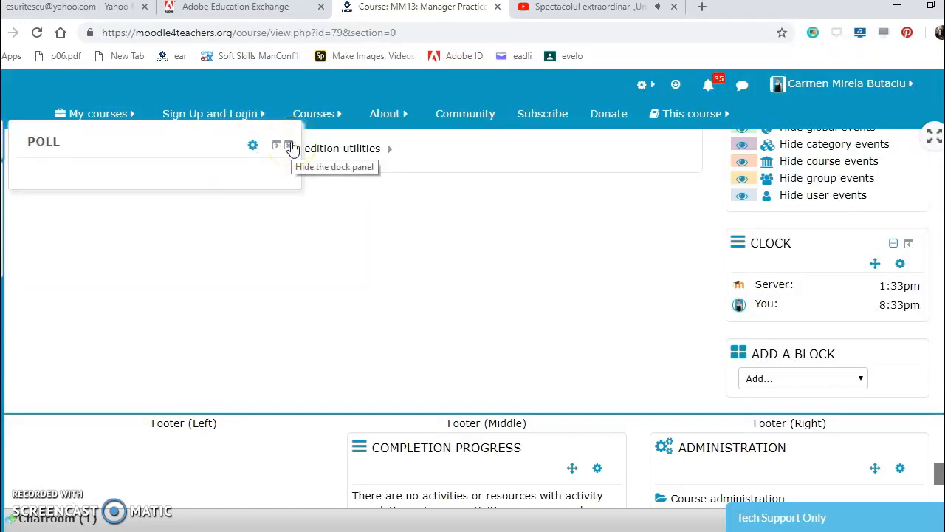
pyautogui.click(291, 144)
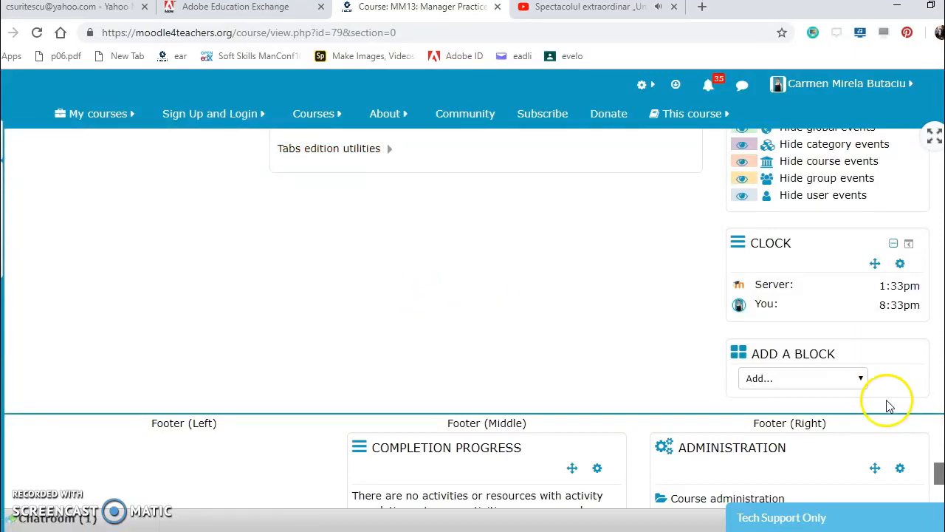
# Add a Facebook comments block, then choose Configure Facebook comments block from its actions.
pyautogui.click(803, 378)
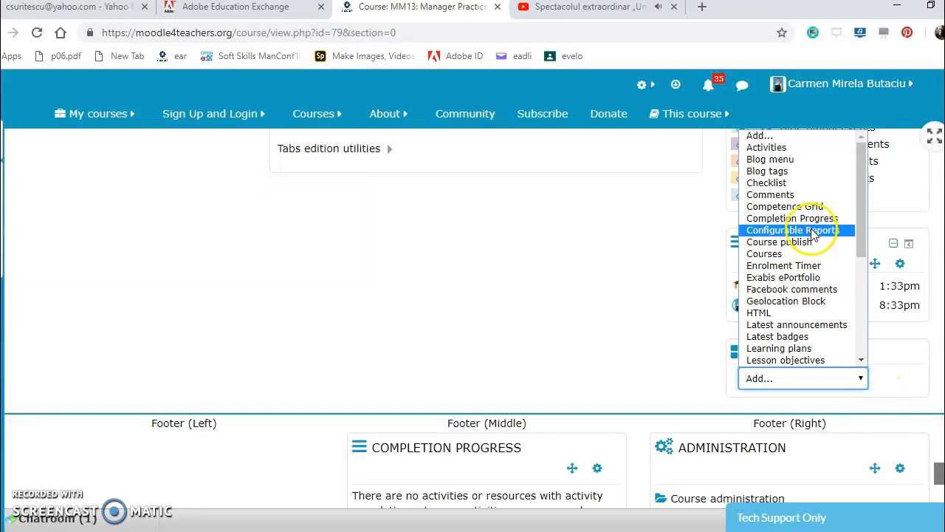
pyautogui.moveTo(809, 265)
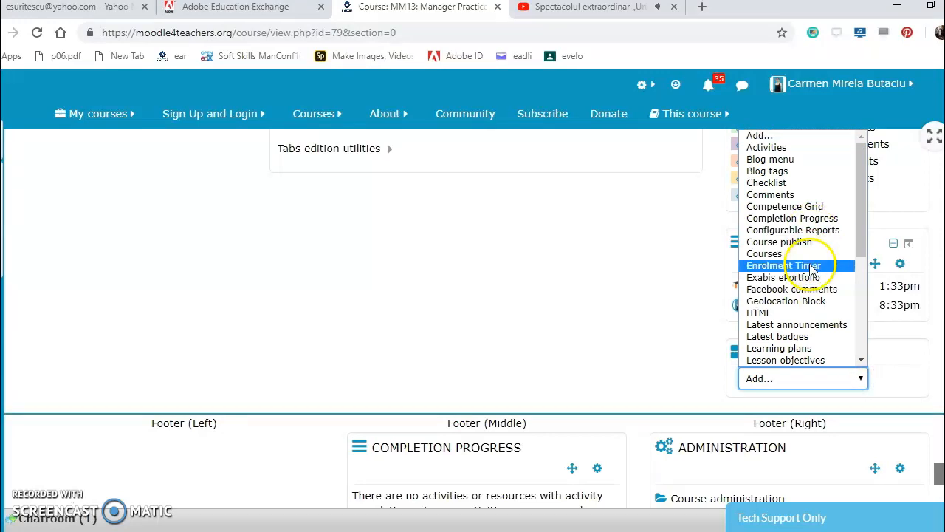
pyautogui.moveTo(798, 277)
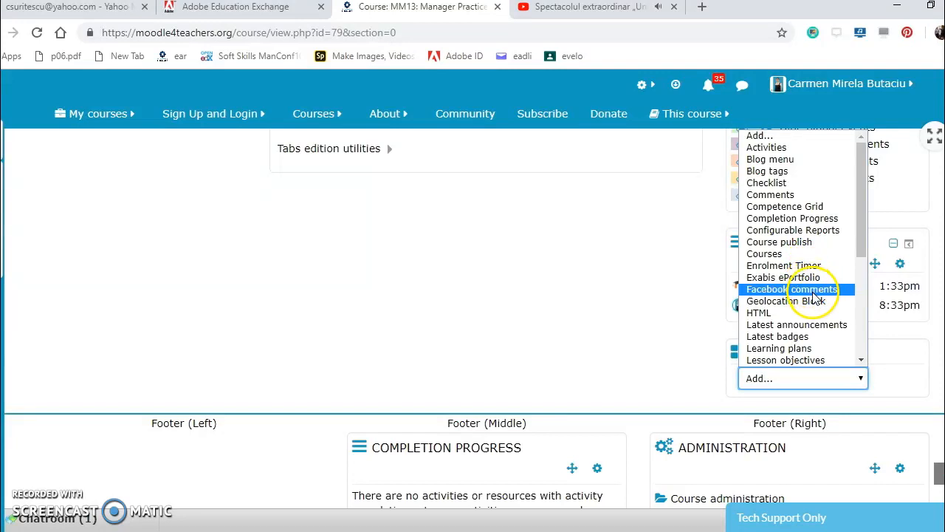
pyautogui.click(789, 289)
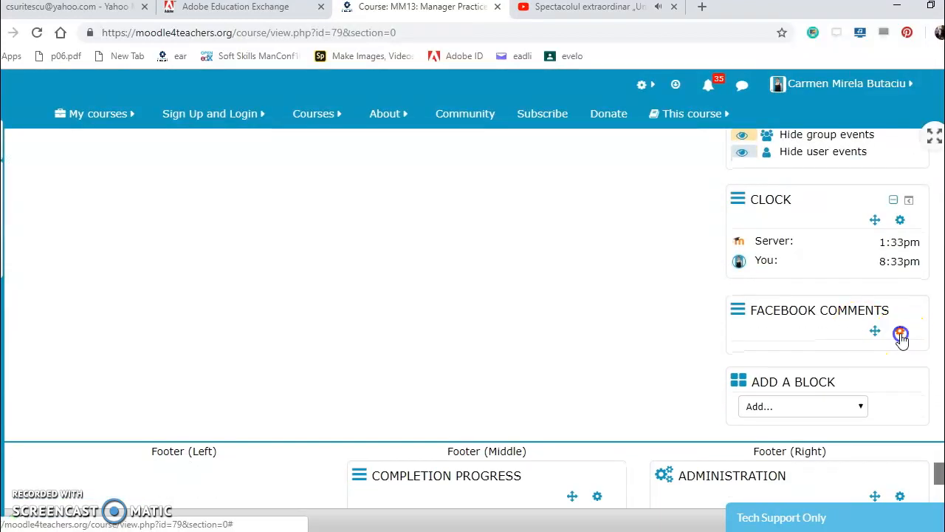
pyautogui.click(900, 336)
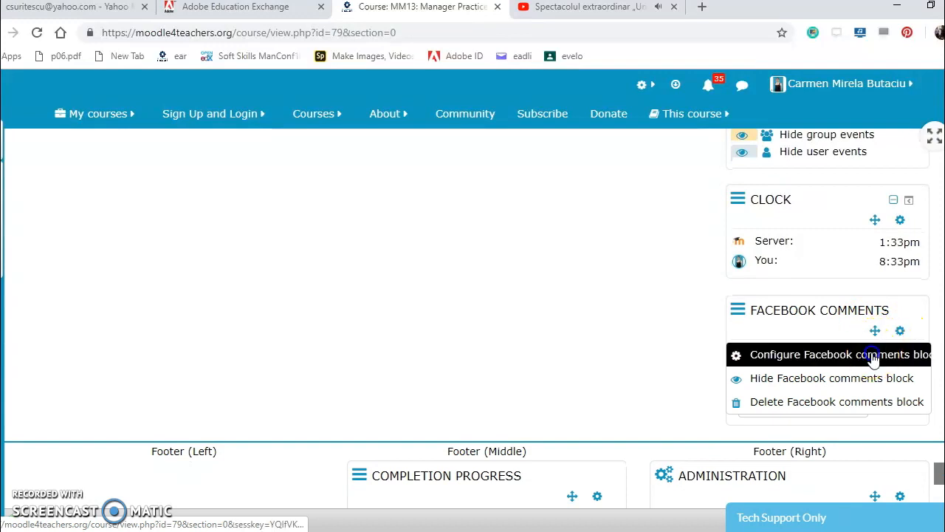
pyautogui.click(831, 355)
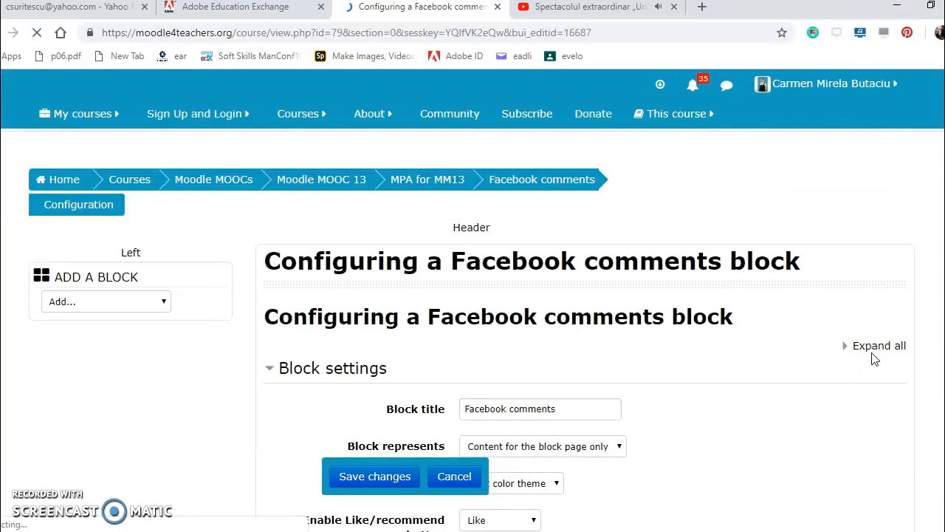
# Enable the Share button and comments, set default region to Left, and save.
pyautogui.scroll(-3)
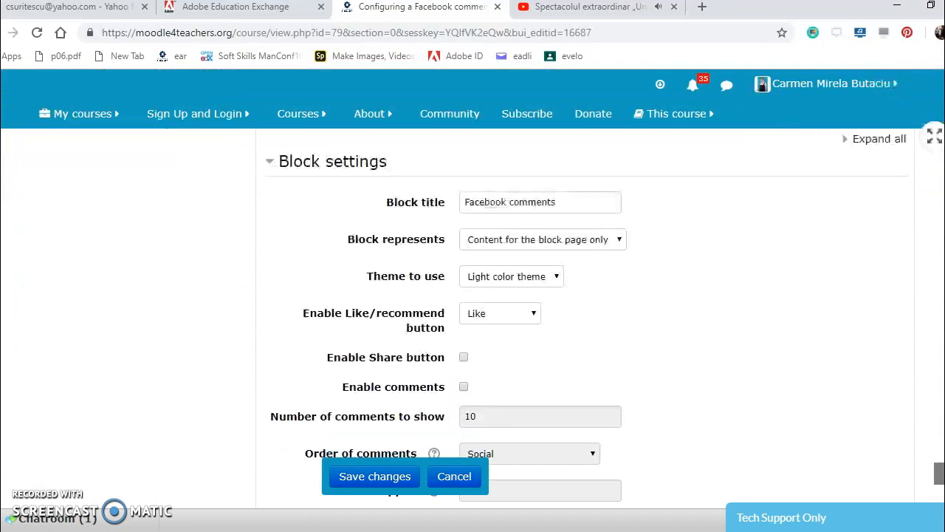
pyautogui.scroll(-3)
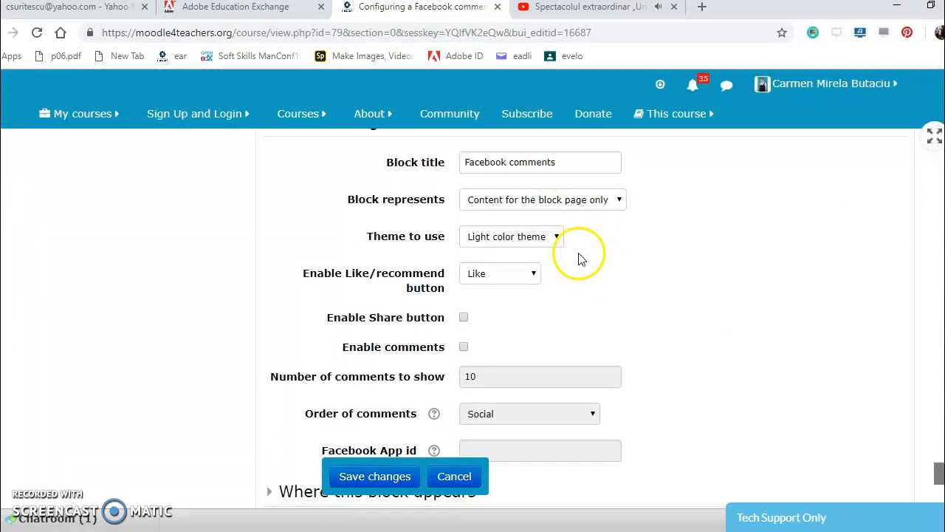
pyautogui.moveTo(493, 307)
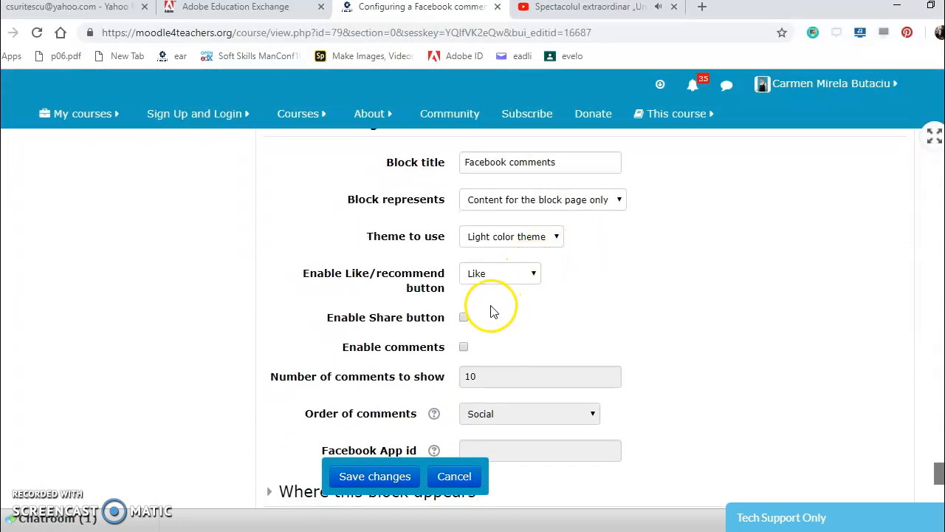
pyautogui.click(464, 317)
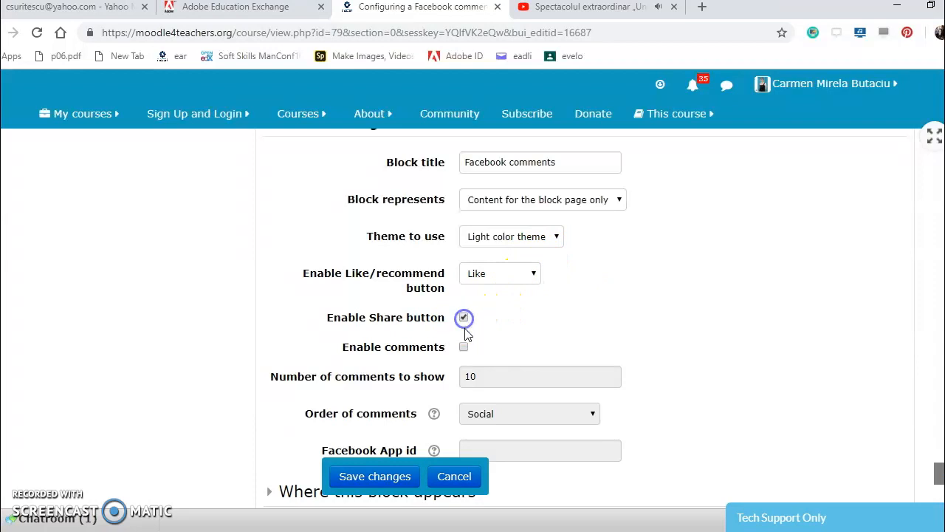
pyautogui.click(463, 346)
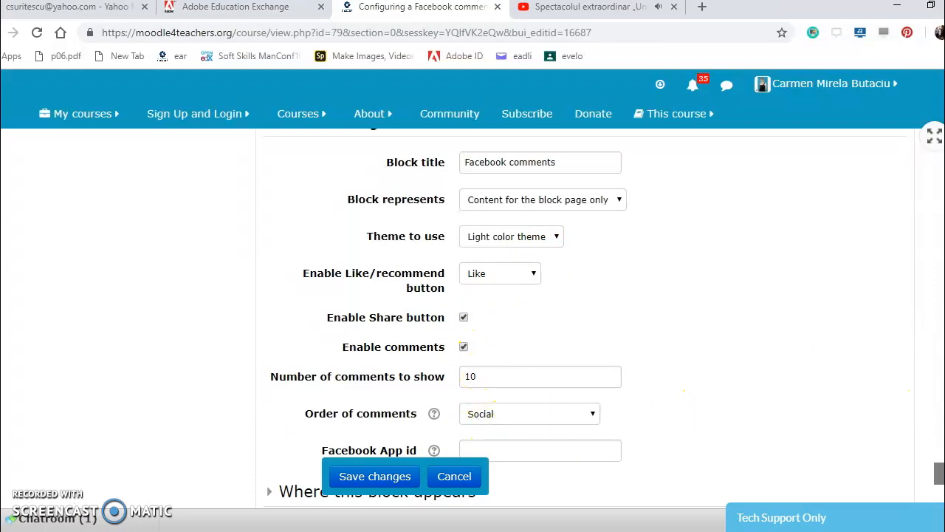
pyautogui.scroll(-3)
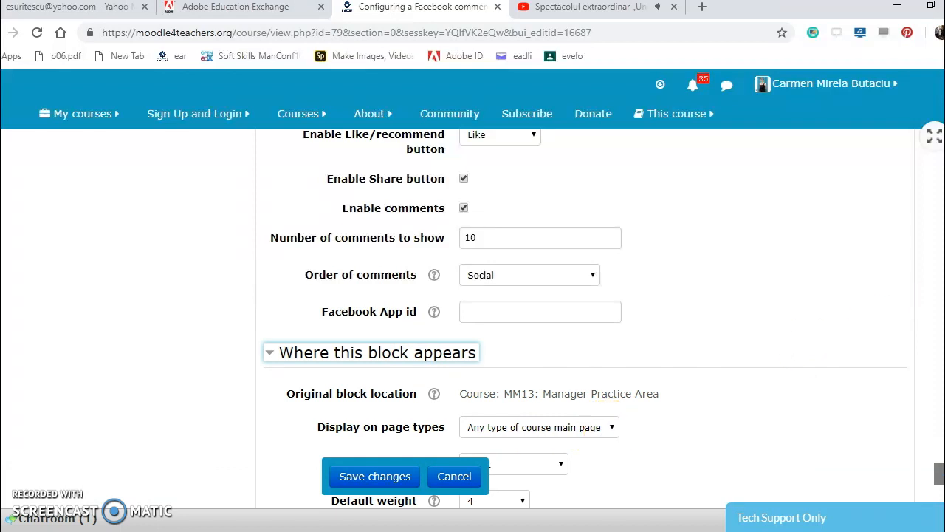
pyautogui.scroll(-3)
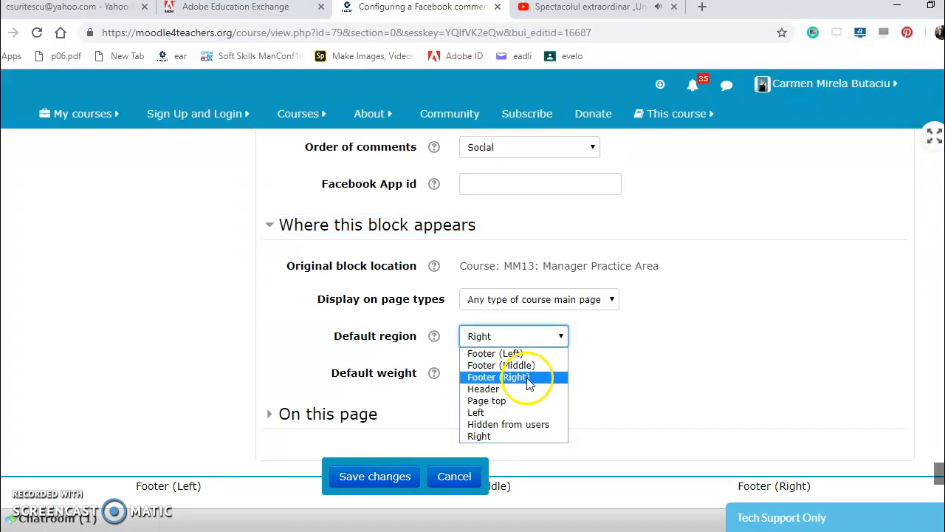
pyautogui.moveTo(512, 400)
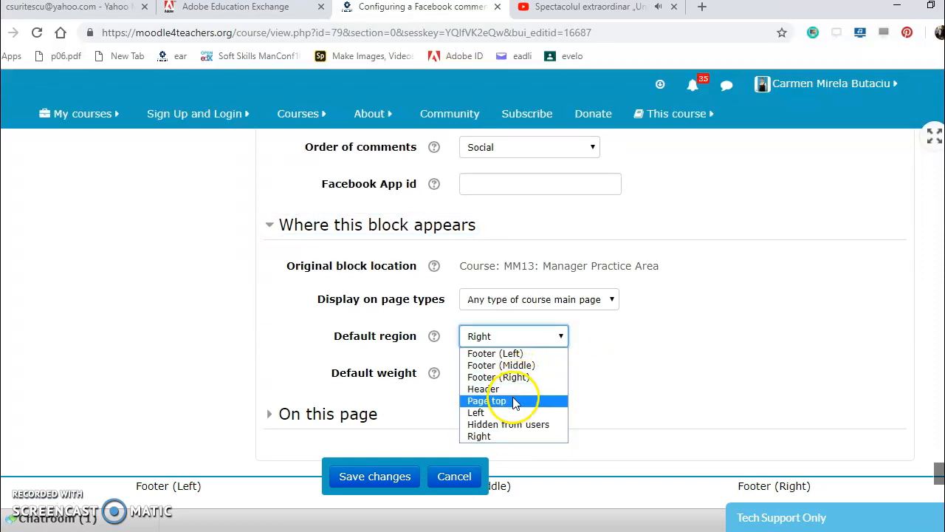
pyautogui.click(477, 412)
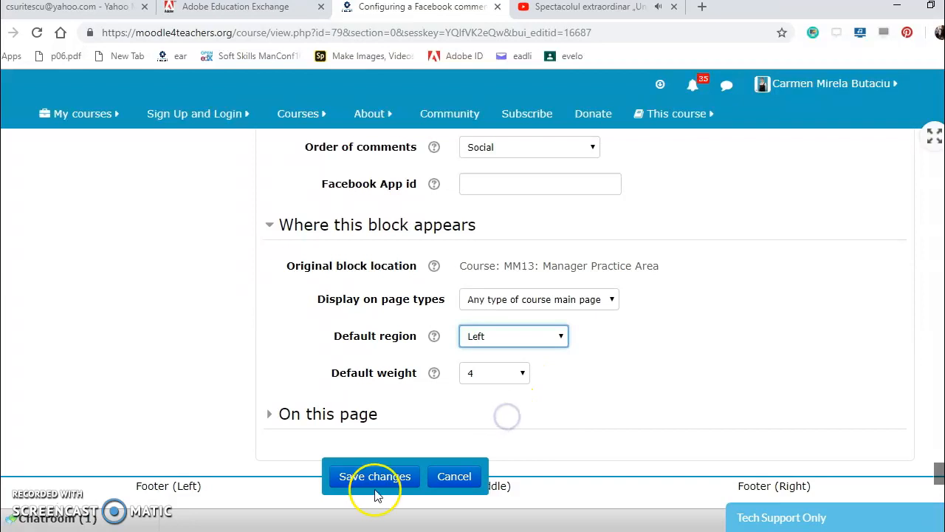
pyautogui.click(375, 476)
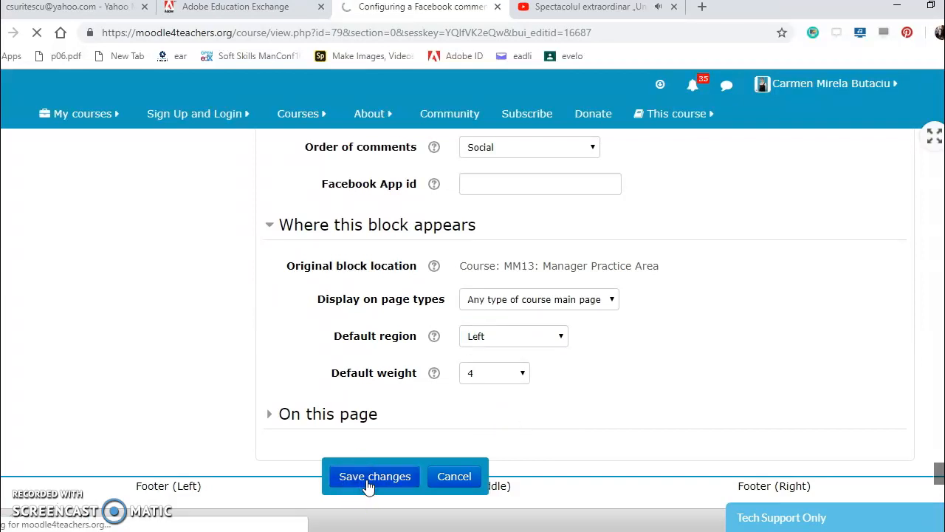
pyautogui.click(374, 476)
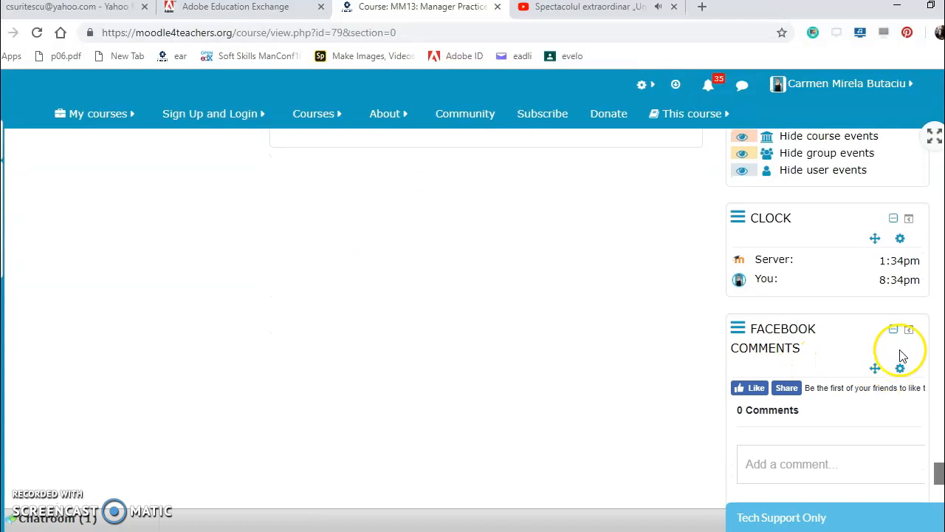
pyautogui.moveTo(909, 332)
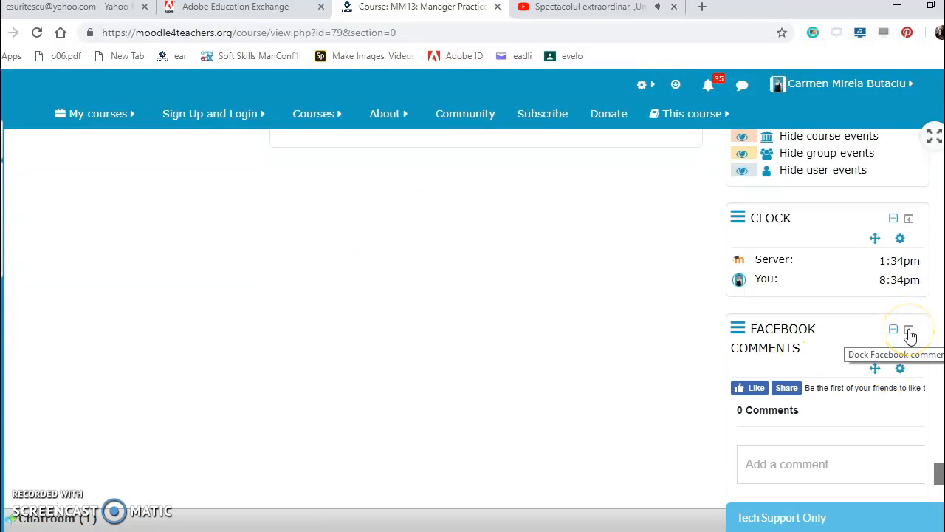
# Dock the Facebook comments block out of the right column.
pyautogui.click(910, 334)
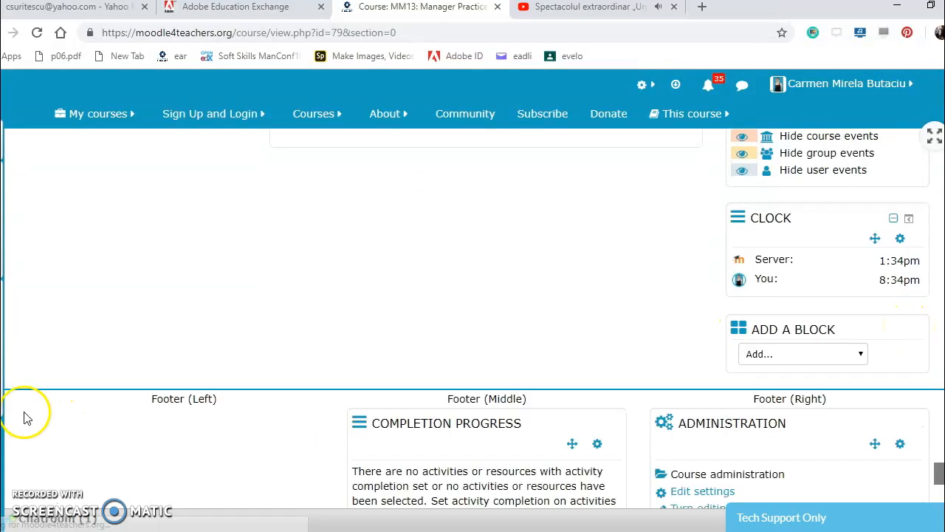
pyautogui.moveTo(864, 354)
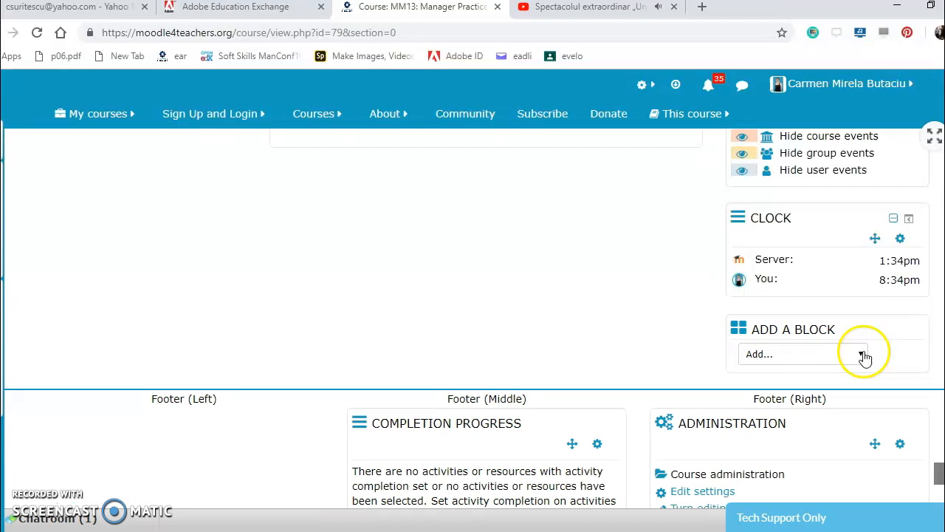
# Dock the Latest badges block and pick Latest announcements as the next block.
pyautogui.click(860, 354)
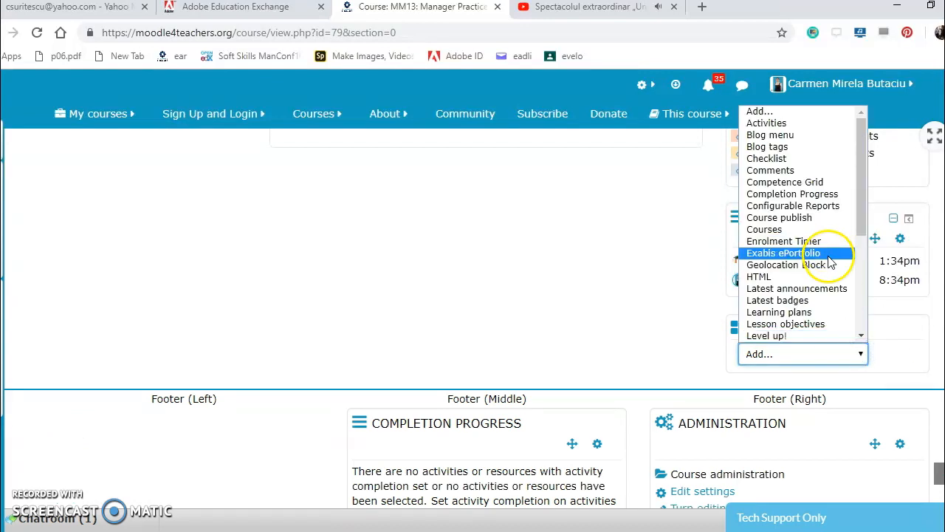
pyautogui.moveTo(787, 264)
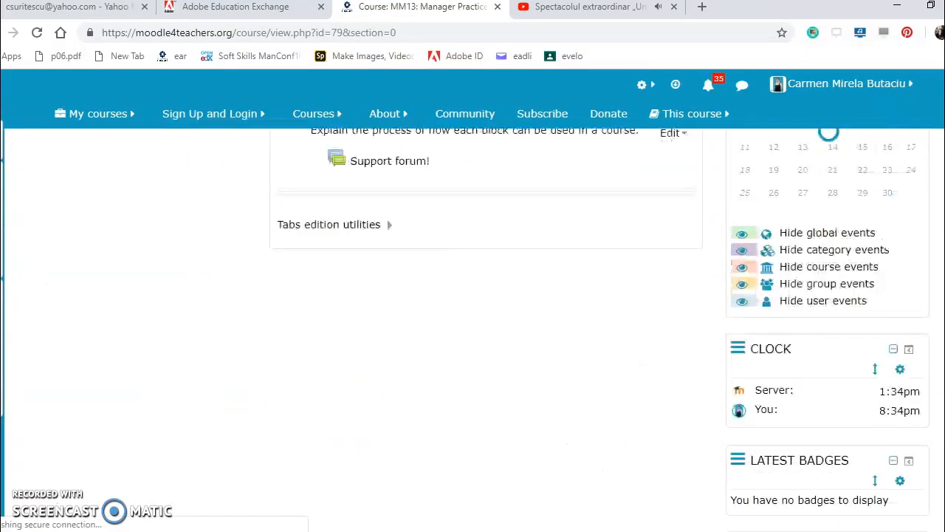
pyautogui.scroll(-3)
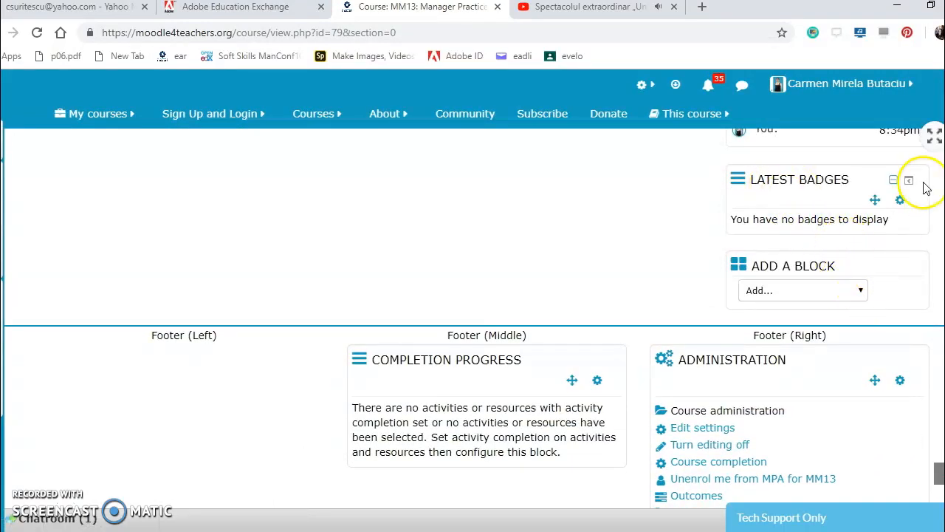
pyautogui.moveTo(909, 181)
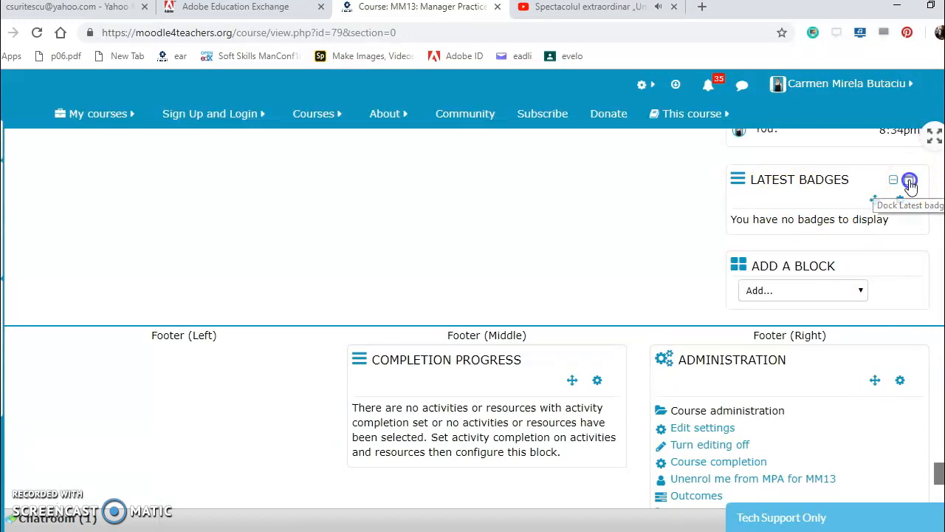
pyautogui.click(910, 182)
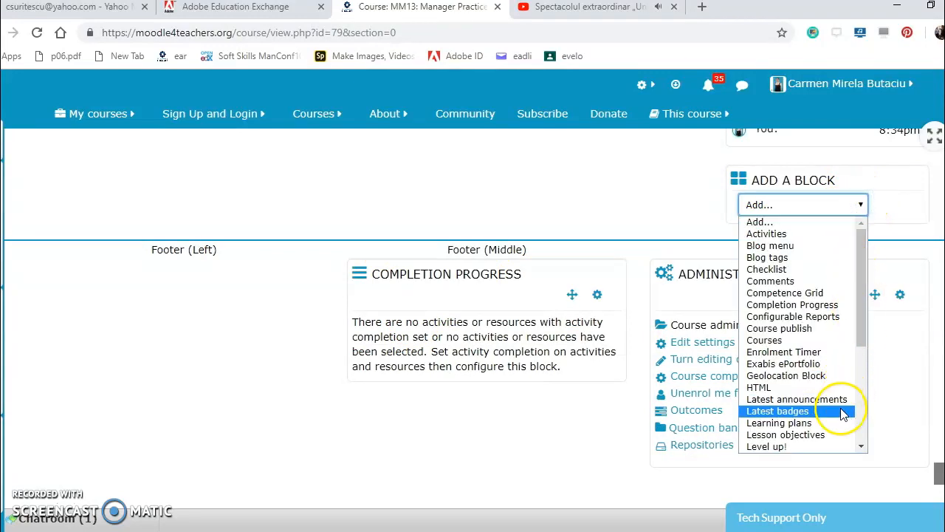
pyautogui.click(795, 398)
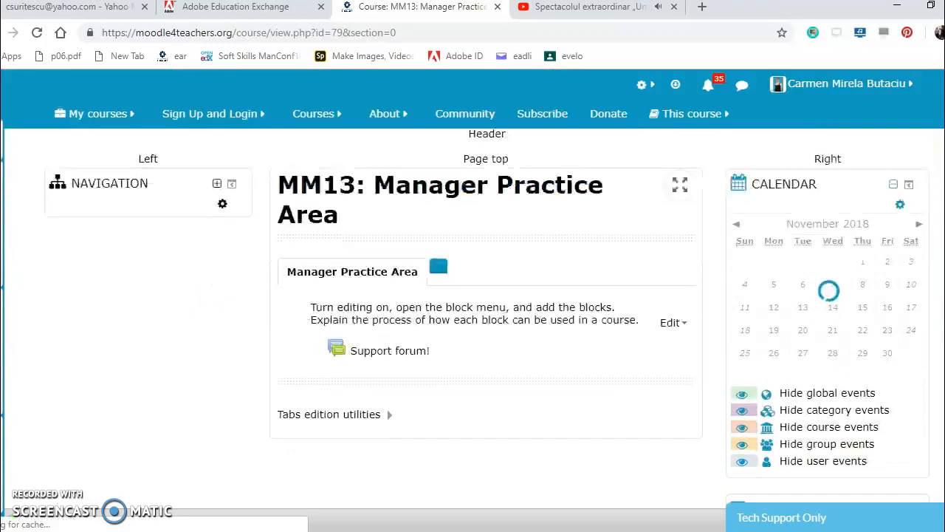
# Dock the Latest Announcements block and add a Level up! block.
pyautogui.scroll(-3)
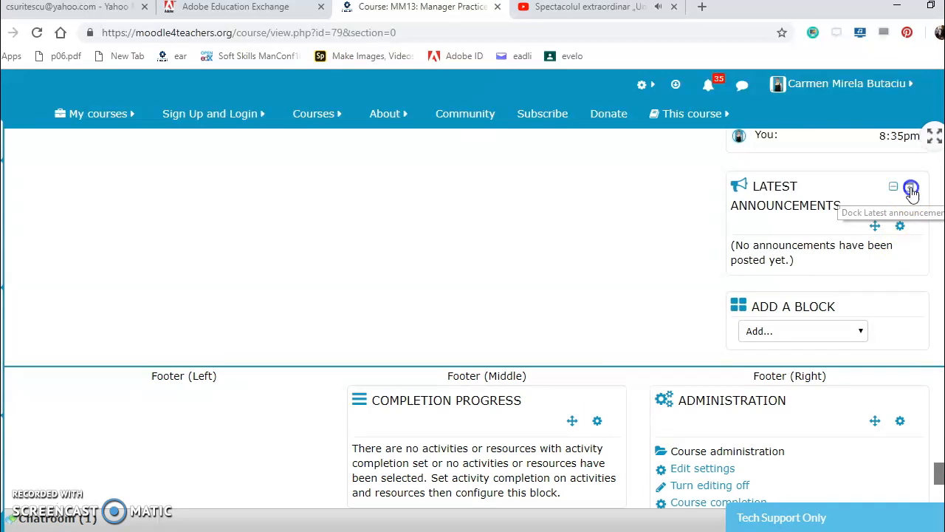
pyautogui.click(911, 189)
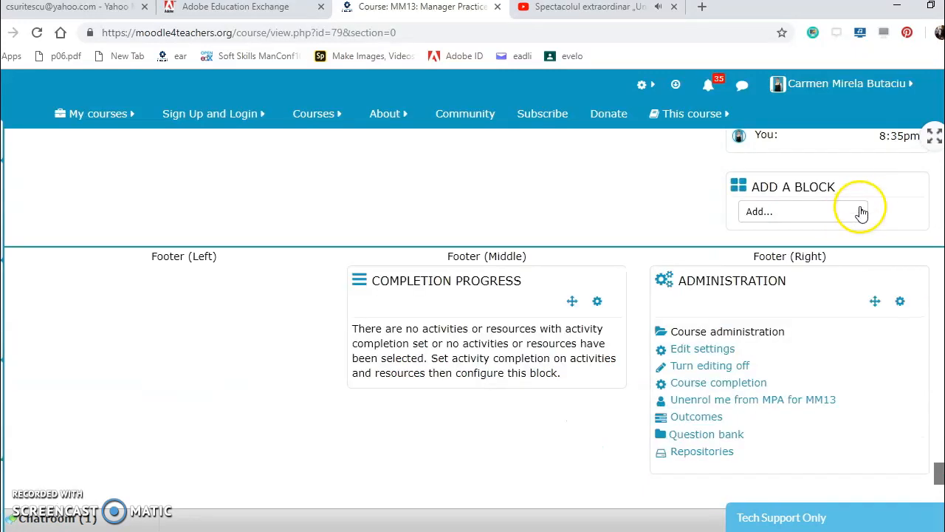
pyautogui.click(802, 211)
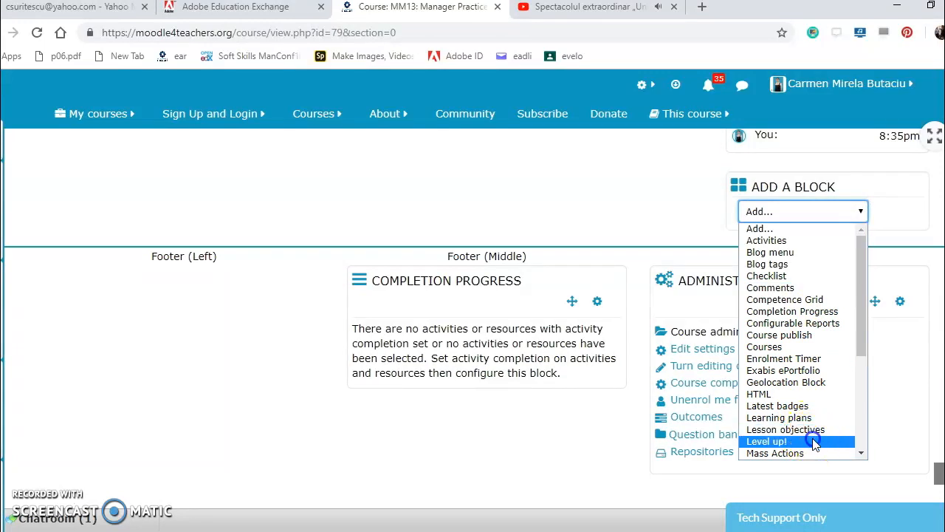
pyautogui.click(767, 440)
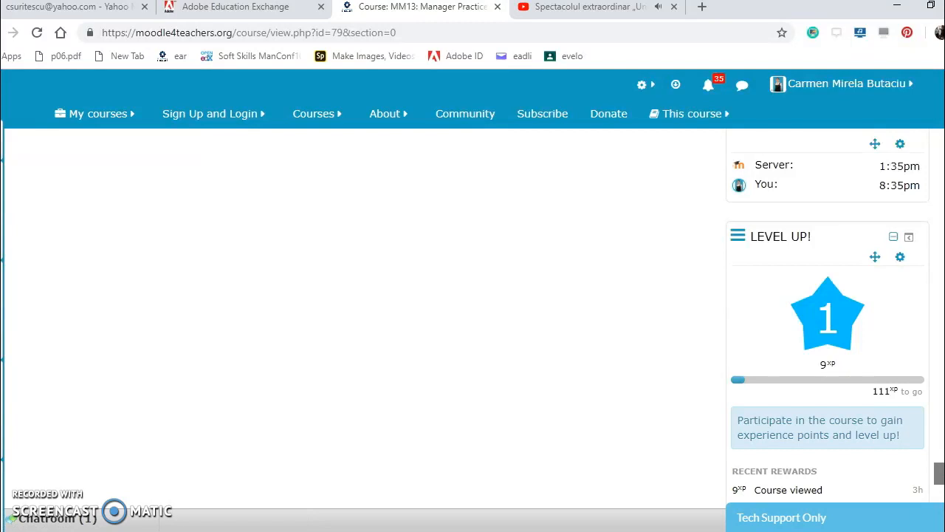
# Scroll to the block list and add a QR code block below Level up!
pyautogui.scroll(-3)
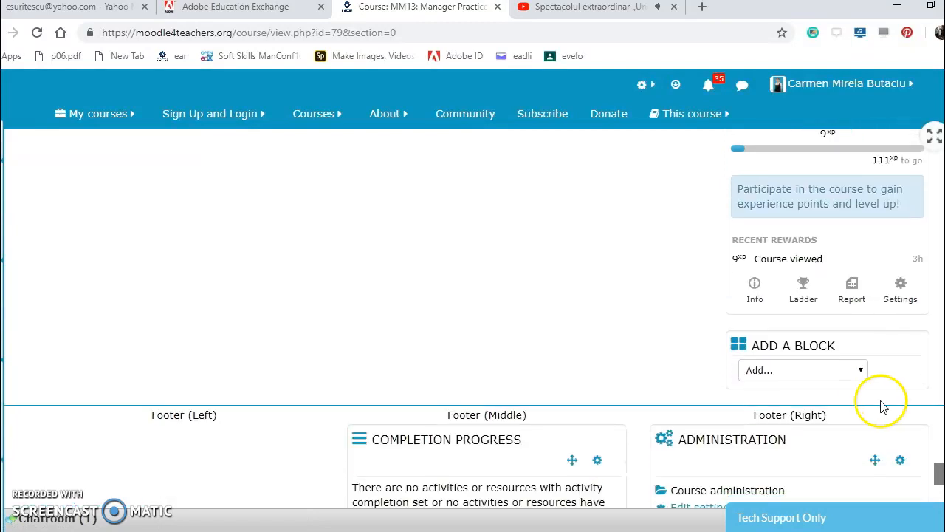
pyautogui.moveTo(755, 291)
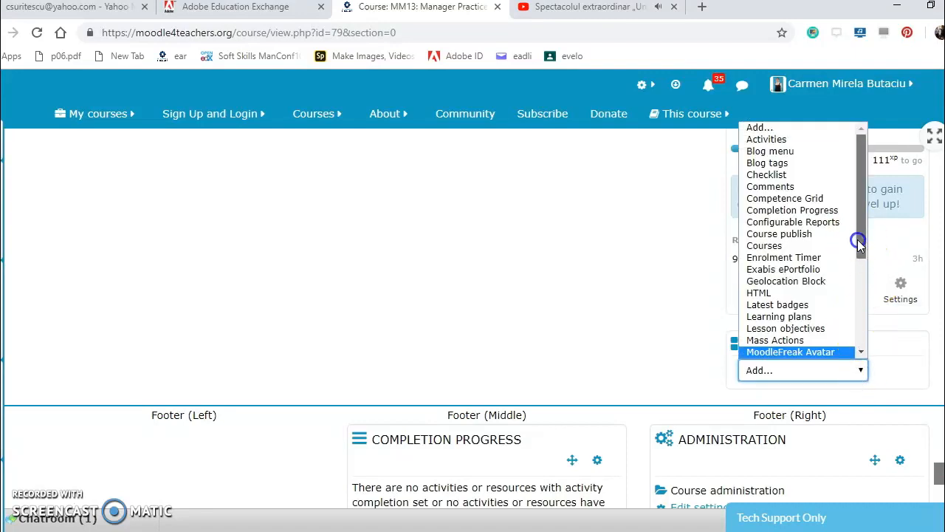
pyautogui.scroll(-3)
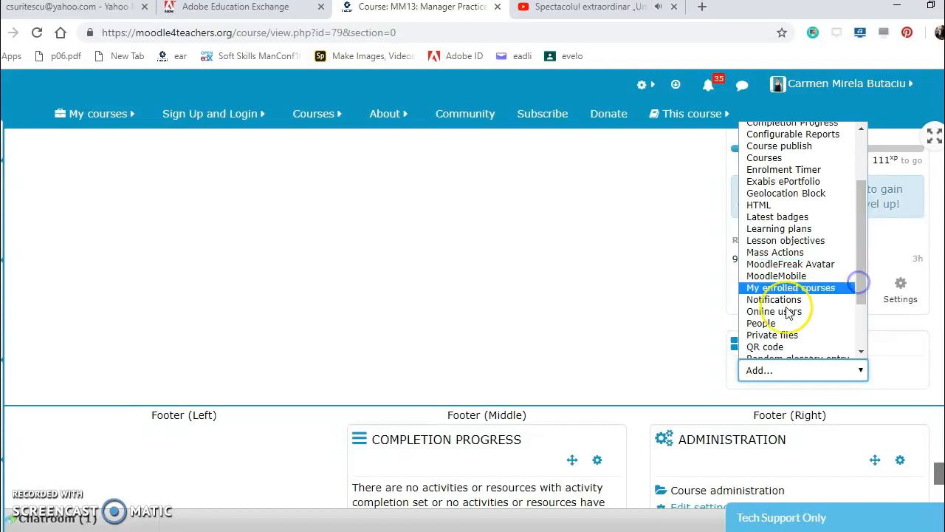
pyautogui.moveTo(774, 334)
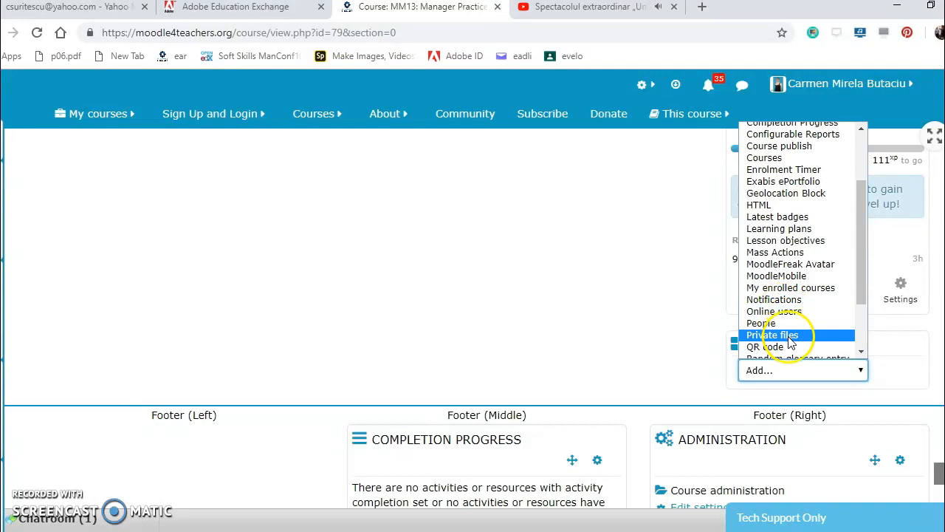
pyautogui.scroll(-3)
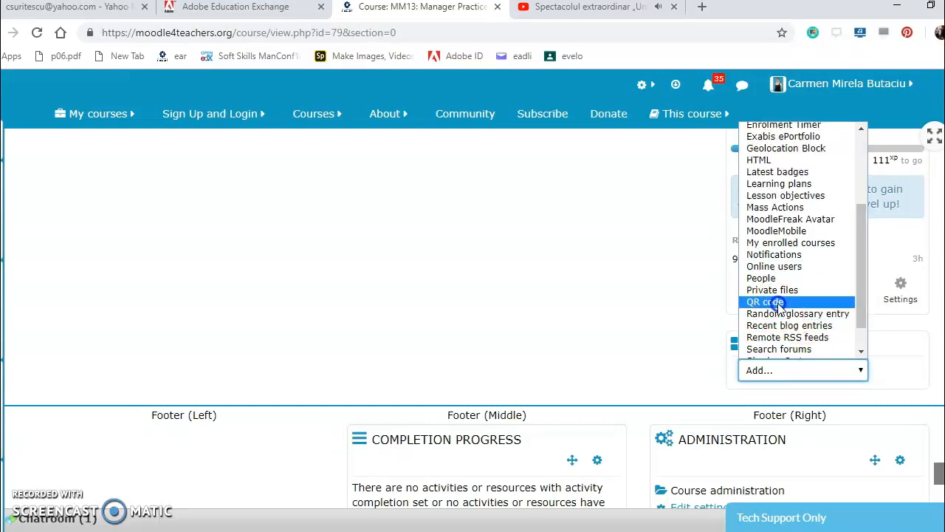
pyautogui.click(762, 302)
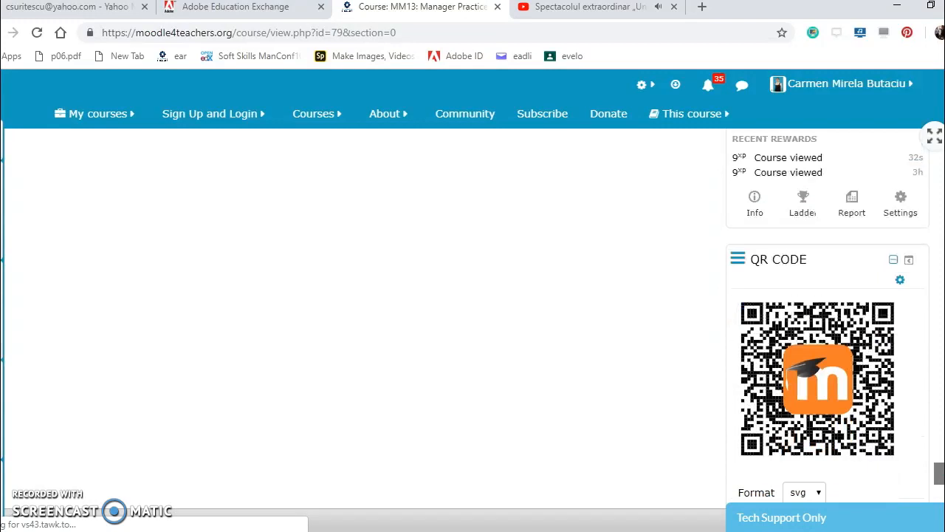
pyautogui.moveTo(898, 279)
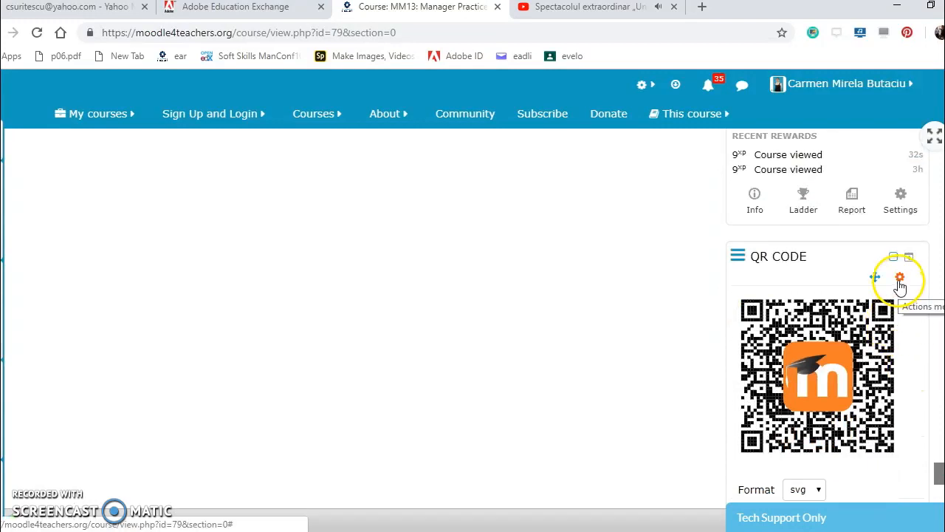
# Open Configure QR code block from the QR Code block's actions menu.
pyautogui.click(900, 276)
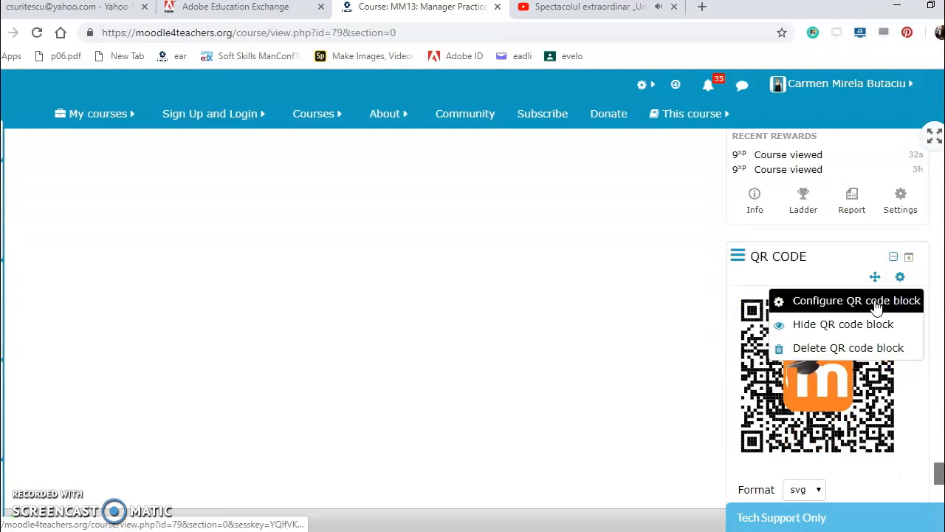
pyautogui.click(856, 301)
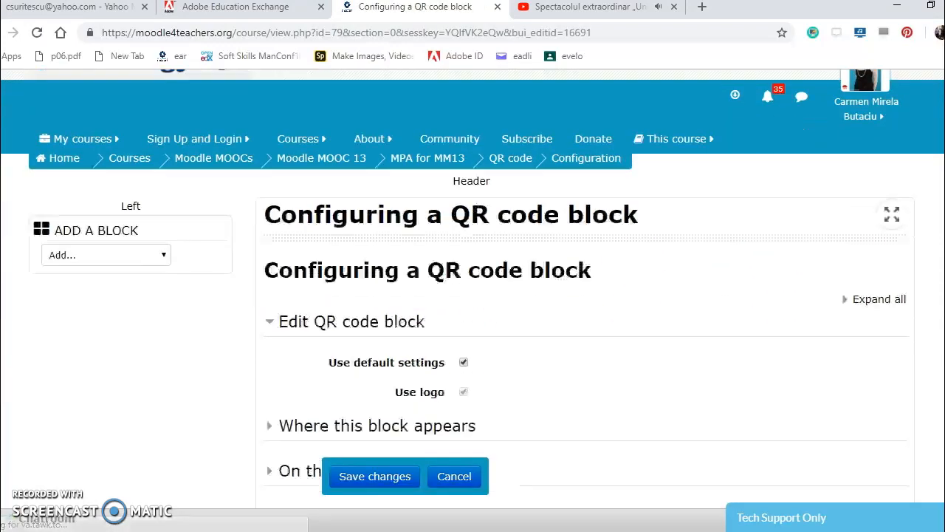
# Set the QR code block's default region to Left and save the settings.
pyautogui.scroll(-3)
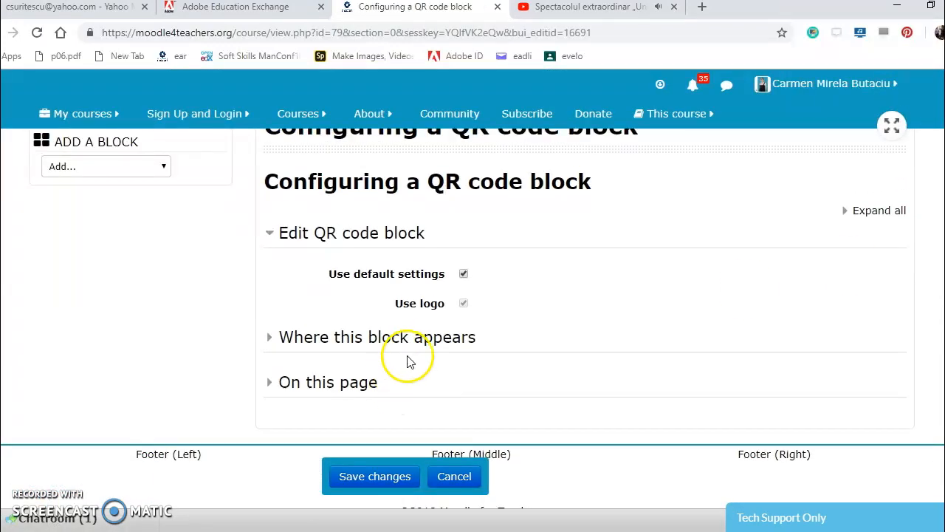
pyautogui.click(377, 337)
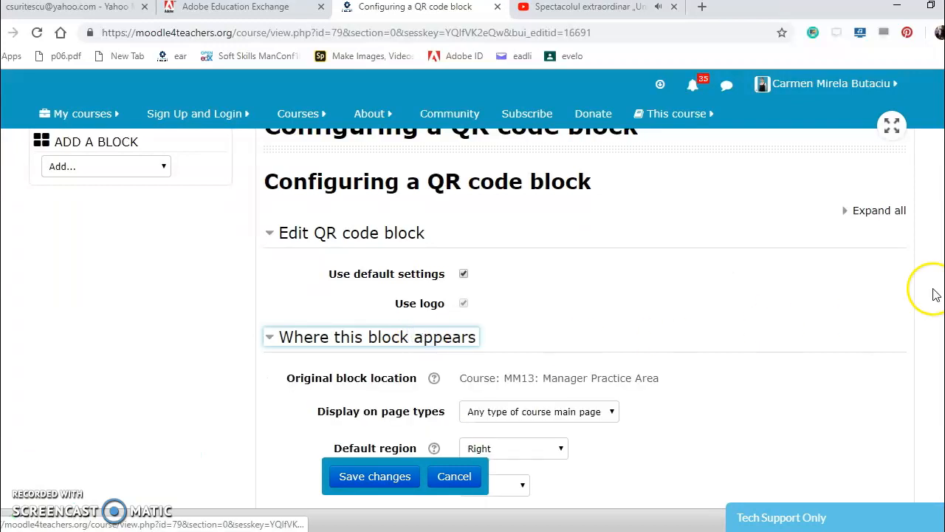
pyautogui.scroll(-3)
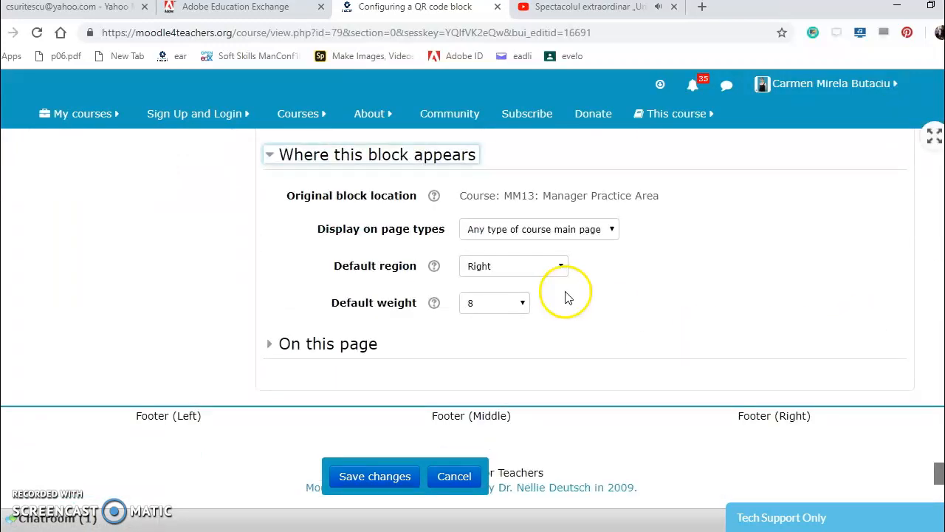
pyautogui.click(514, 266)
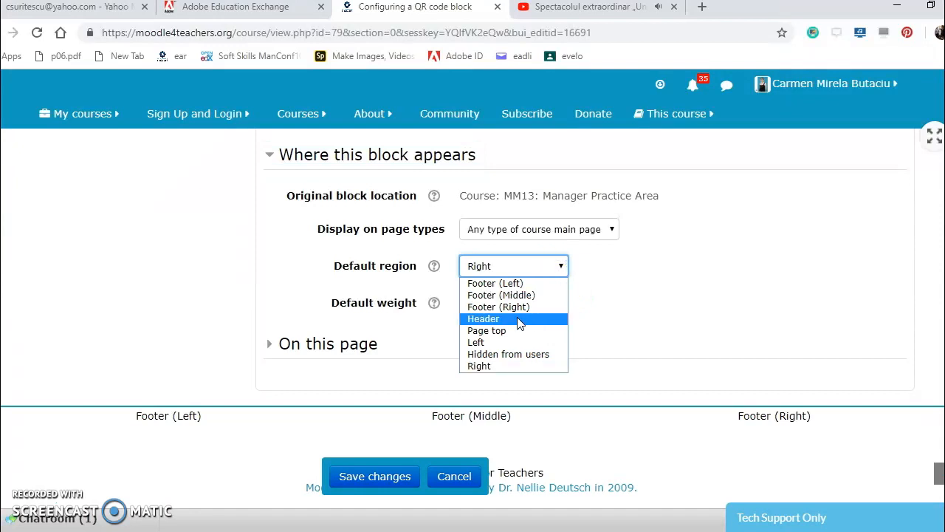
pyautogui.click(476, 342)
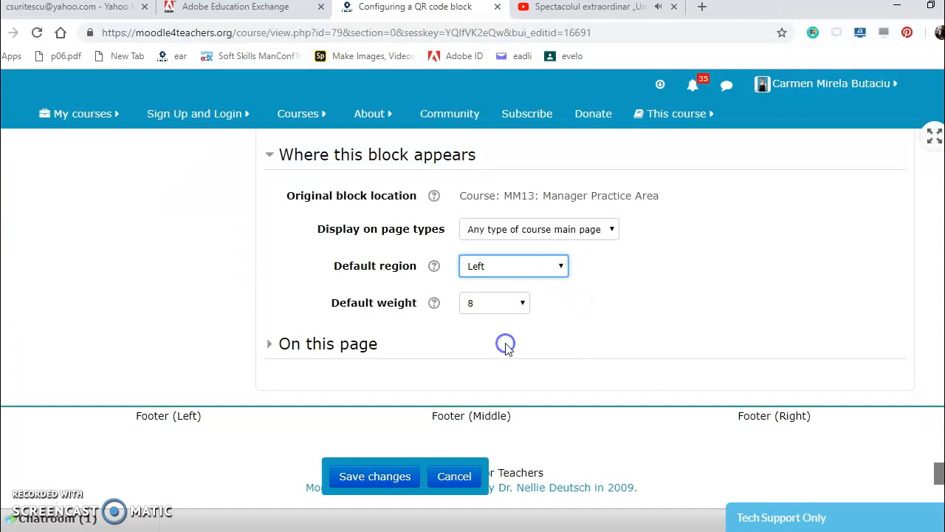
pyautogui.click(374, 476)
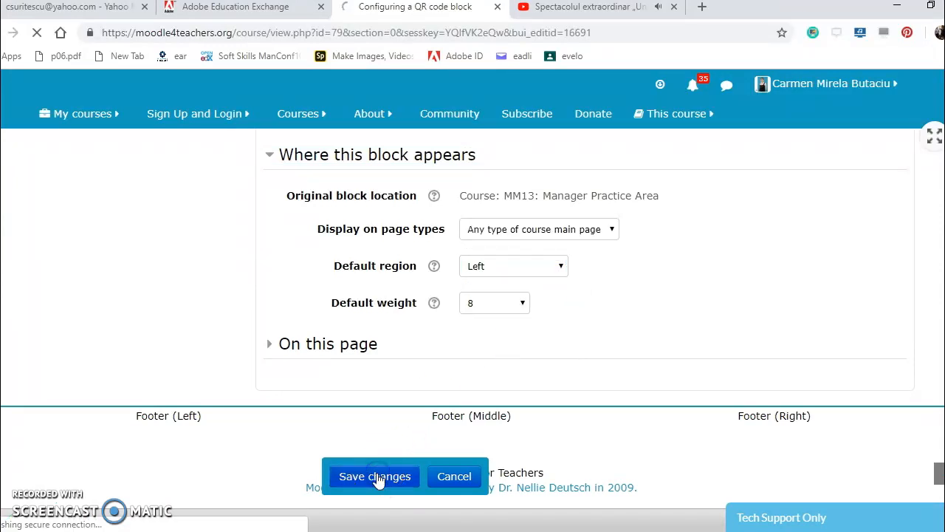
pyautogui.click(374, 476)
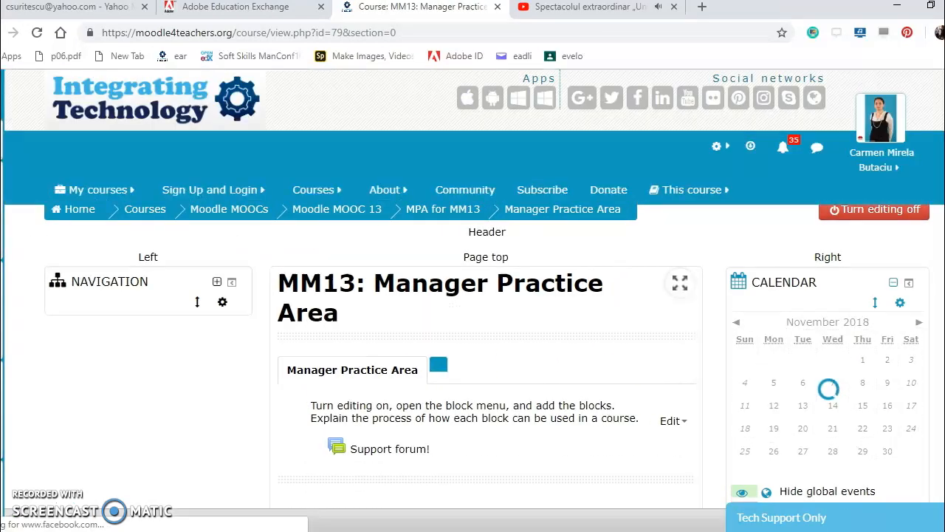
# Dock the QR Code block and add a Stash block to the course.
pyautogui.scroll(-3)
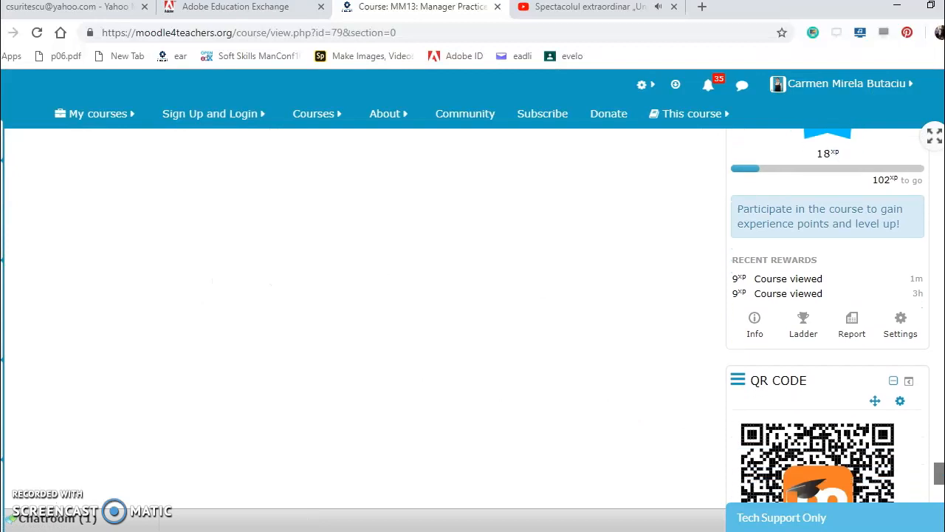
pyautogui.moveTo(909, 382)
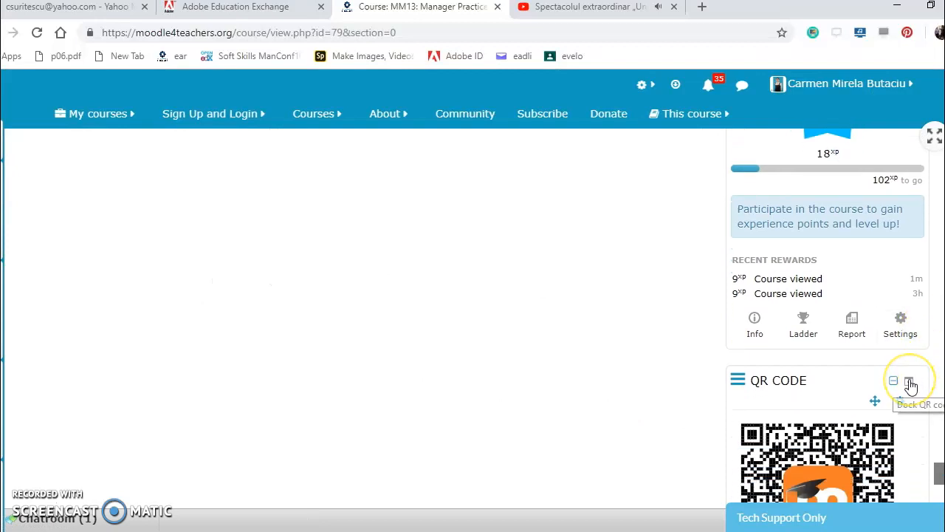
pyautogui.click(908, 381)
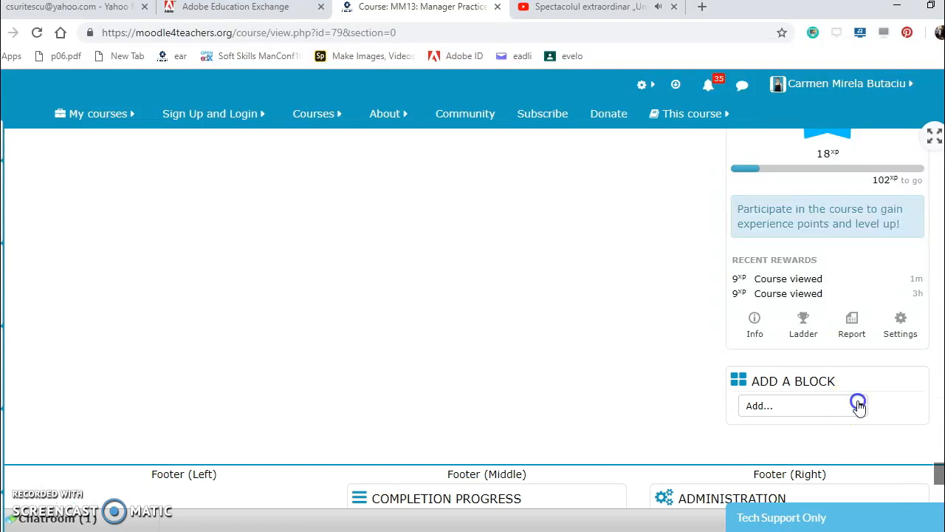
pyautogui.click(802, 405)
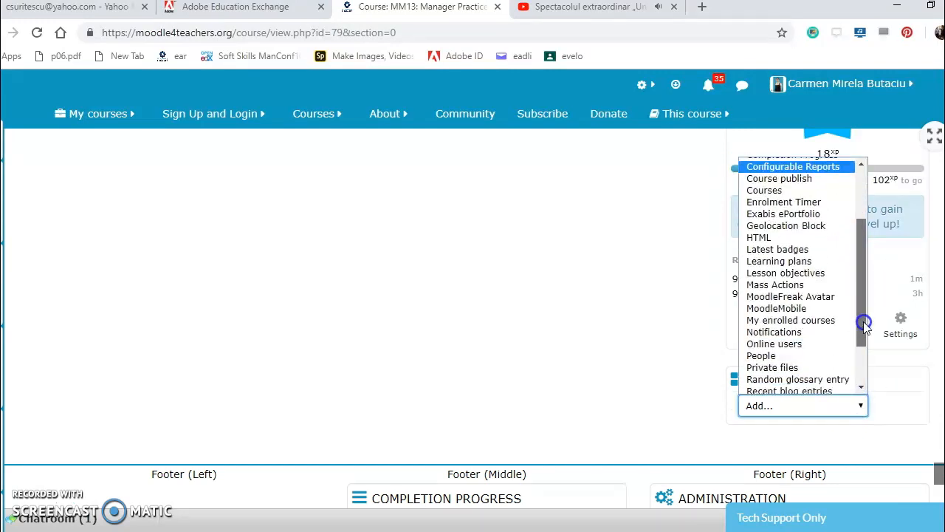
pyautogui.scroll(-3)
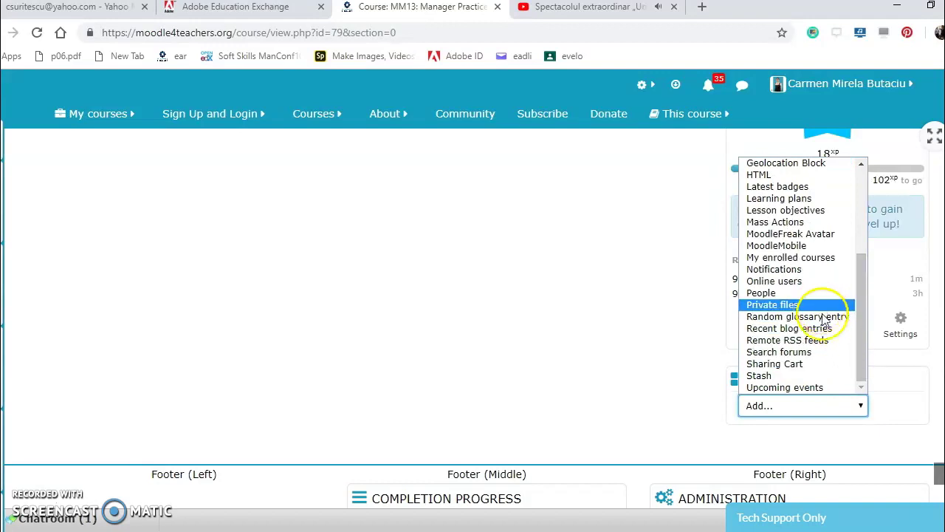
pyautogui.moveTo(797, 328)
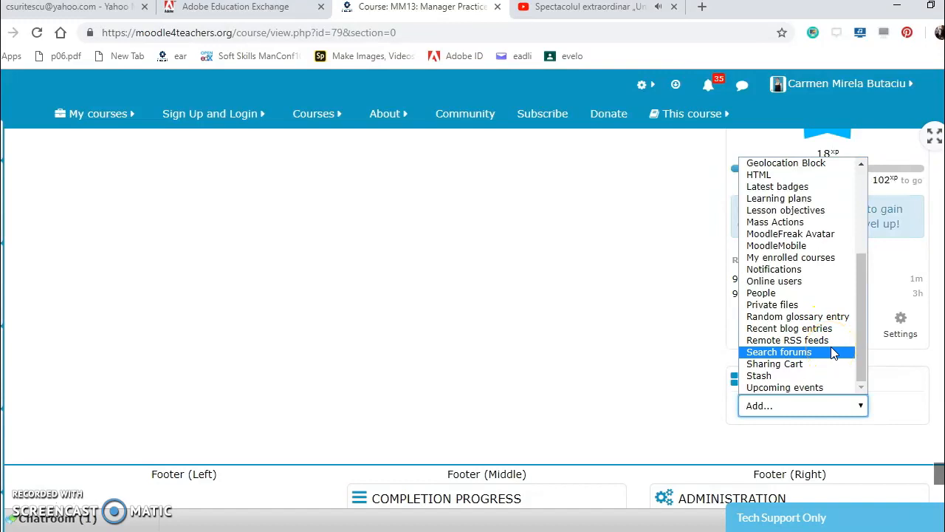
pyautogui.moveTo(832, 363)
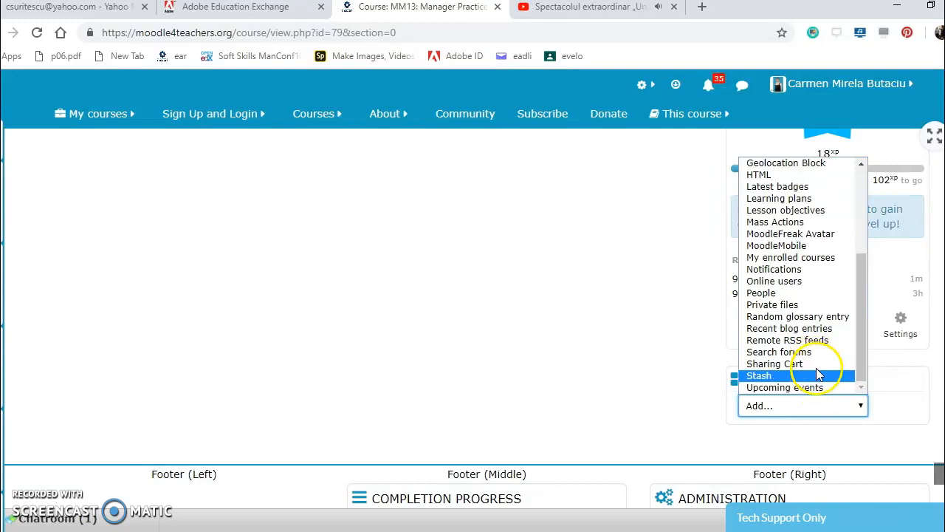
pyautogui.click(784, 387)
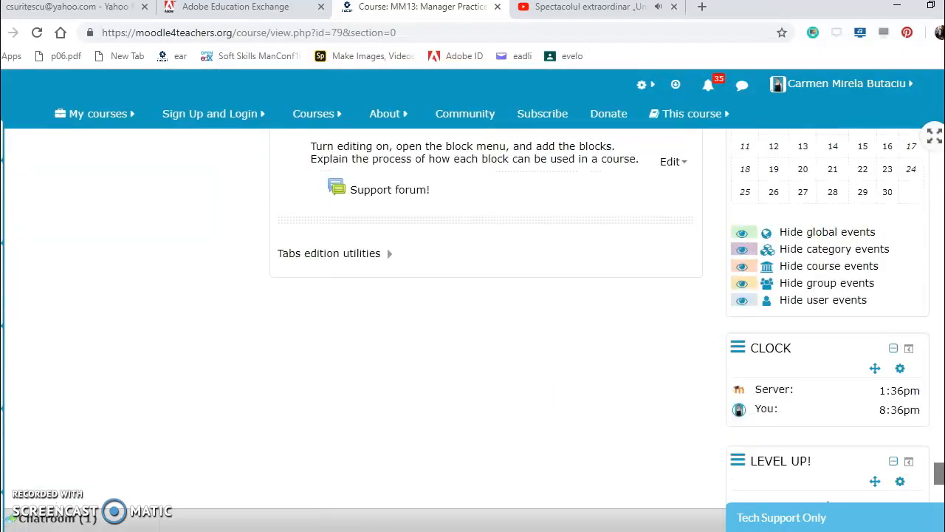
pyautogui.scroll(-3)
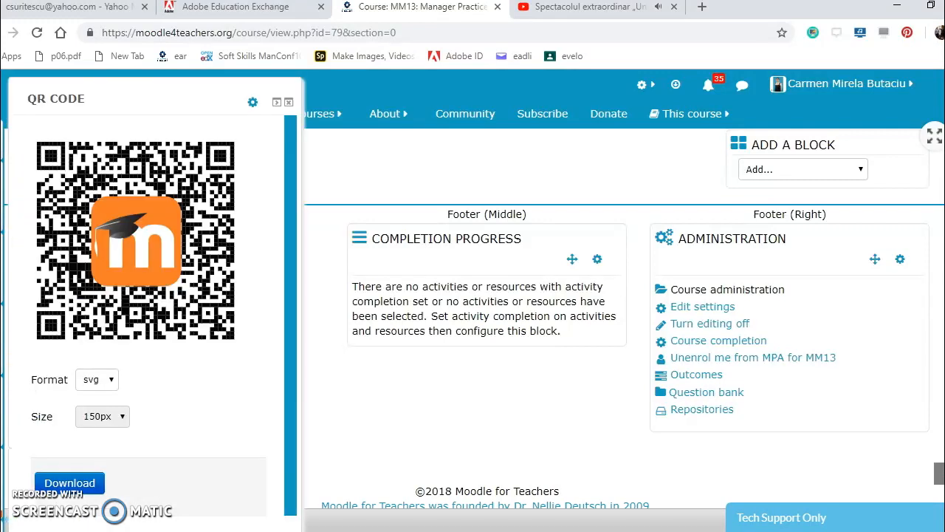
pyautogui.moveTo(11, 450)
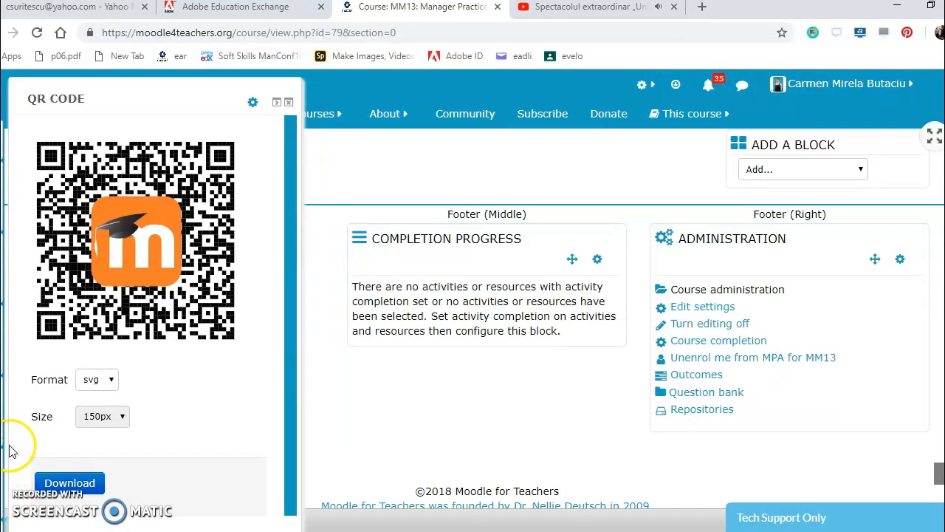
pyautogui.moveTo(16, 248)
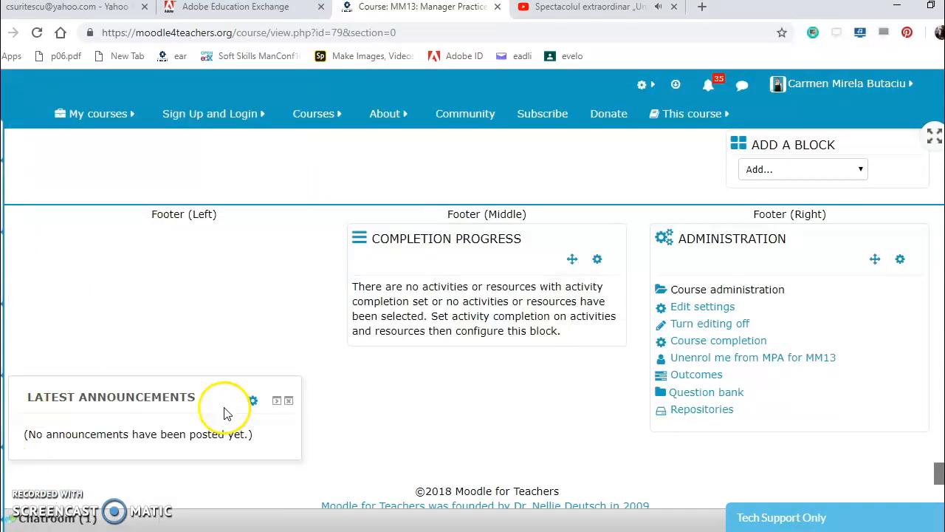
pyautogui.moveTo(310, 429)
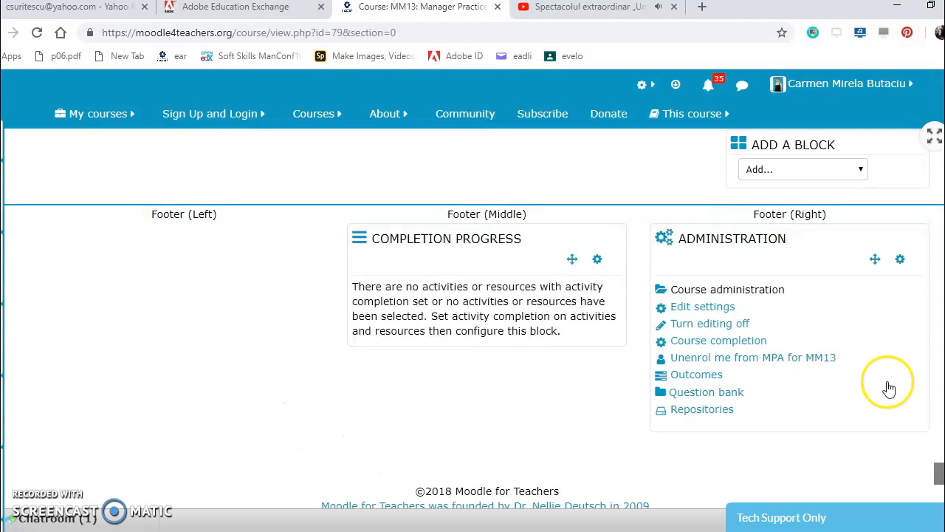
pyautogui.scroll(-3)
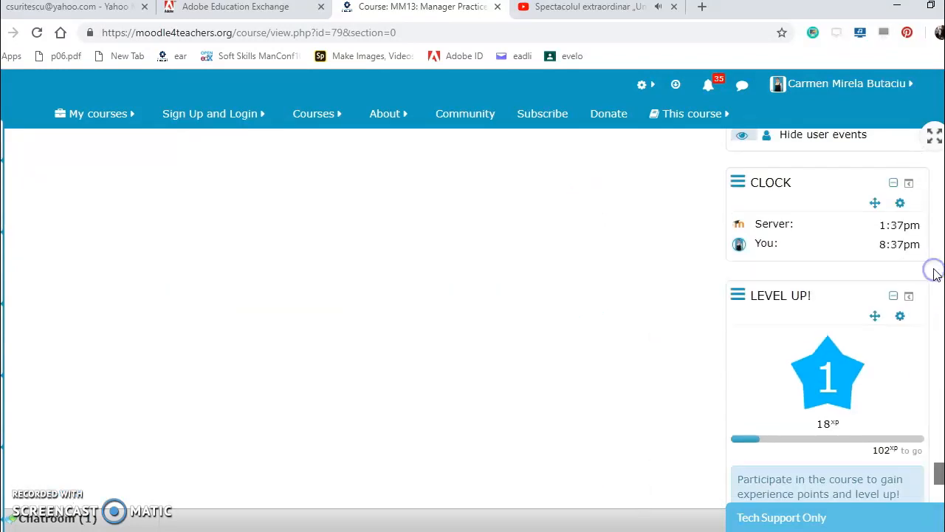
pyautogui.scroll(-3)
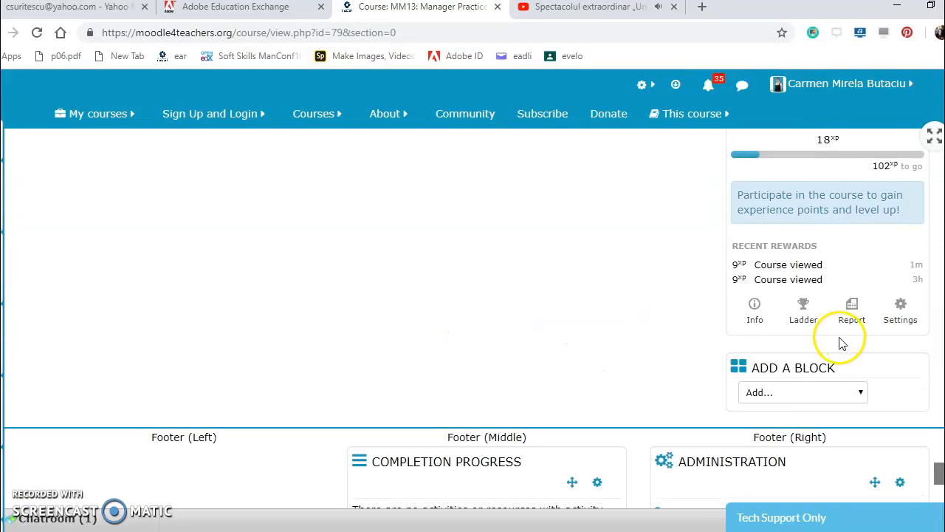
# Pick Sharing Cart from the Add a block list.
pyautogui.click(804, 392)
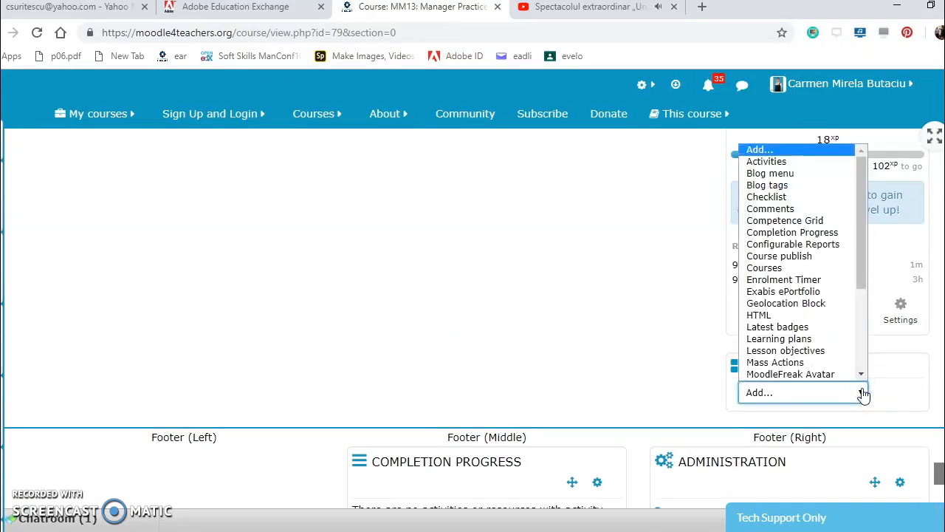
pyautogui.scroll(-3)
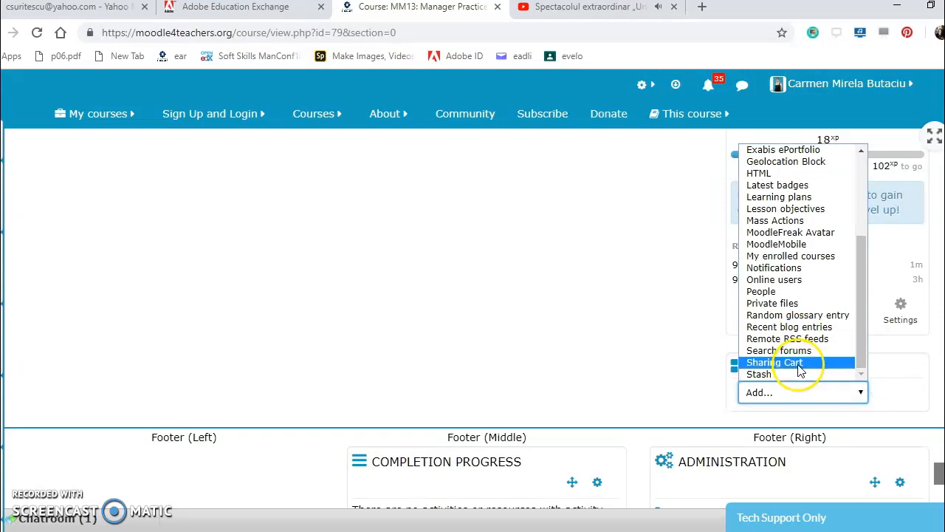
pyautogui.click(782, 362)
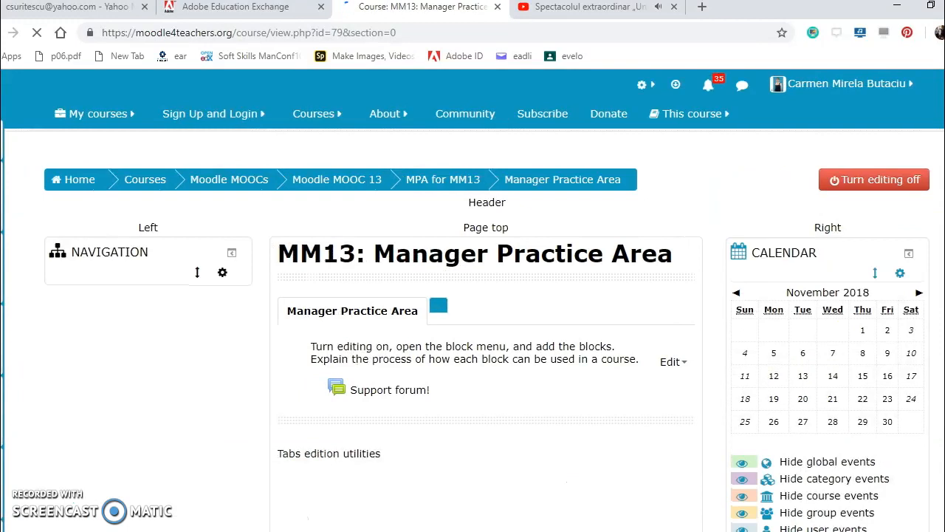
# Configure the Sharing Cart block's default region as Footer (Middle) and save it.
pyautogui.scroll(-3)
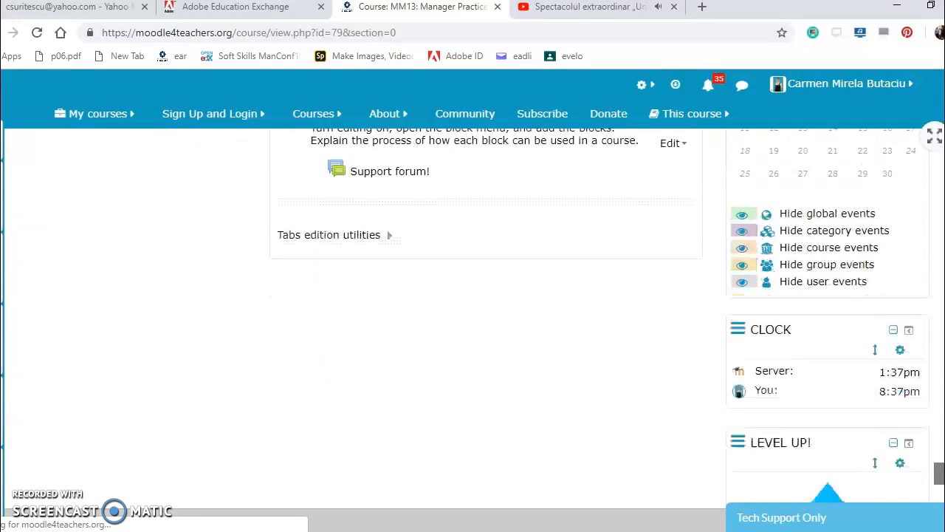
pyautogui.scroll(-3)
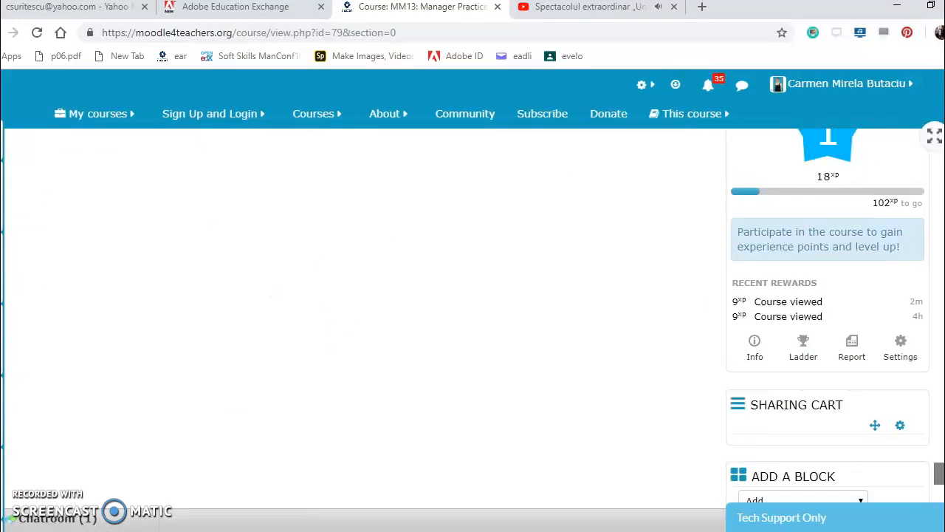
pyautogui.scroll(-3)
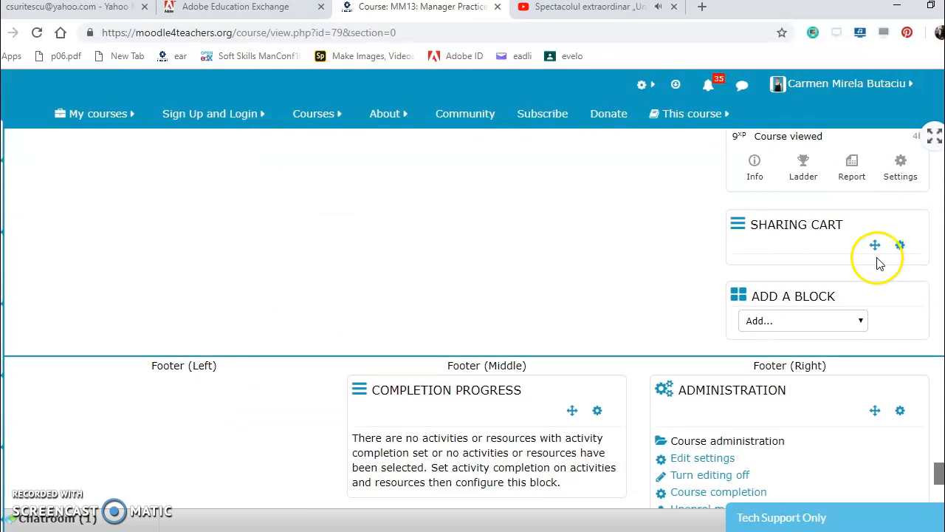
pyautogui.click(900, 244)
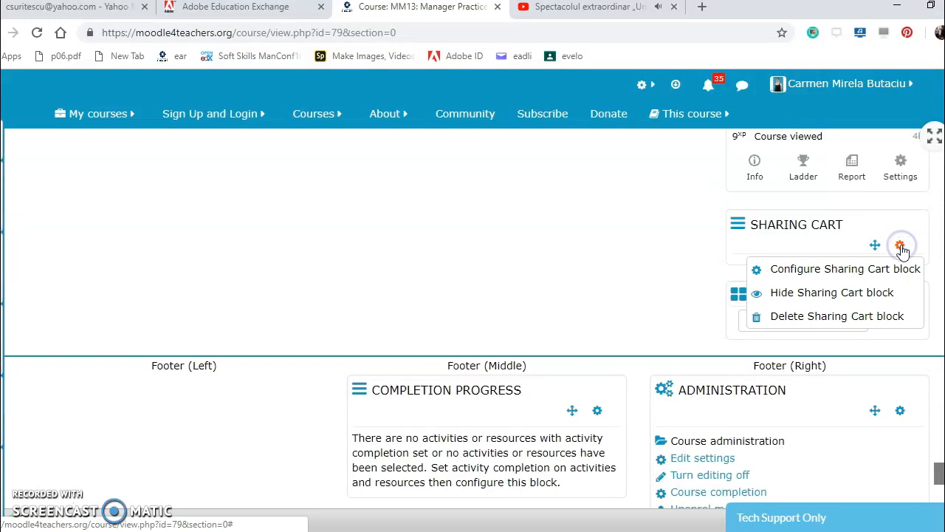
pyautogui.click(845, 268)
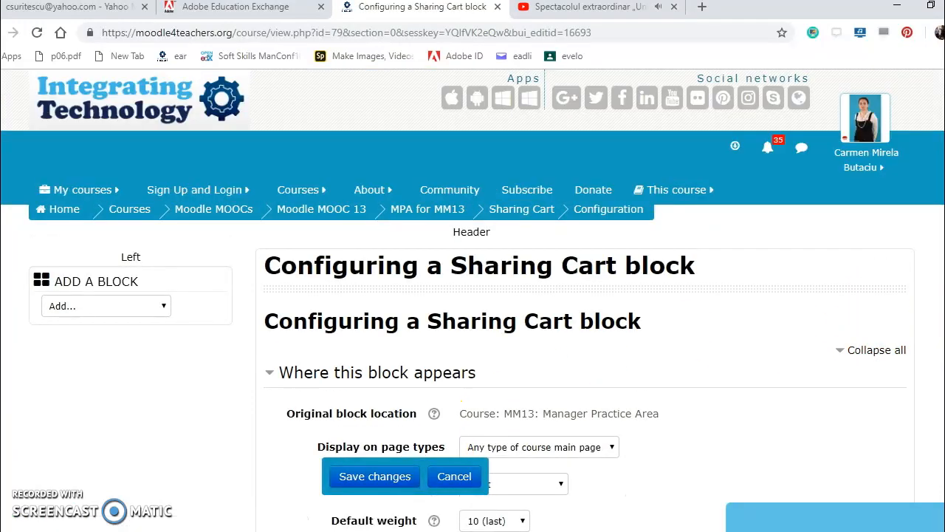
pyautogui.scroll(-3)
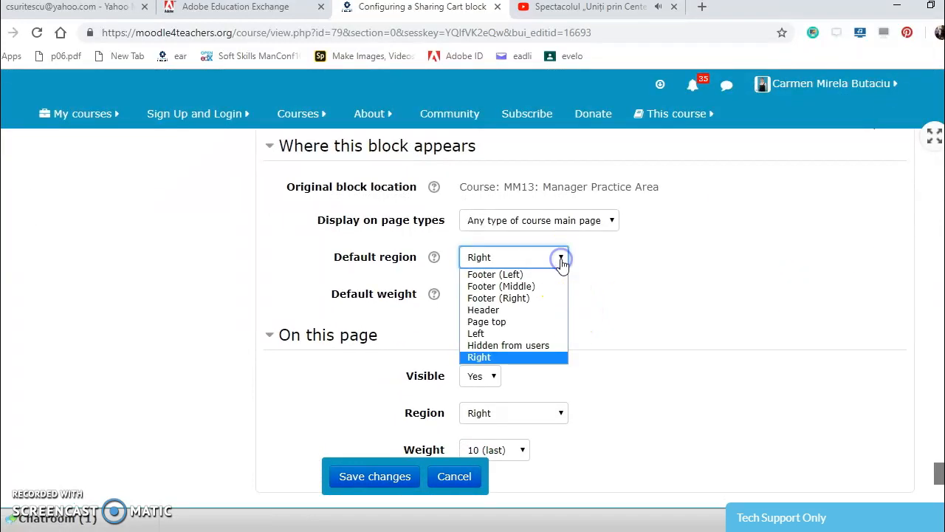
pyautogui.moveTo(509, 285)
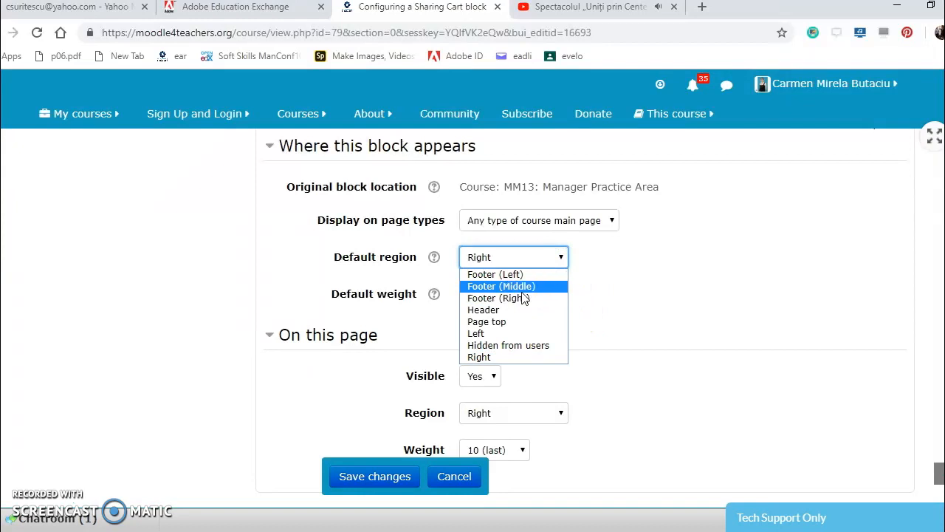
pyautogui.click(500, 286)
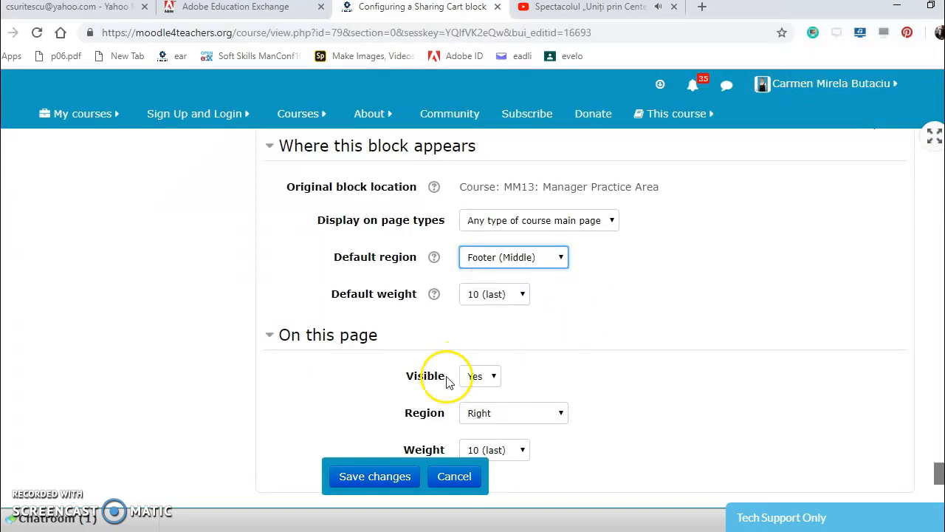
pyautogui.click(375, 477)
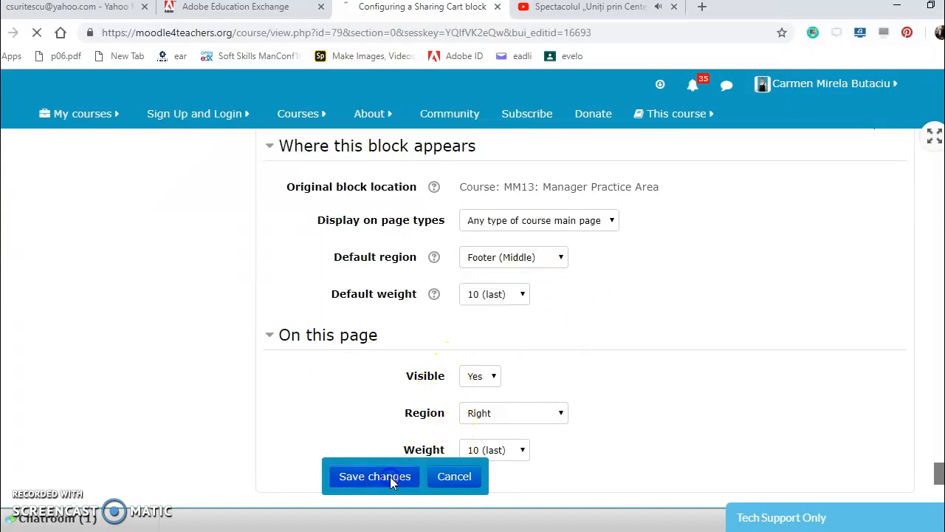
pyautogui.click(374, 476)
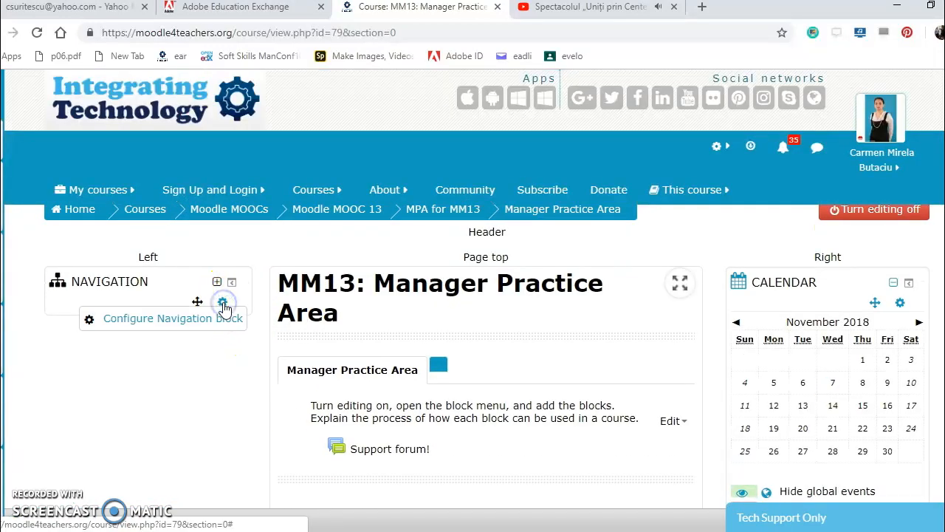
pyautogui.click(223, 302)
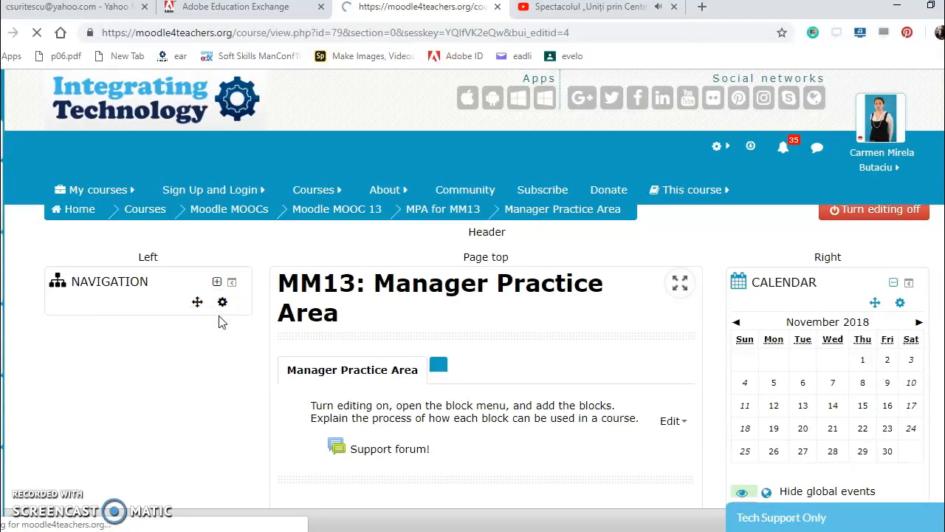
pyautogui.click(222, 302)
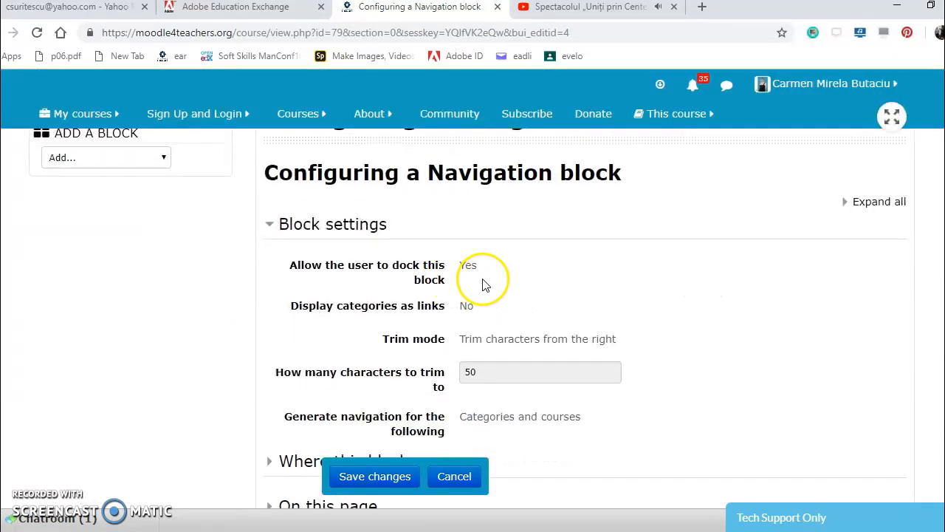
pyautogui.moveTo(473, 308)
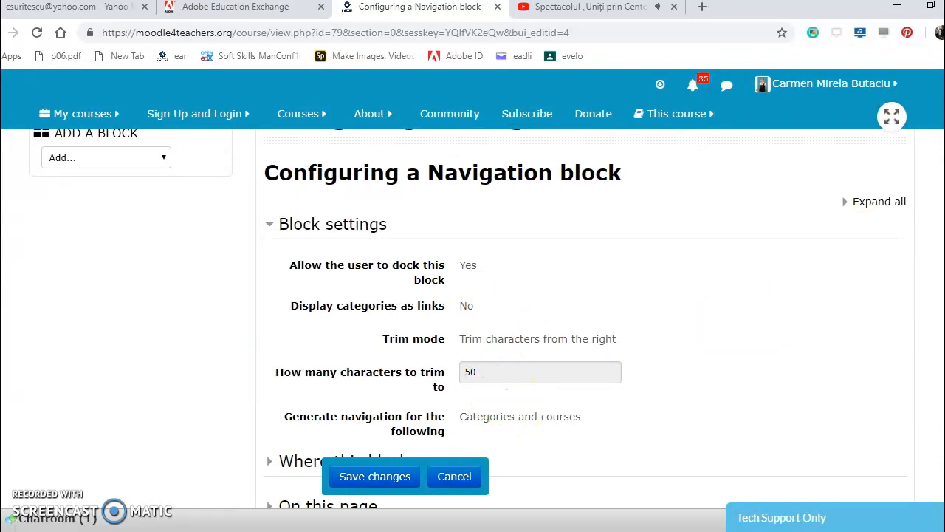
pyautogui.scroll(-3)
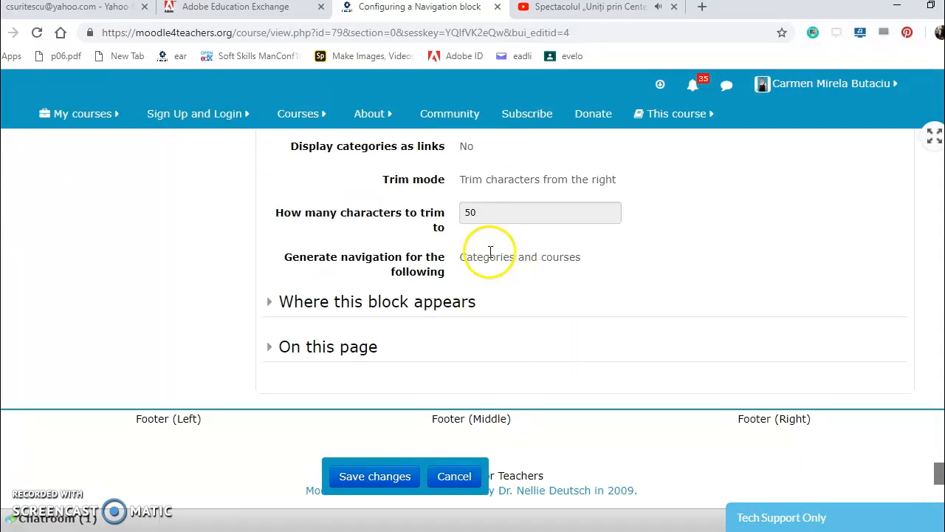
pyautogui.moveTo(433, 313)
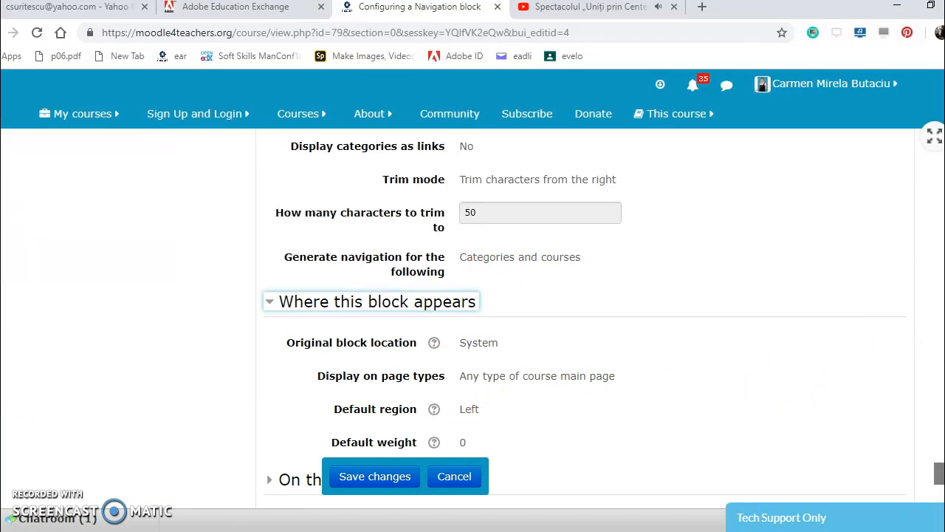
pyautogui.scroll(-3)
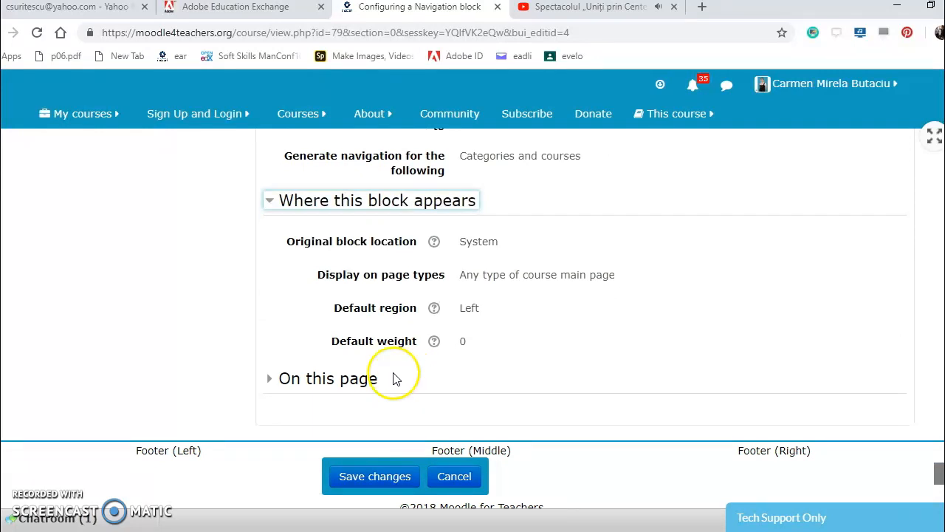
pyautogui.click(434, 341)
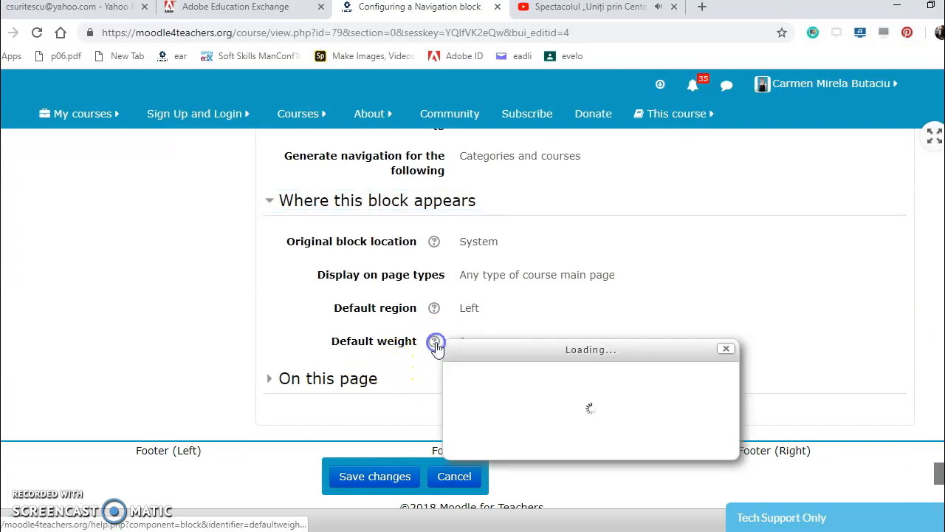
pyautogui.click(435, 344)
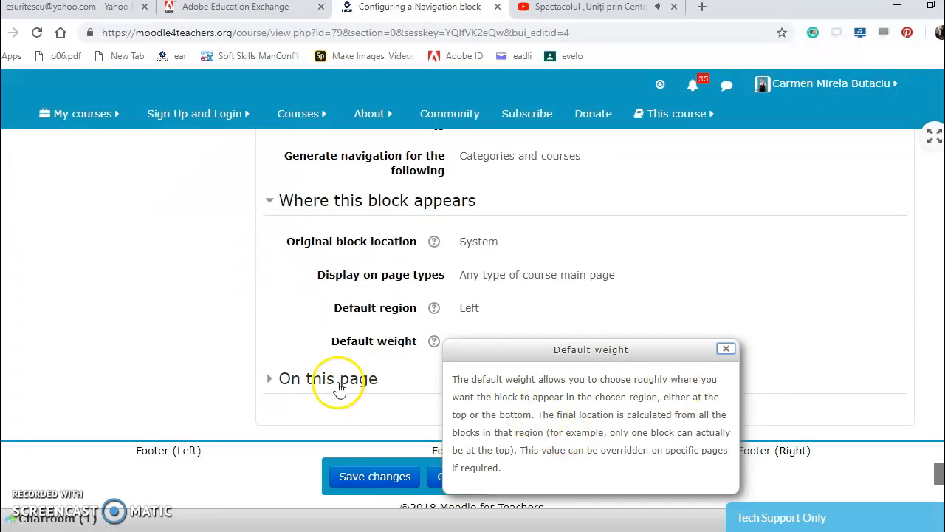
pyautogui.click(270, 379)
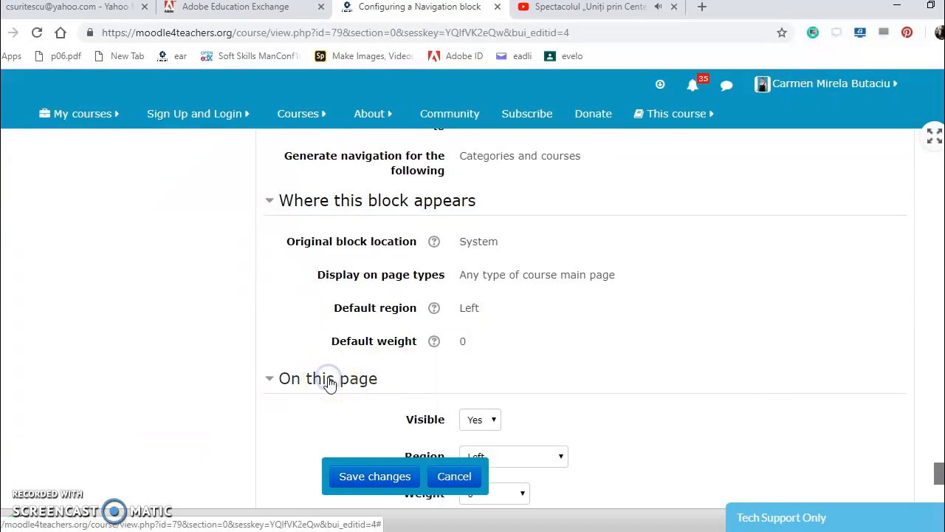
pyautogui.scroll(-3)
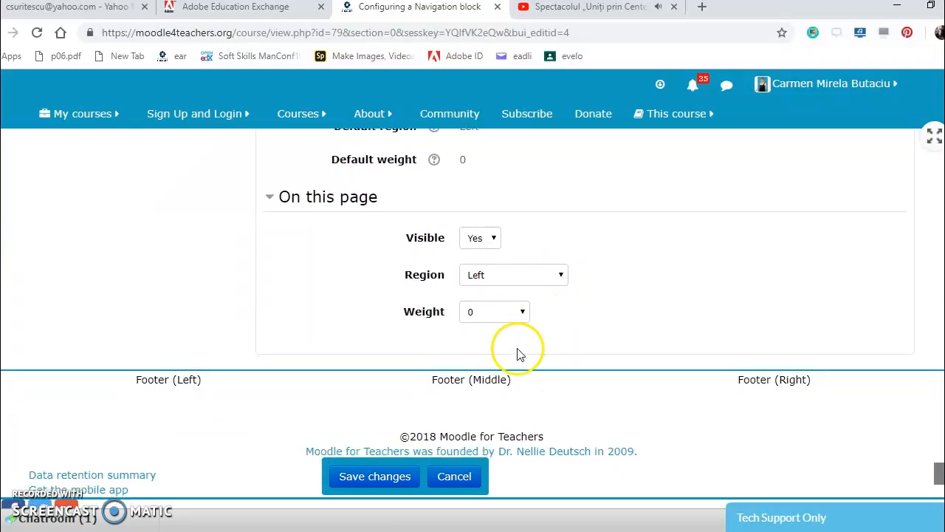
pyautogui.click(375, 477)
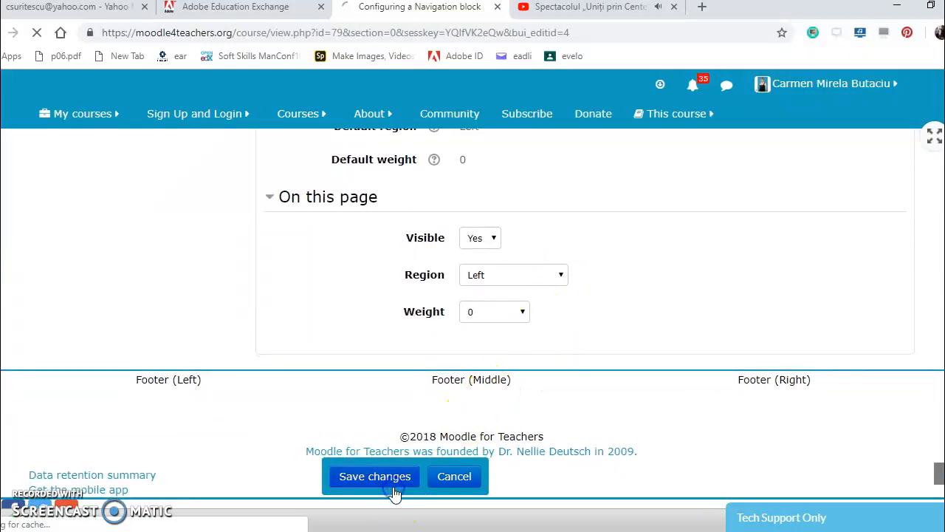
pyautogui.click(374, 476)
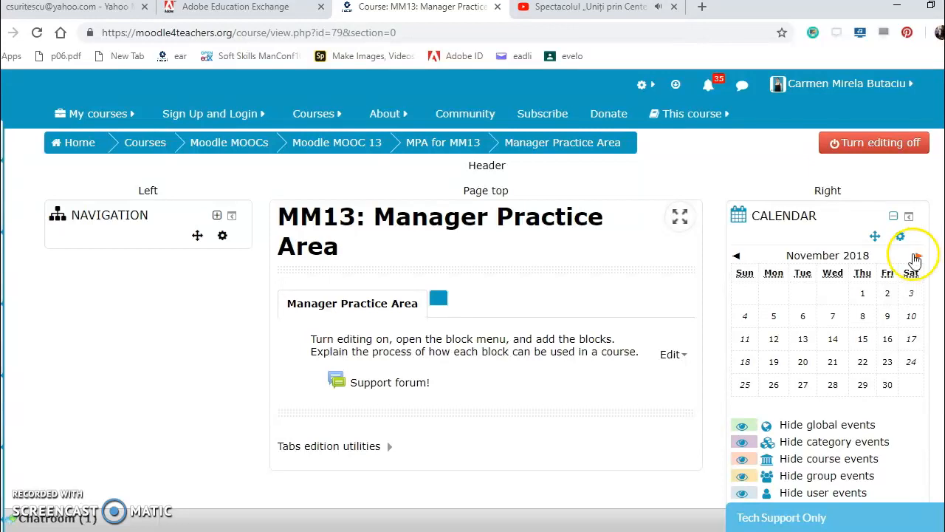
pyautogui.moveTo(898, 236)
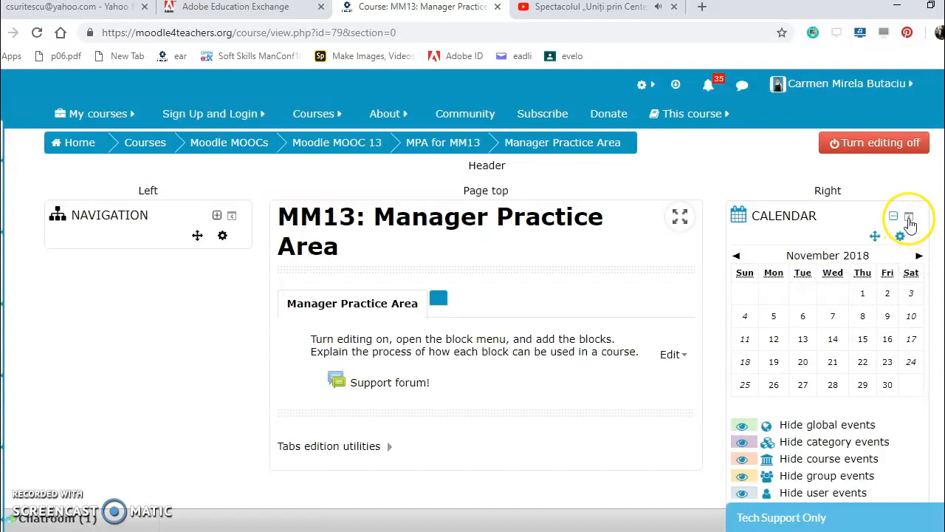
# Dock the Calendar block, collapse and expand the Clock block, and start moving it.
pyautogui.click(908, 216)
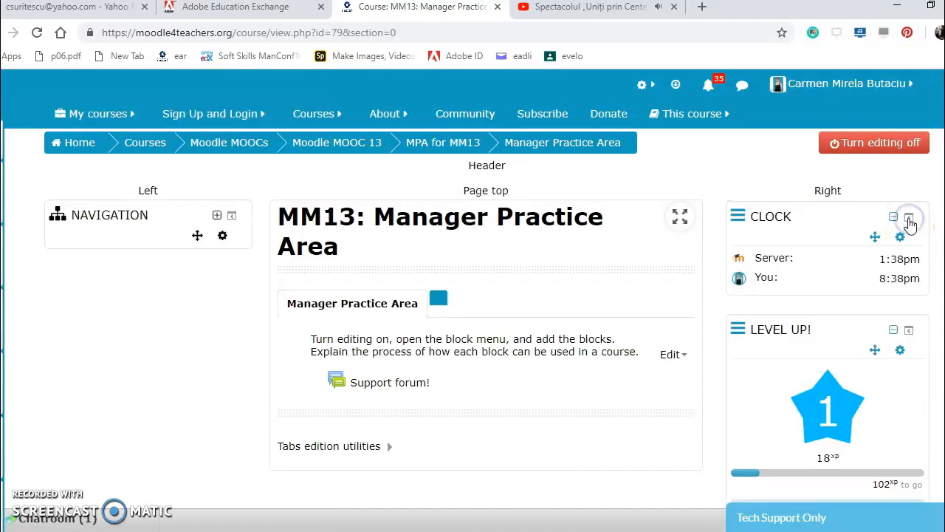
pyautogui.moveTo(894, 216)
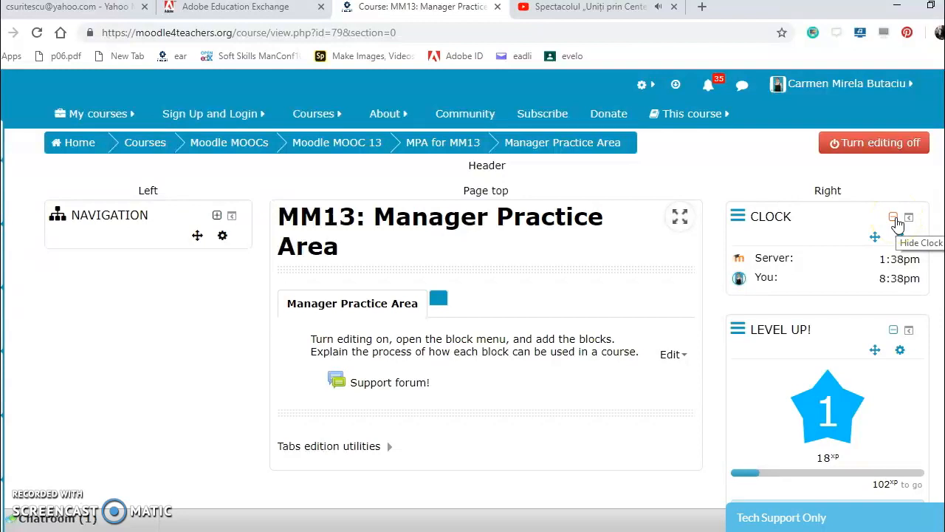
pyautogui.click(893, 217)
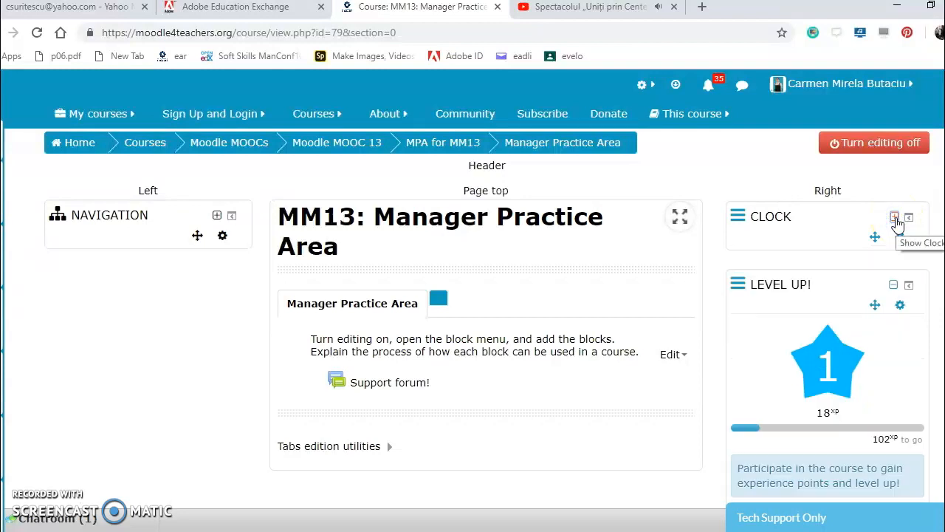
pyautogui.click(892, 217)
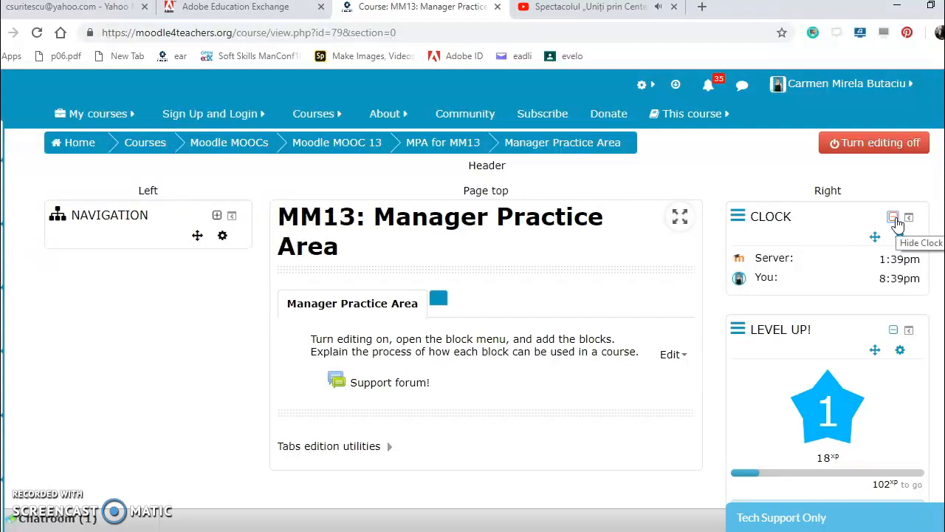
pyautogui.click(893, 216)
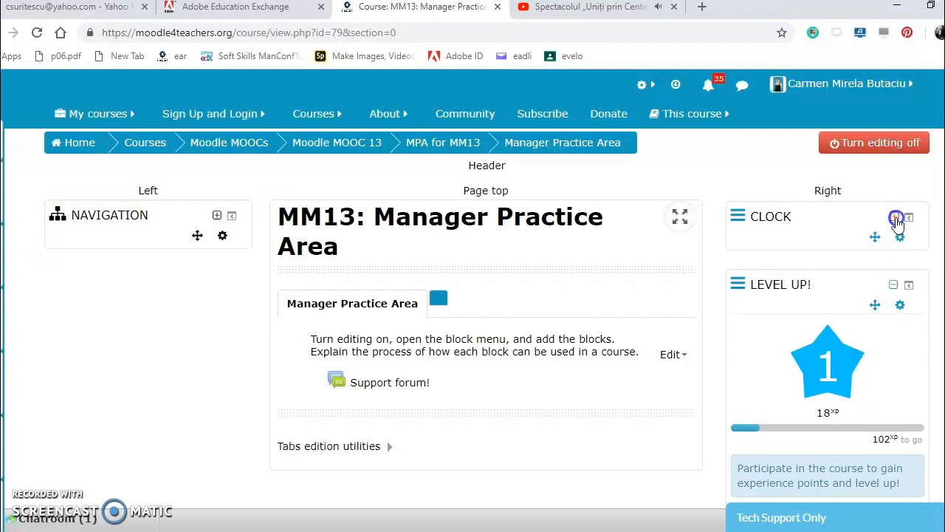
pyautogui.click(893, 216)
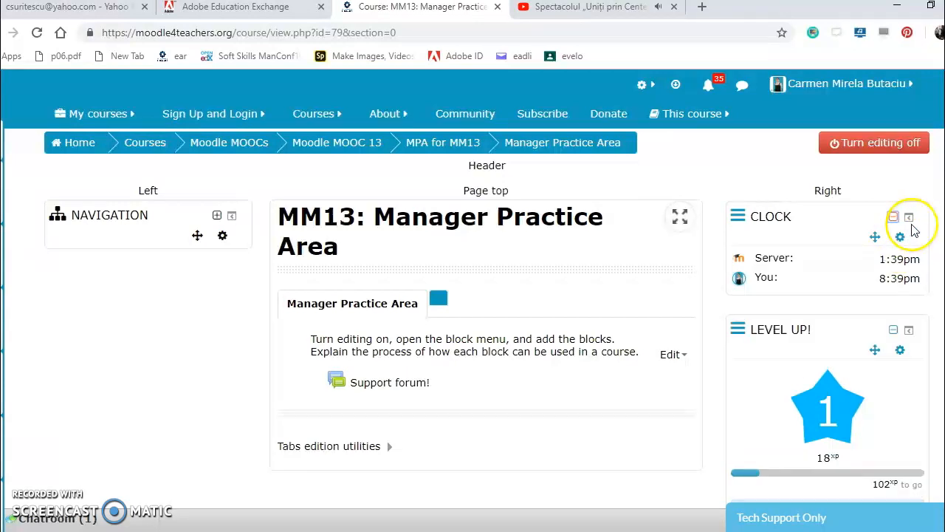
pyautogui.moveTo(873, 238)
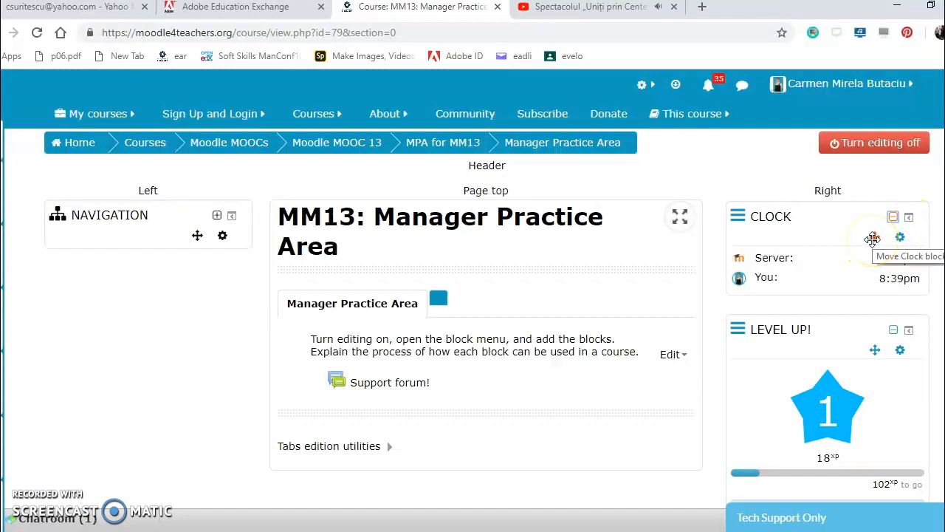
pyautogui.click(871, 237)
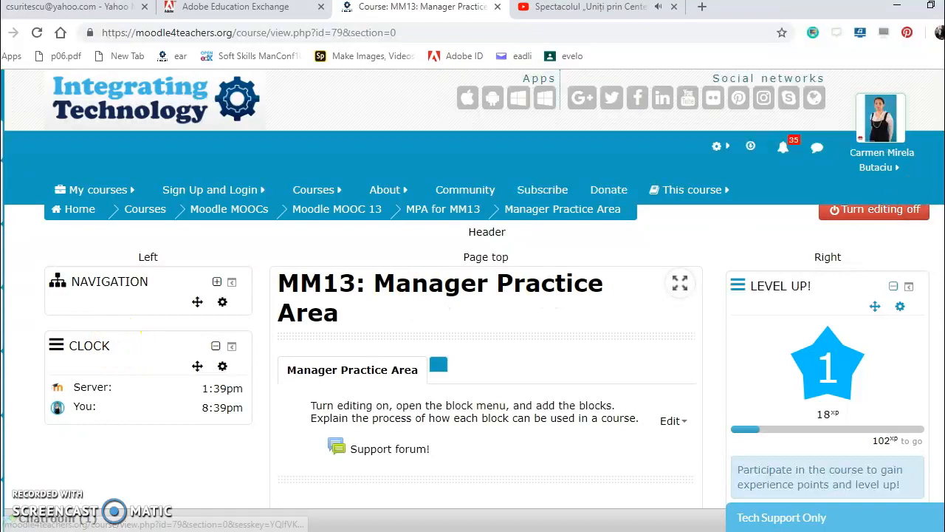
# Add a Competence Grid block from the Add a block list and open its configuration.
pyautogui.scroll(-3)
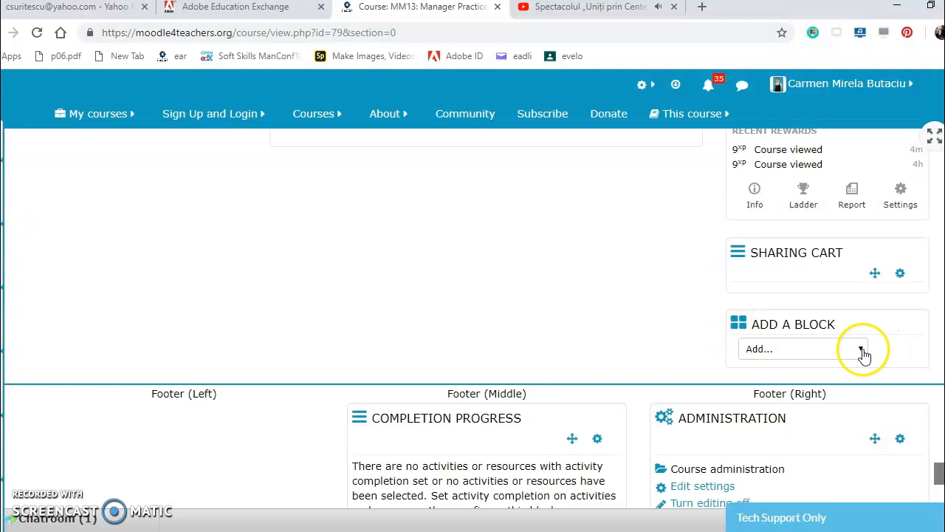
pyautogui.click(858, 349)
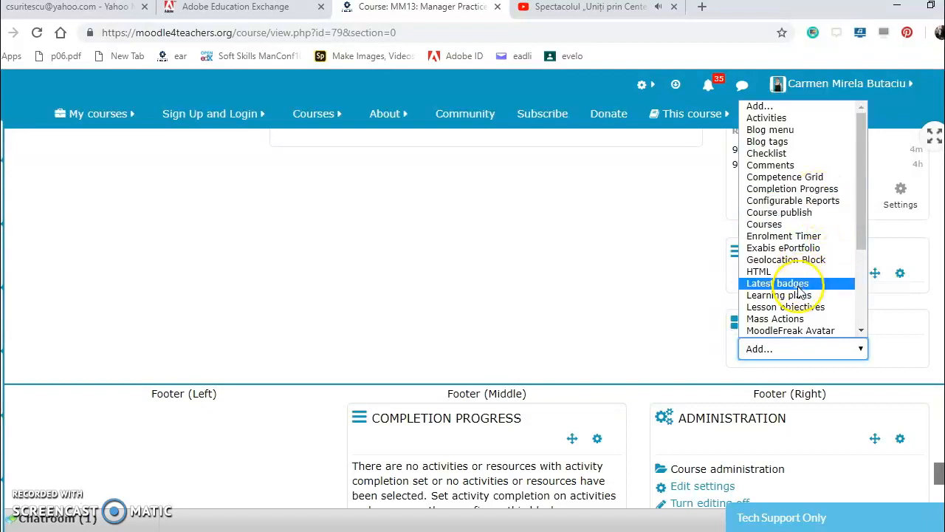
pyautogui.moveTo(792, 200)
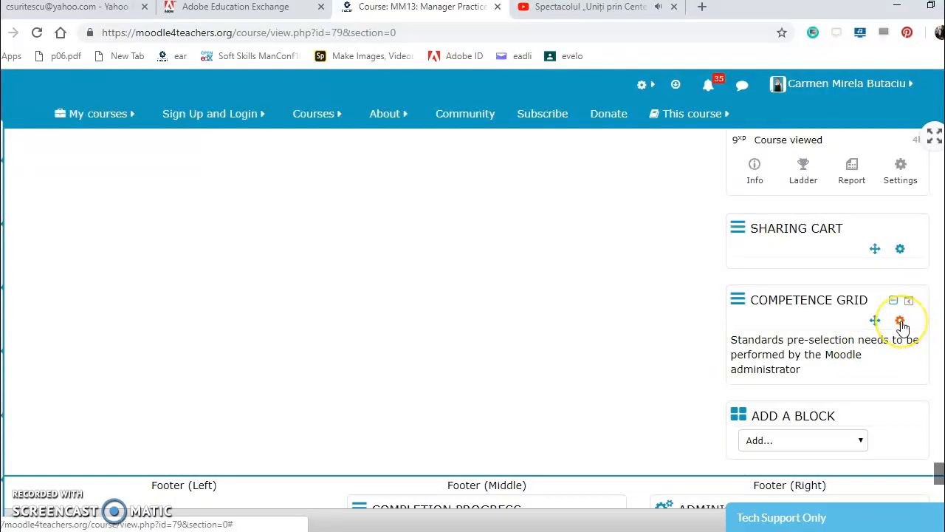
pyautogui.click(898, 317)
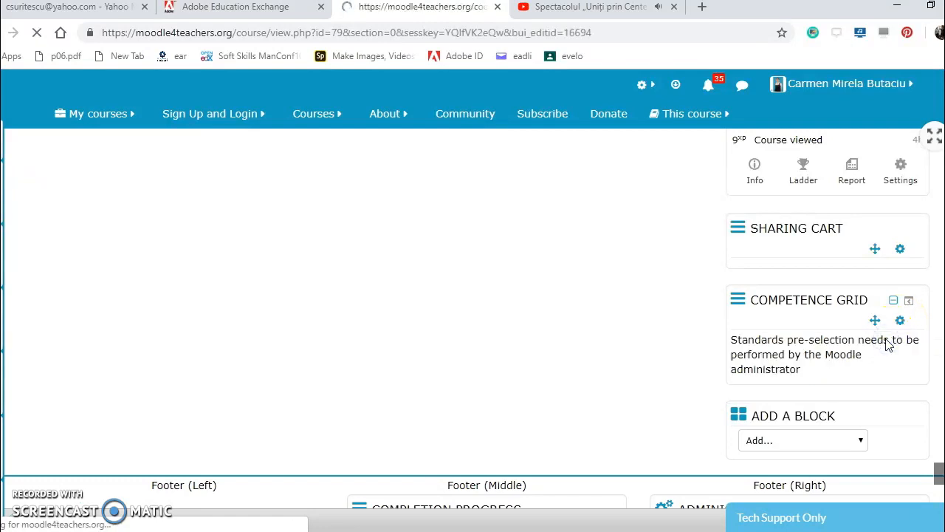
# Save the Competence Grid block with default weight 5, page weight 5 and Left region.
pyautogui.click(900, 319)
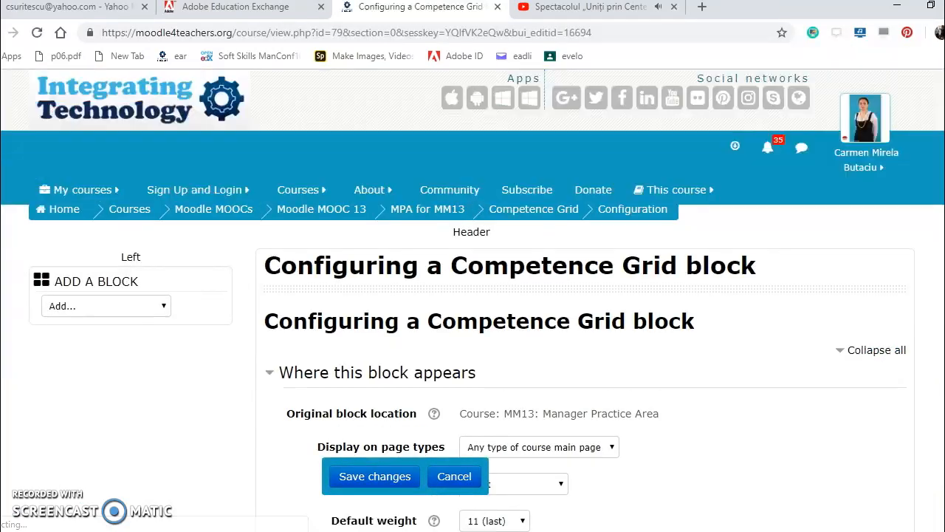
pyautogui.scroll(-3)
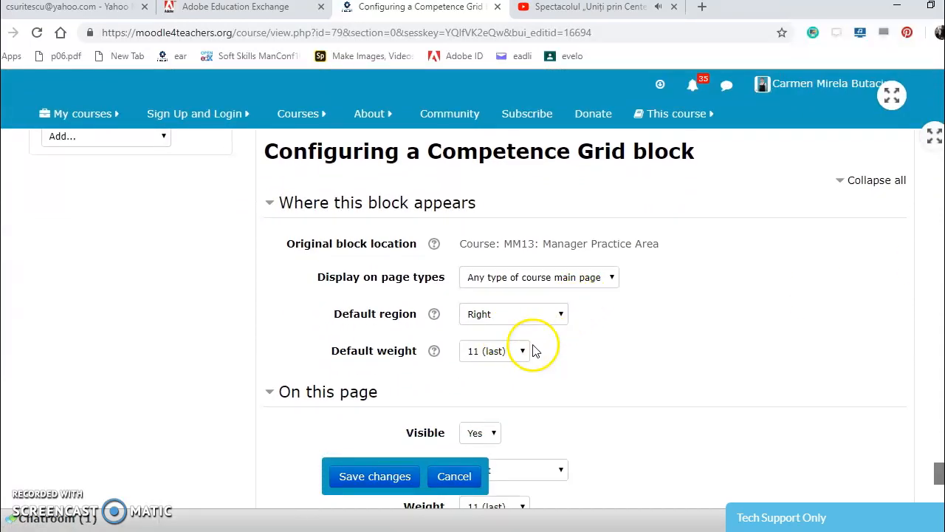
pyautogui.click(522, 351)
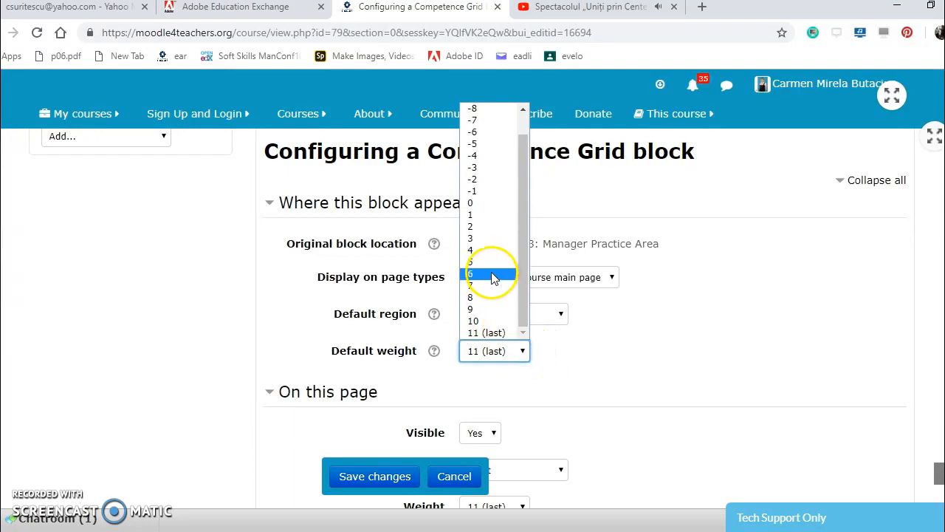
pyautogui.click(470, 273)
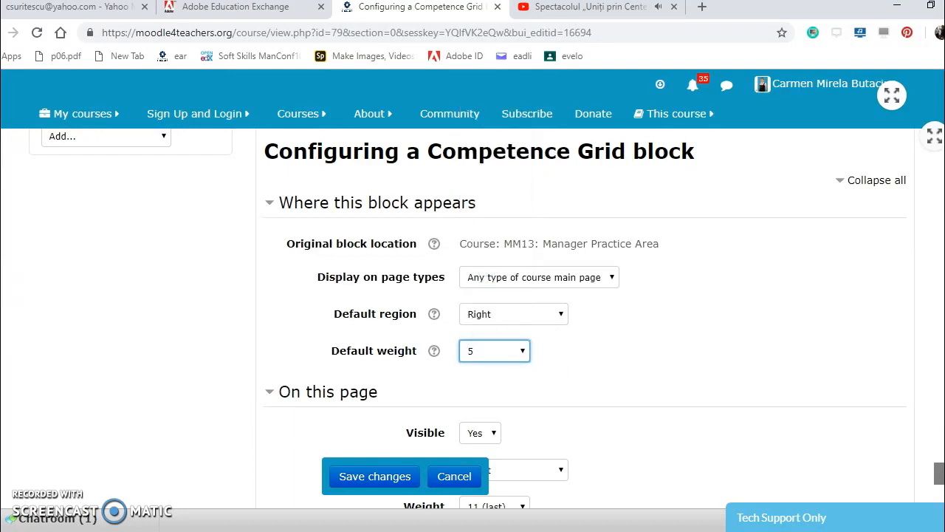
pyautogui.scroll(-3)
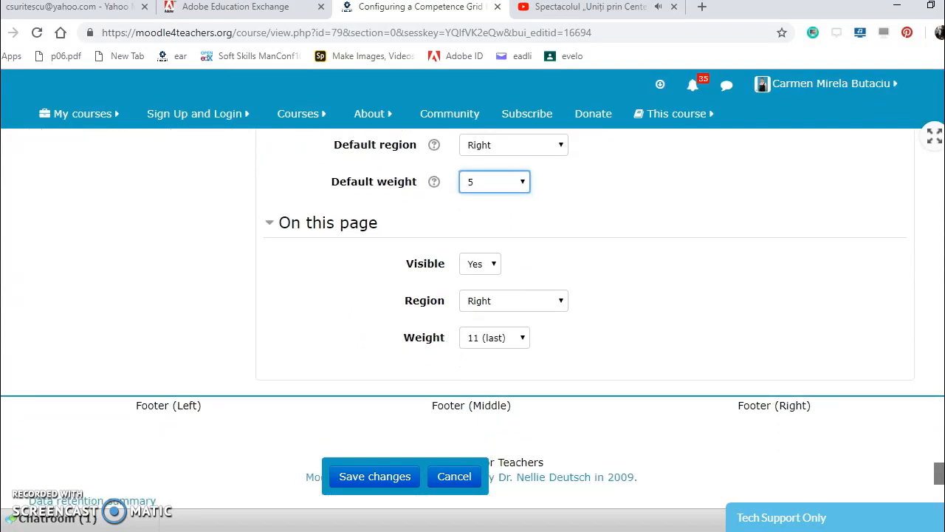
pyautogui.click(522, 337)
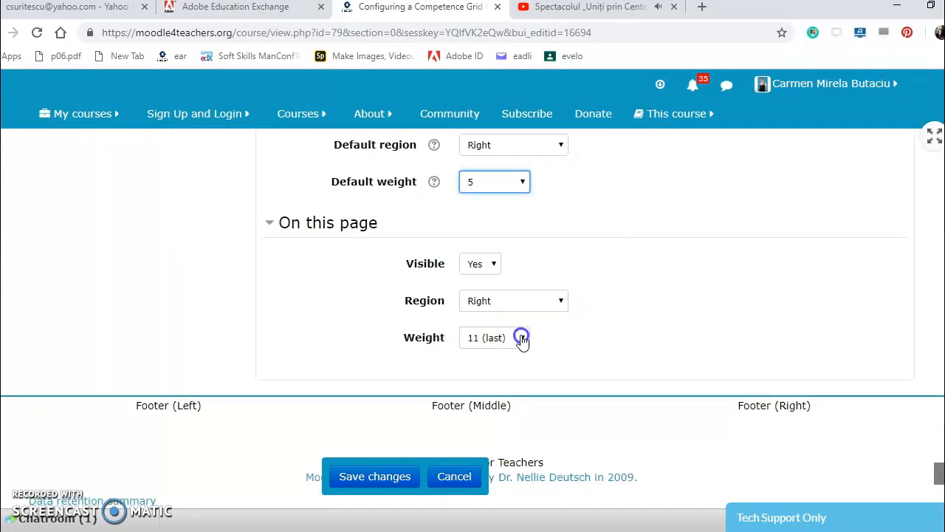
pyautogui.click(521, 337)
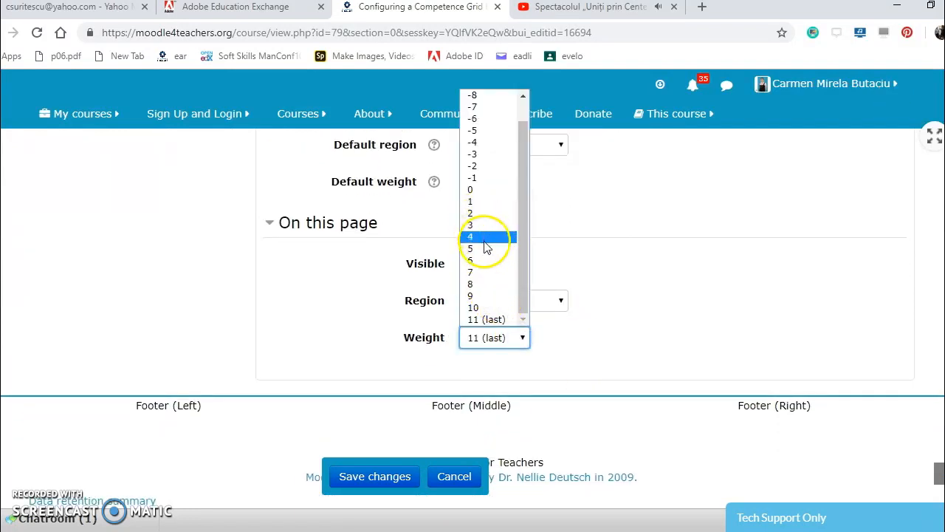
pyautogui.click(470, 248)
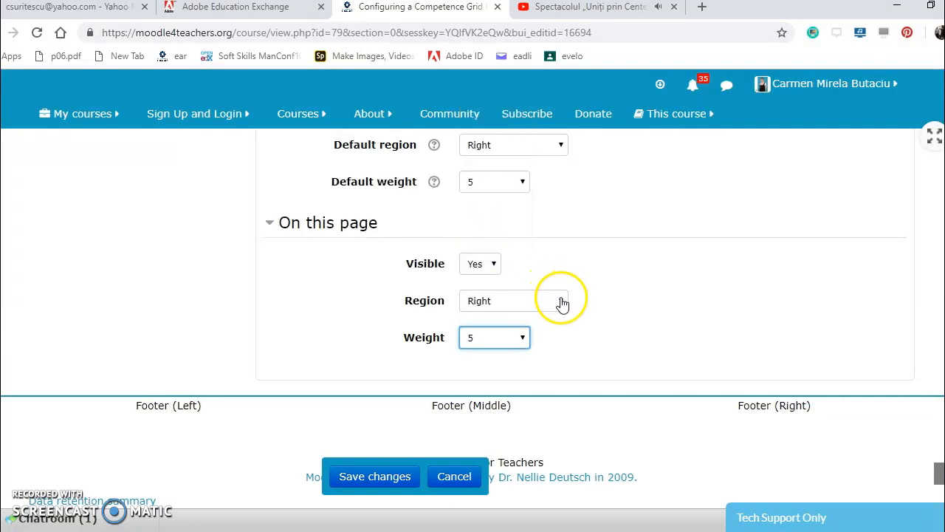
pyautogui.click(514, 301)
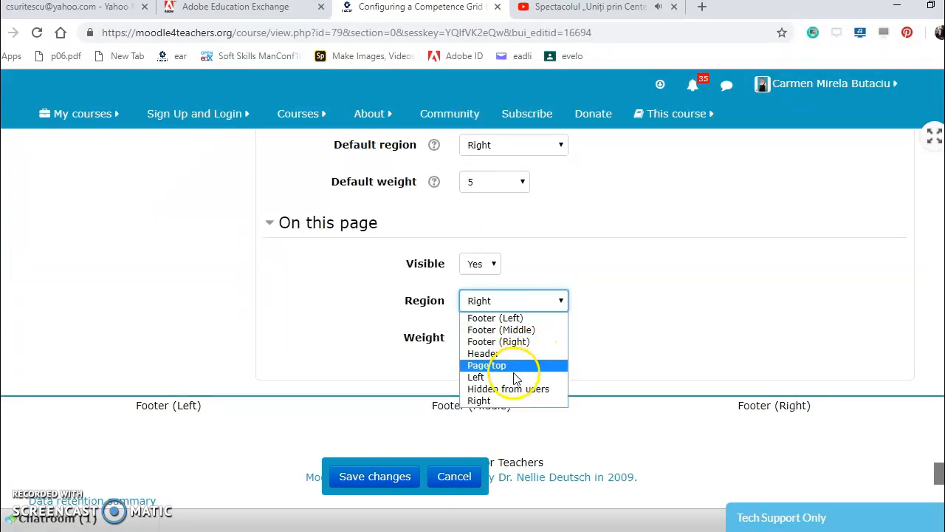
pyautogui.click(475, 377)
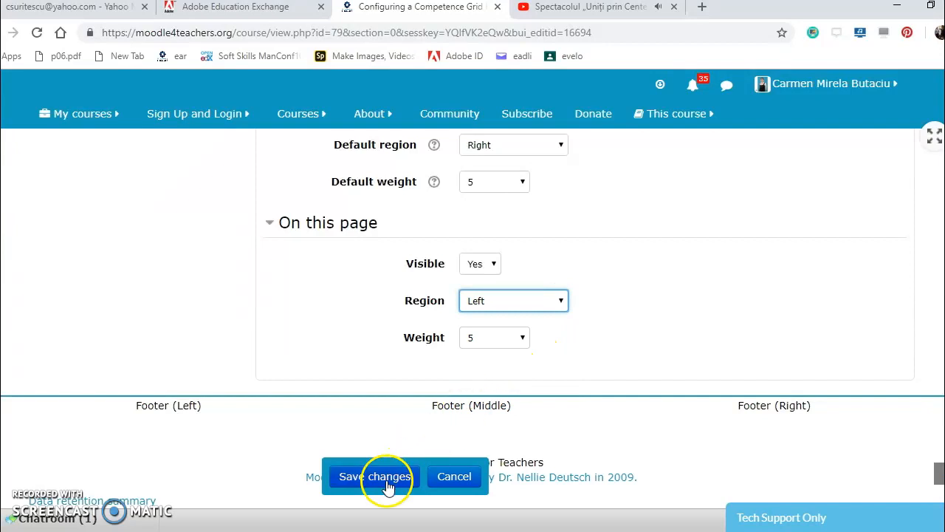
pyautogui.click(377, 477)
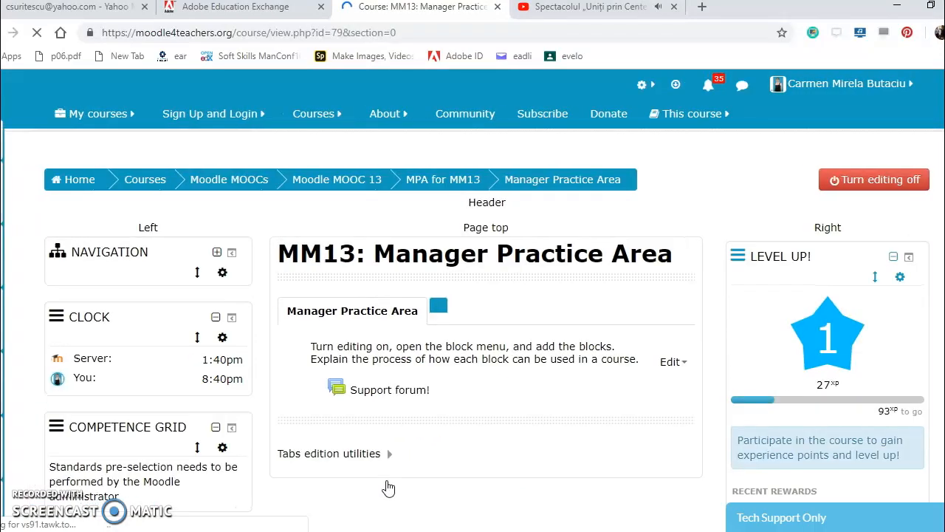
# Add an HTML block, which appears in the right column below Sharing Cart.
pyautogui.scroll(-3)
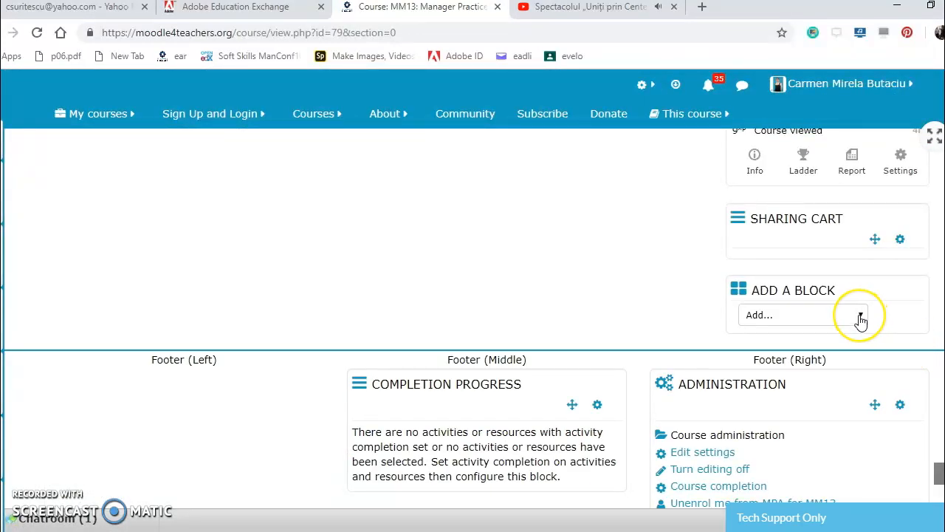
pyautogui.click(801, 314)
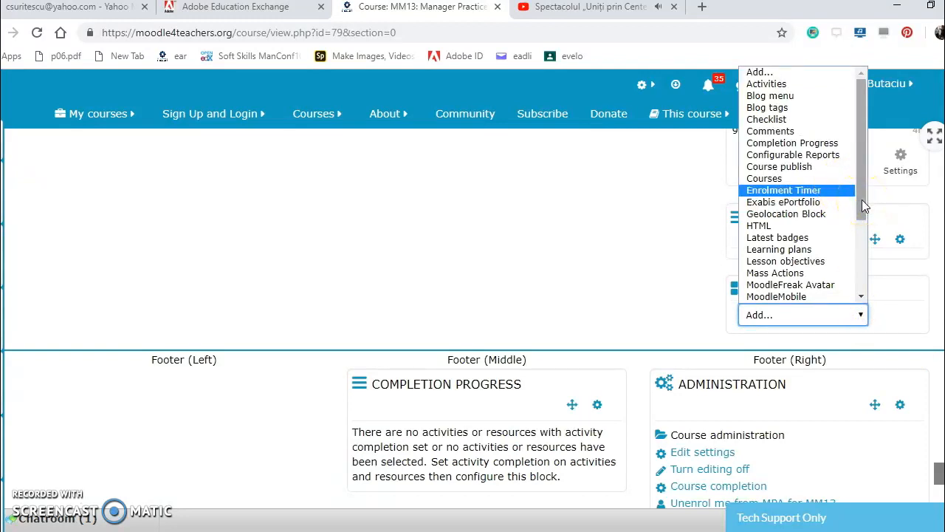
pyautogui.moveTo(833, 226)
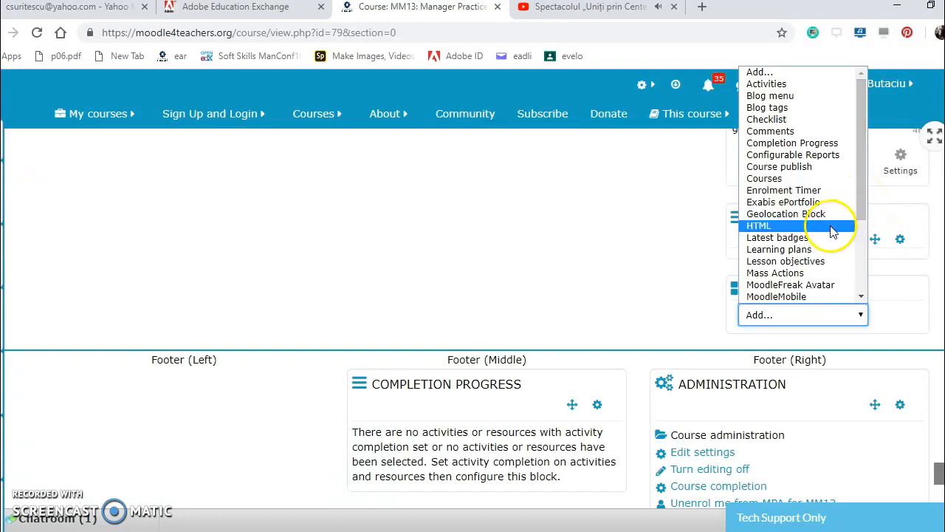
pyautogui.click(759, 225)
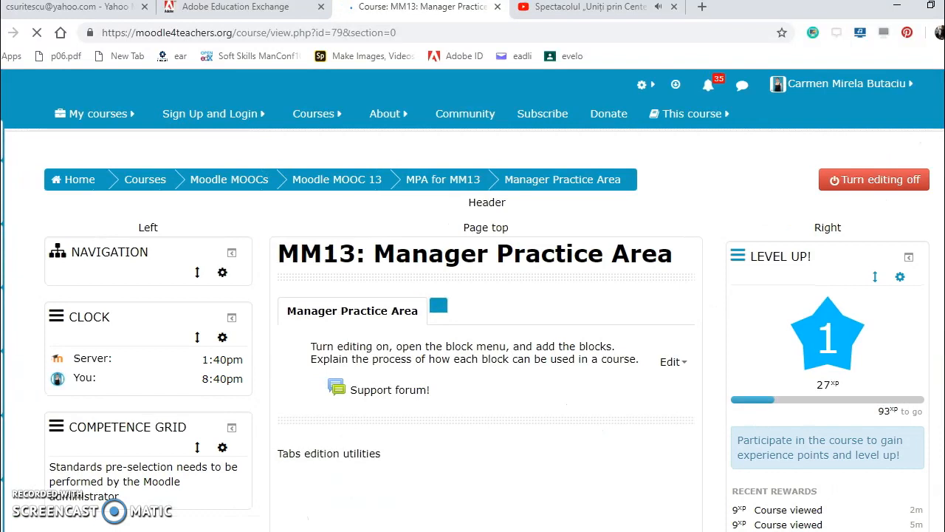
pyautogui.scroll(-3)
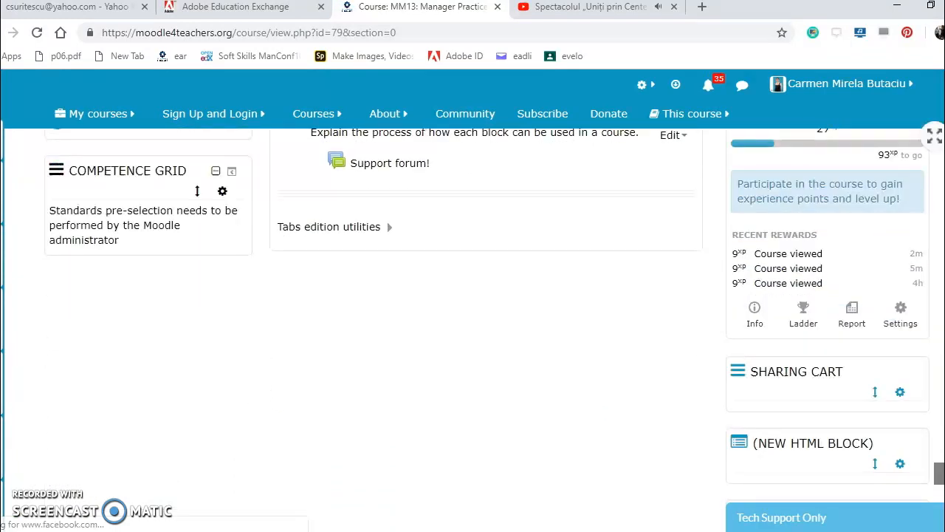
pyautogui.scroll(-3)
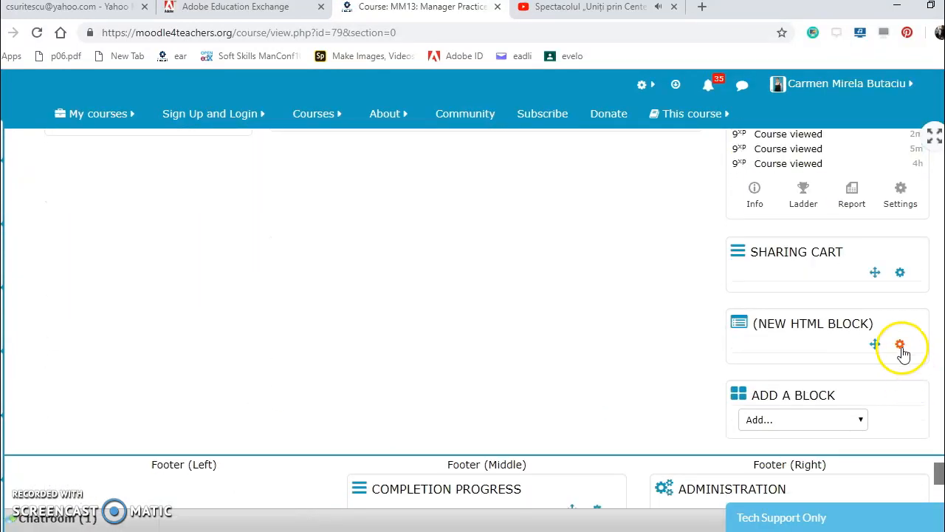
# Open the HTML block settings, enter the title 'Romania', and expand the editor toolbar.
pyautogui.click(899, 342)
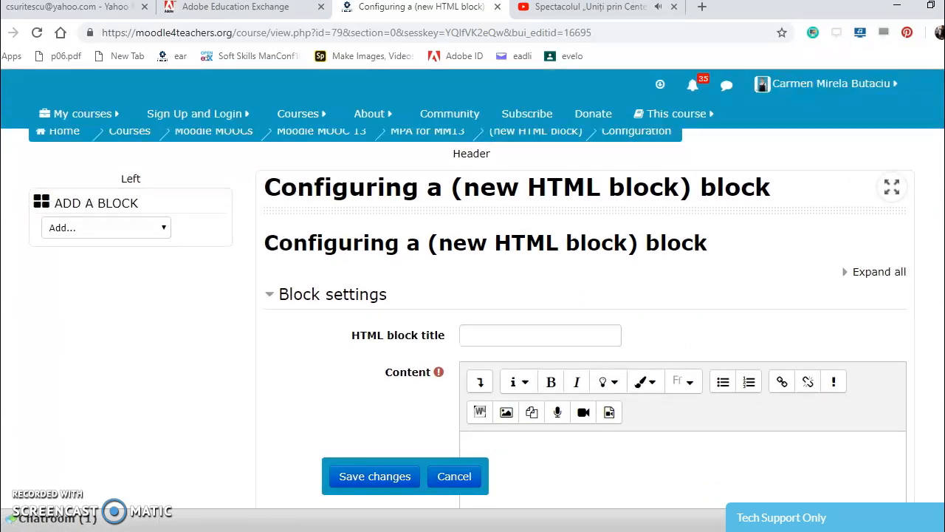
pyautogui.scroll(-3)
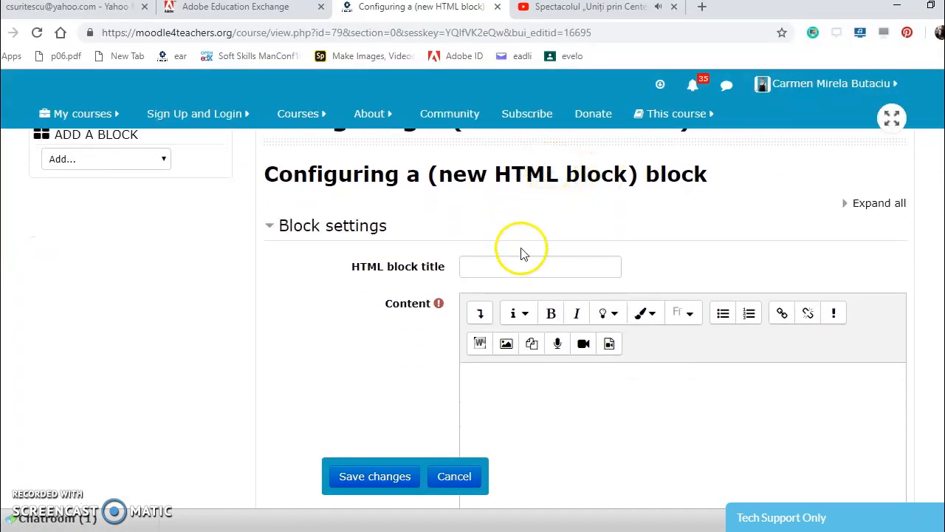
pyautogui.click(539, 266)
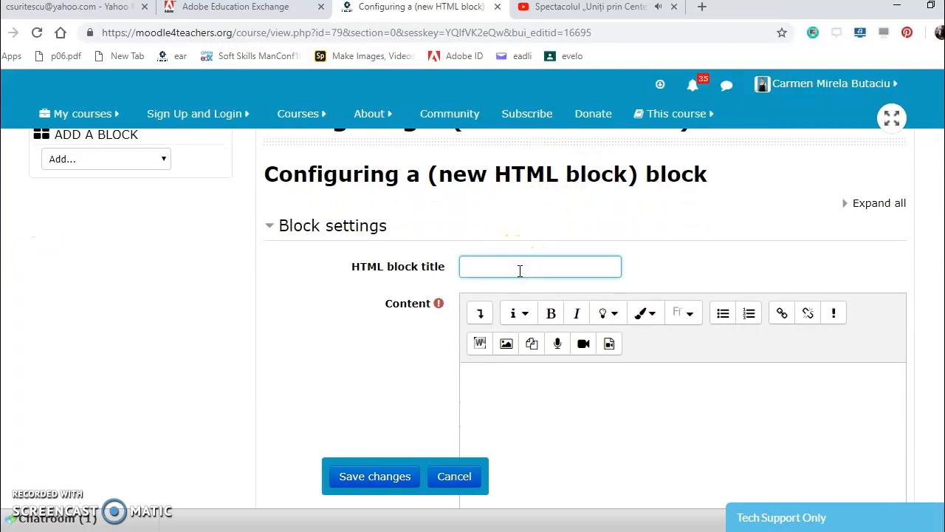
pyautogui.write('Romania')
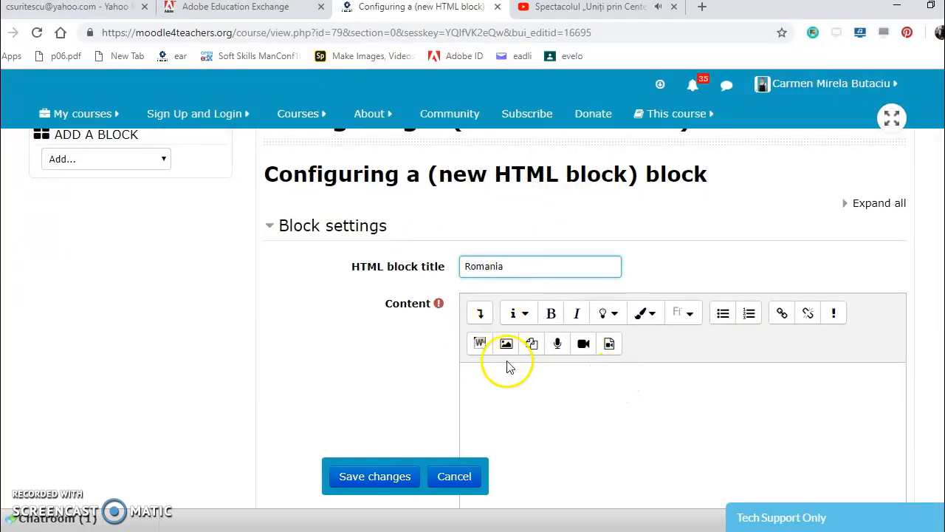
pyautogui.click(479, 313)
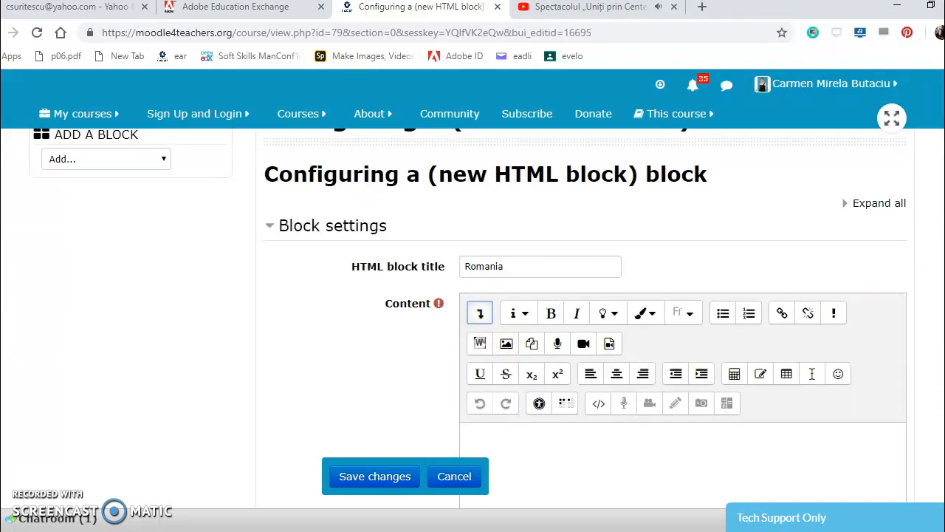
pyautogui.scroll(-3)
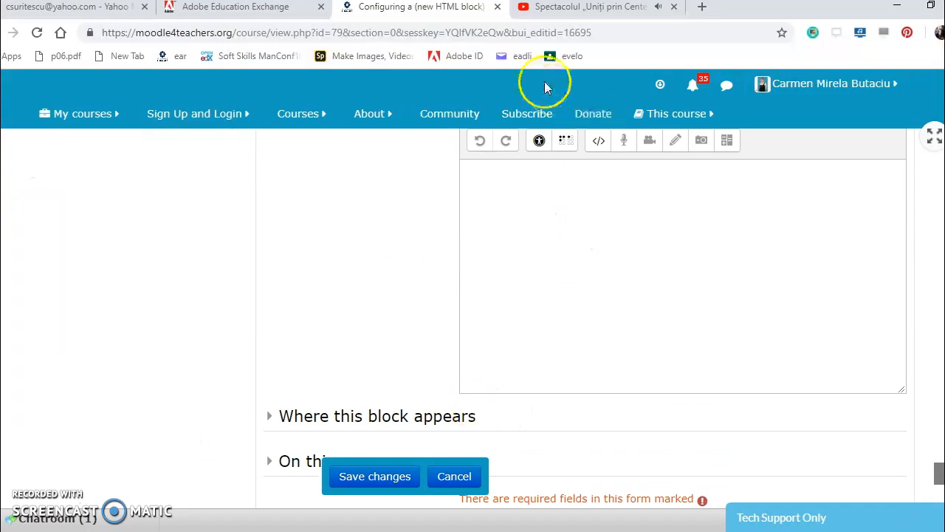
# Copy the 'Uniți prin Centenar' YouTube video address and return to the Moodle form.
pyautogui.click(569, 7)
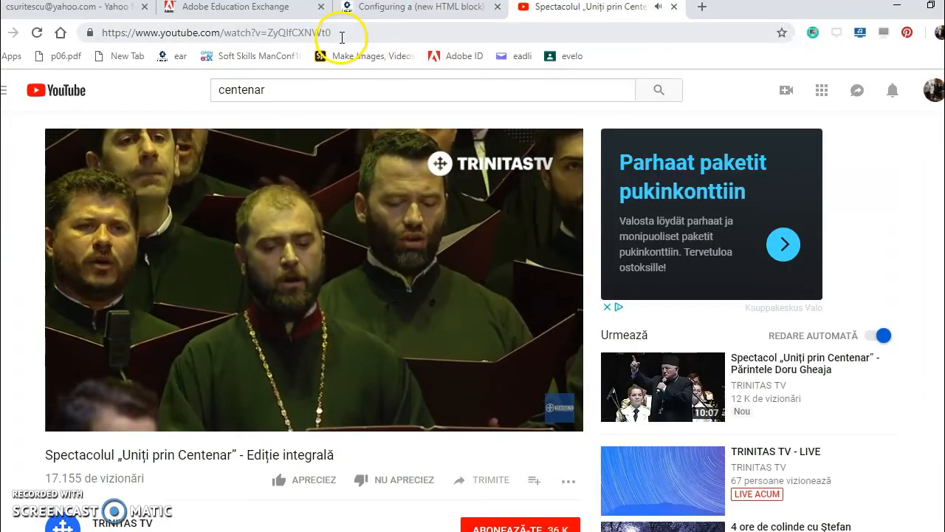
pyautogui.click(222, 34)
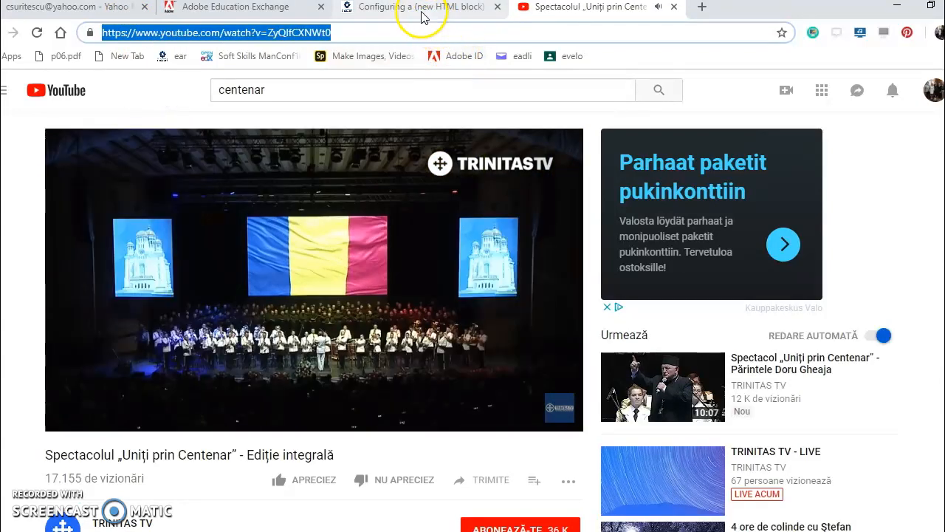
pyautogui.click(421, 6)
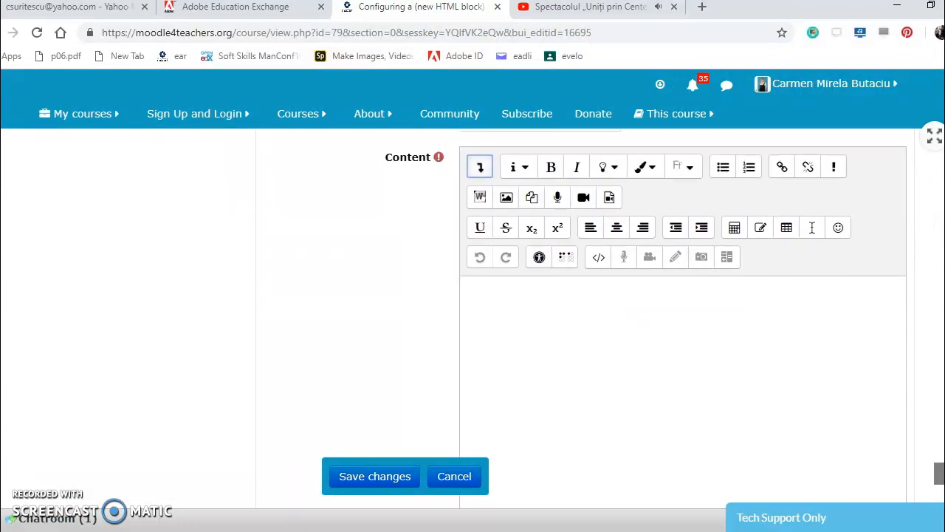
# Insert the copied YouTube address as a link opening in a new window.
pyautogui.click(781, 166)
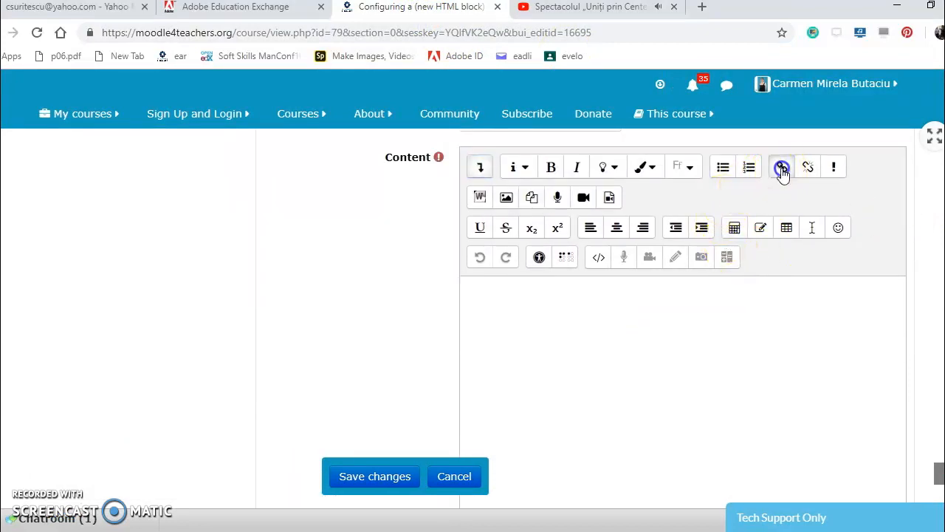
pyautogui.click(781, 166)
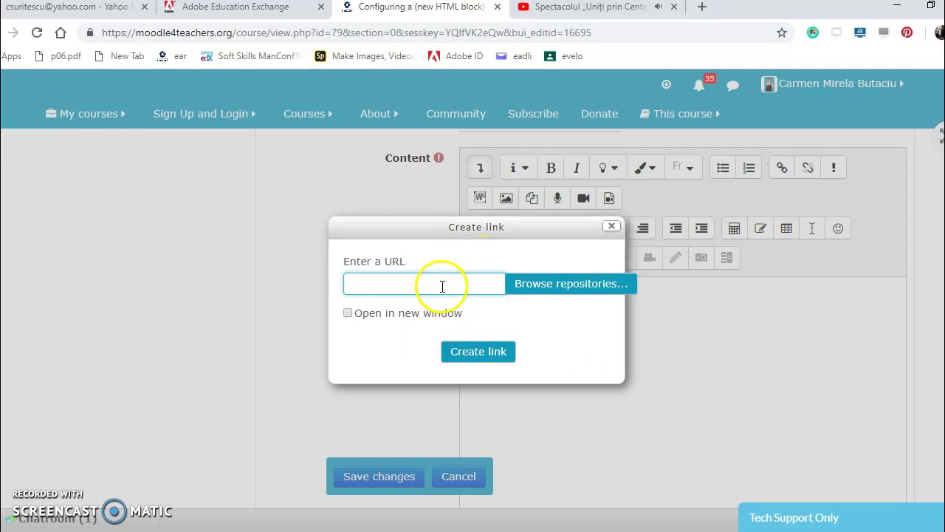
pyautogui.rightClick(424, 283)
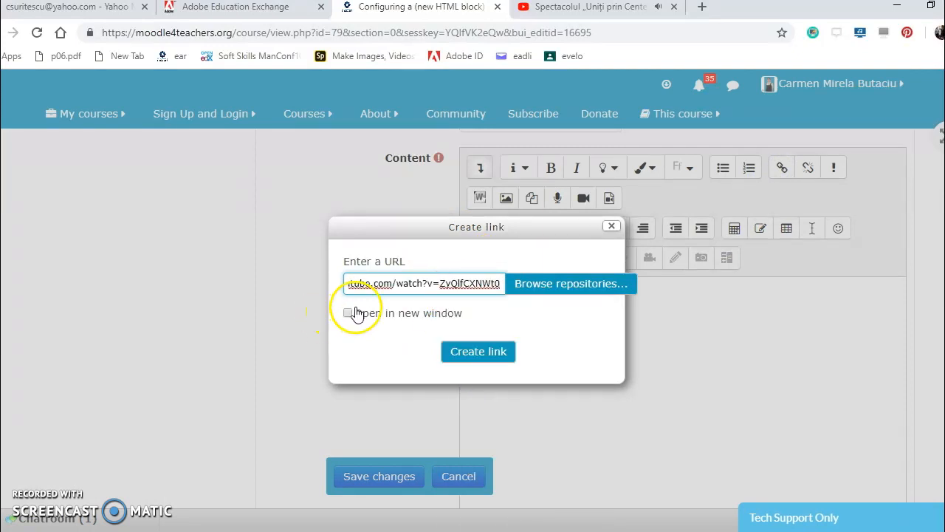
pyautogui.click(347, 313)
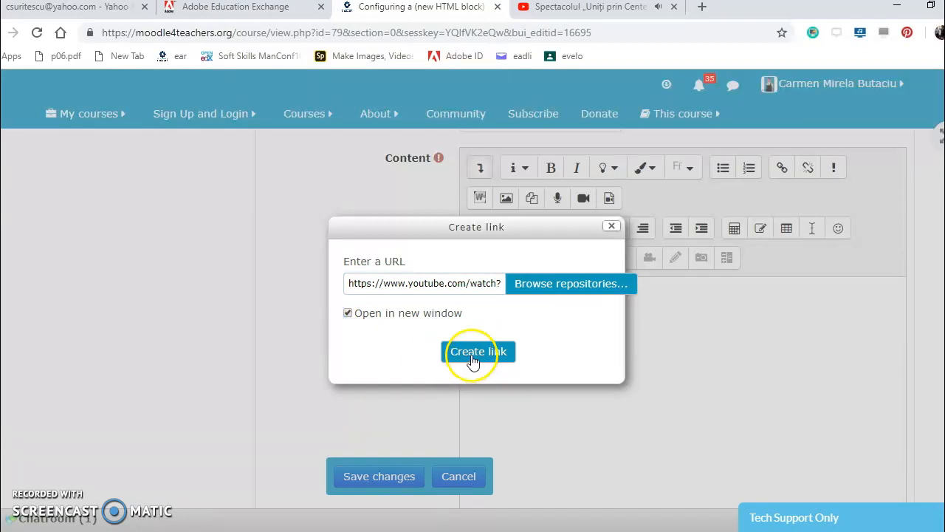
pyautogui.click(477, 352)
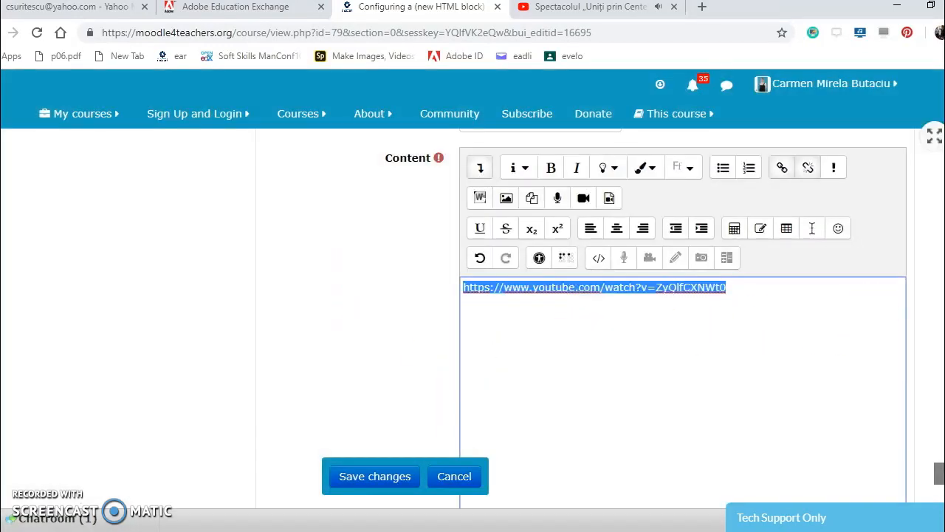
pyautogui.scroll(-3)
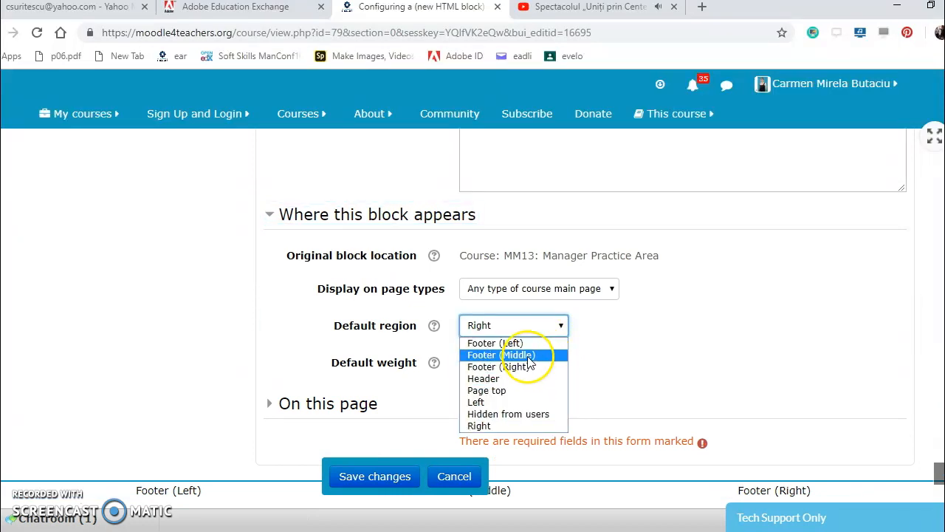
# Set the HTML block's default region to Footer (Middle) and weight 5, then save.
pyautogui.click(502, 354)
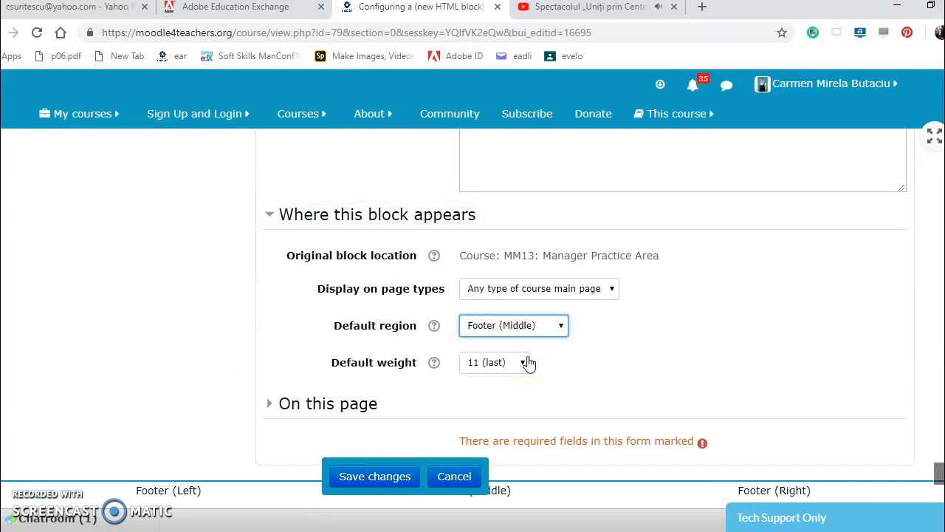
pyautogui.click(521, 363)
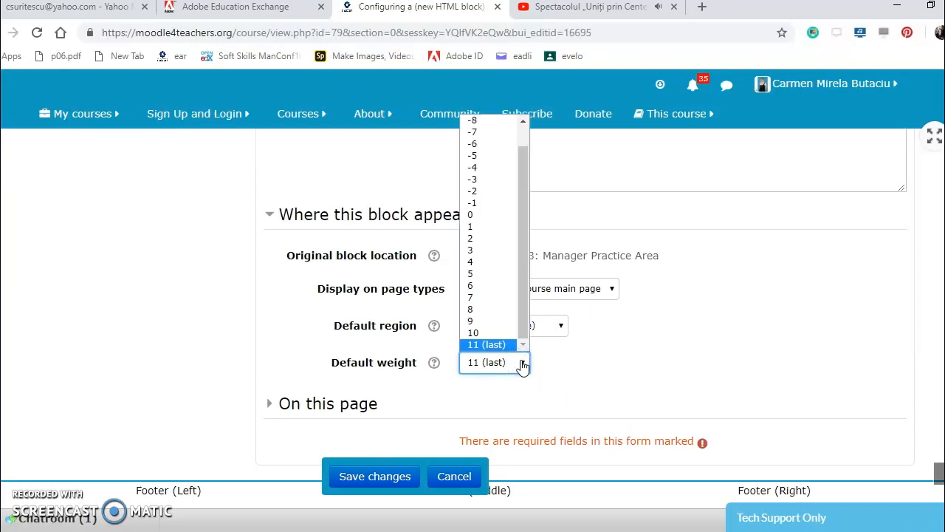
pyautogui.click(469, 274)
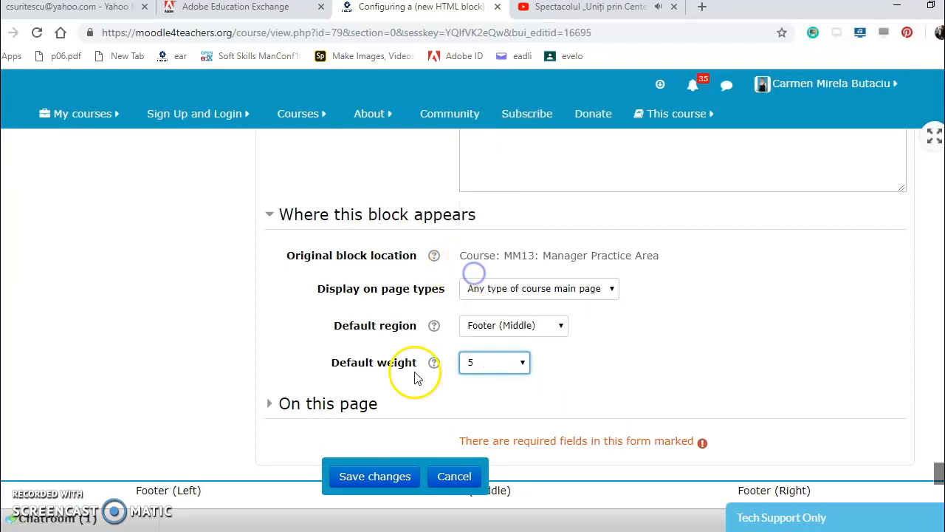
pyautogui.click(374, 476)
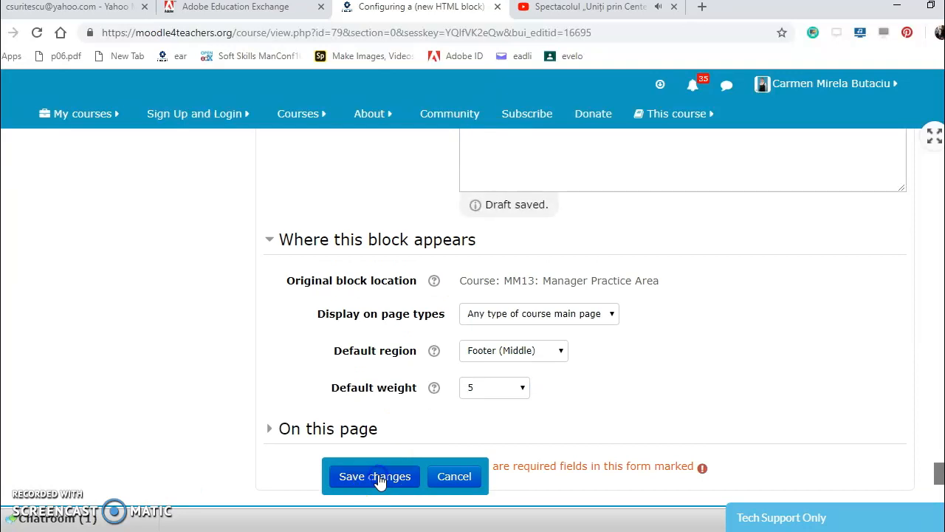
pyautogui.click(375, 476)
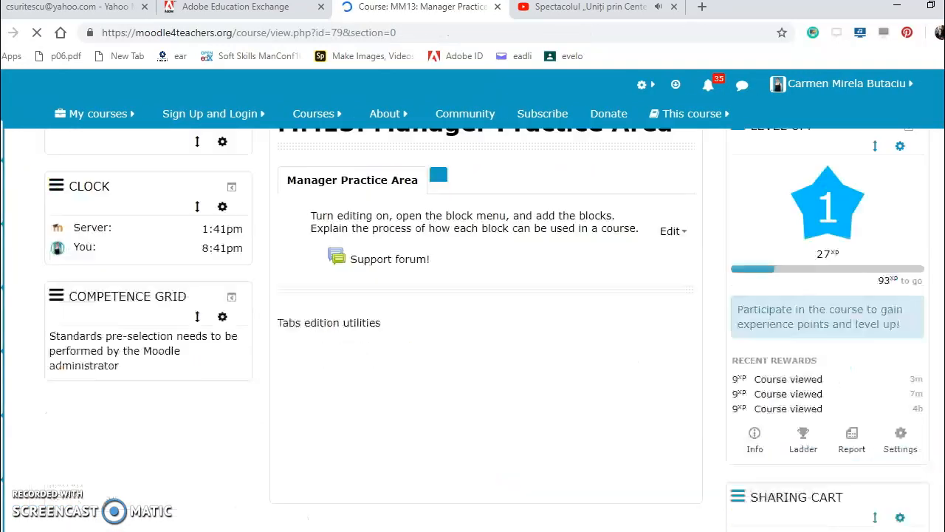
# Scroll down and browse the Add a block list for Recent blog entries.
pyautogui.scroll(-3)
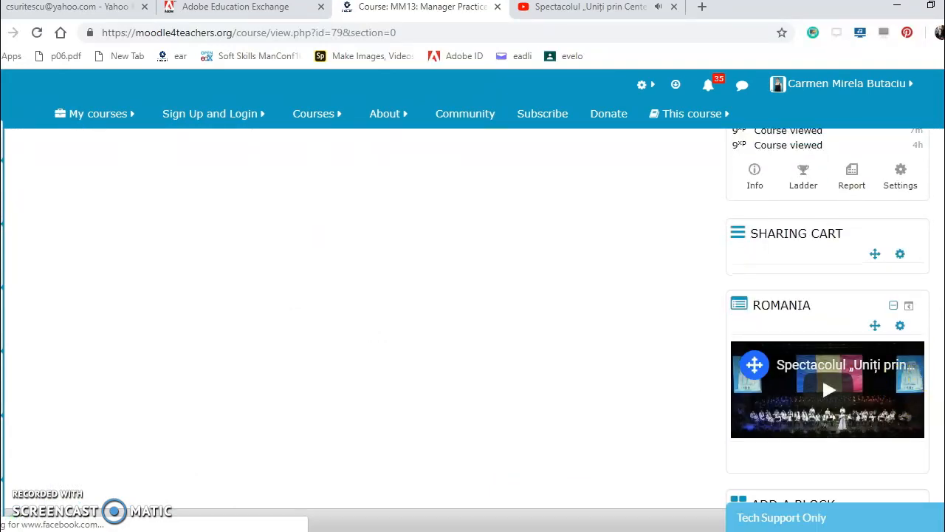
pyautogui.scroll(-3)
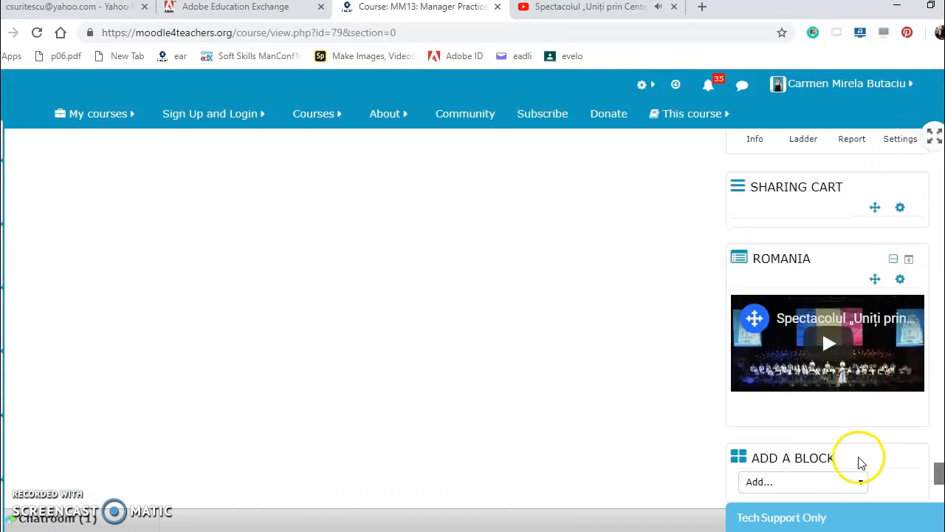
pyautogui.click(803, 482)
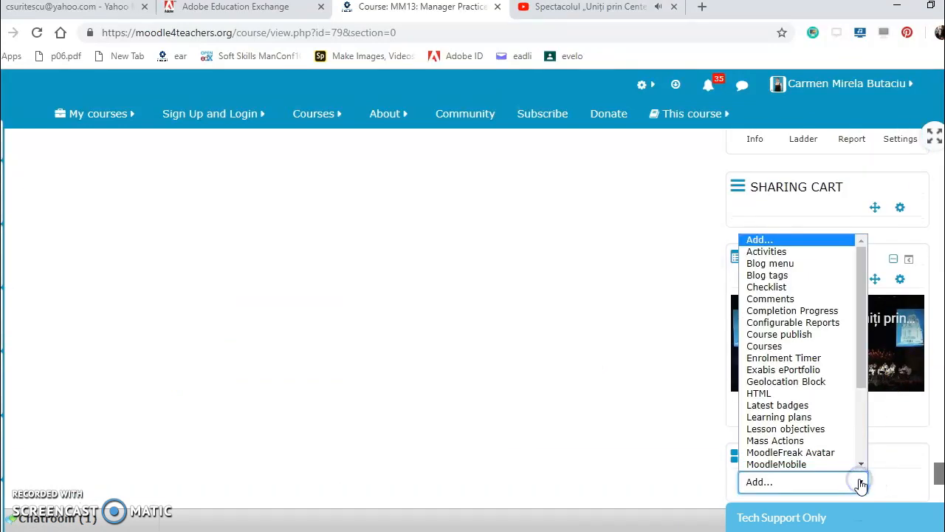
pyautogui.scroll(-3)
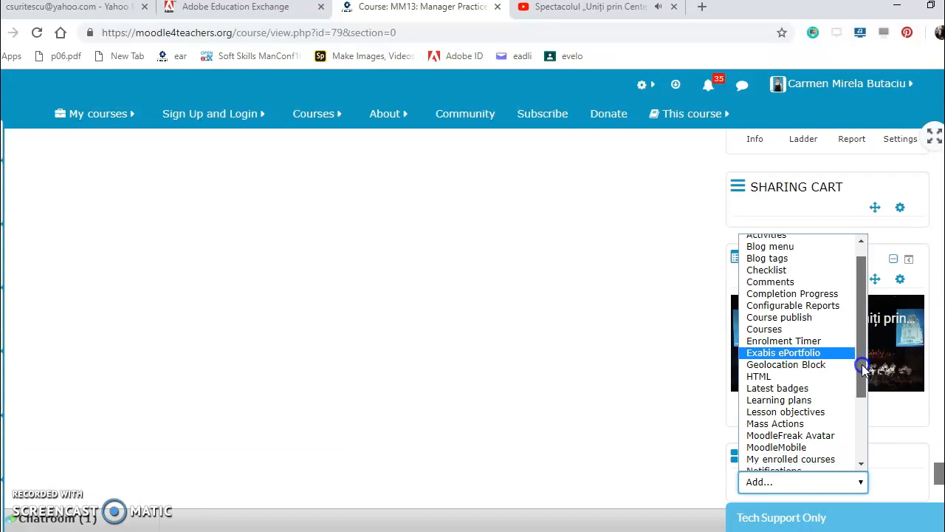
pyautogui.scroll(-3)
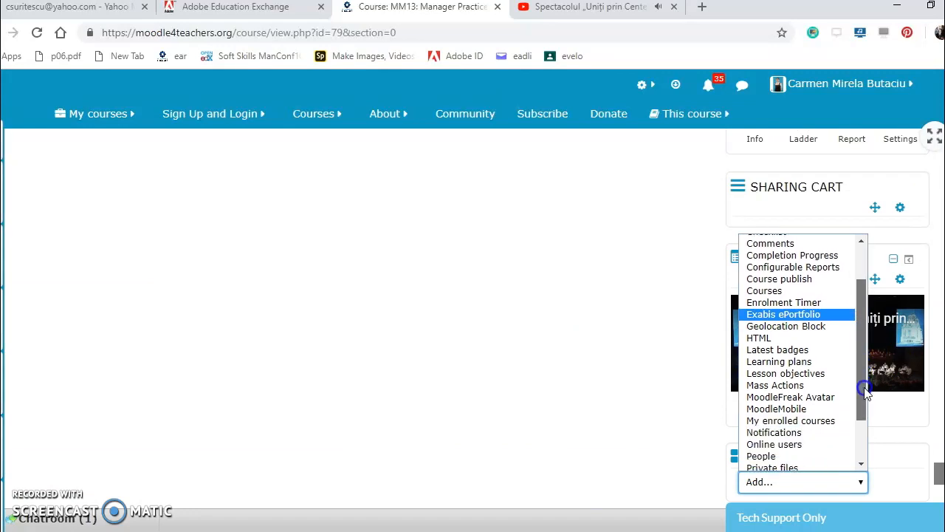
pyautogui.scroll(-3)
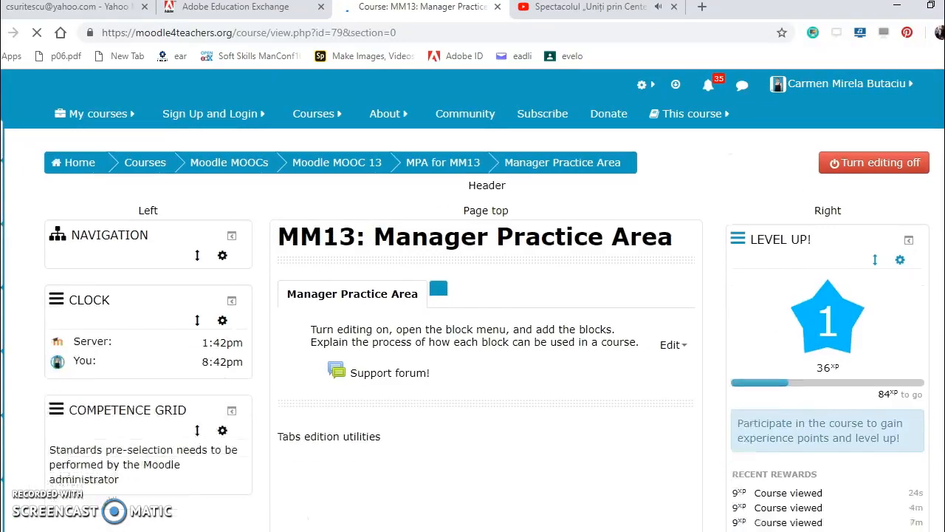
pyautogui.scroll(-3)
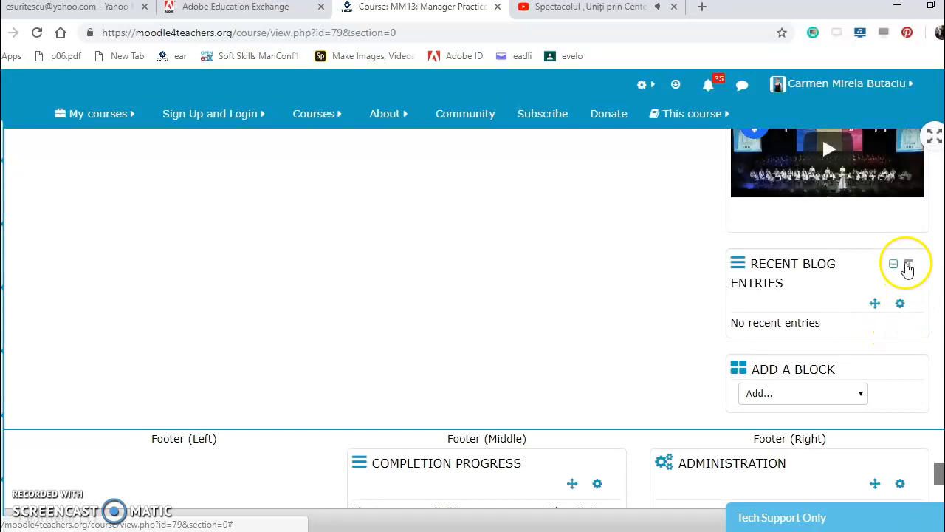
pyautogui.moveTo(906, 264)
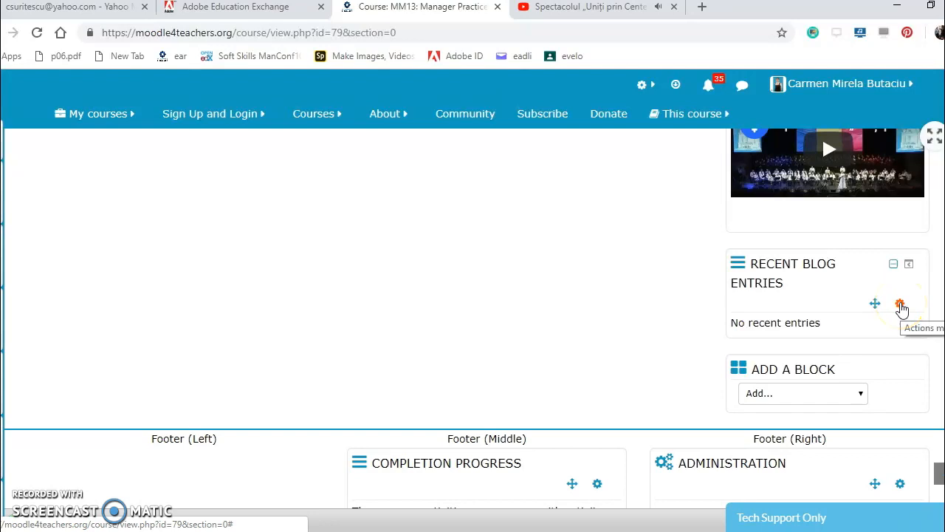
# Save the Recent blog entries block configuration, keeping region Left and weight 12.
pyautogui.click(899, 302)
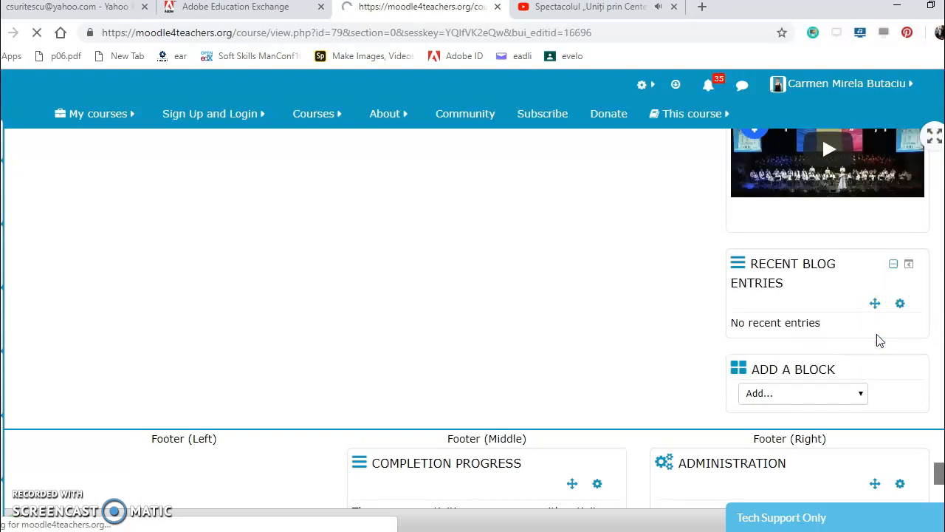
pyautogui.click(900, 303)
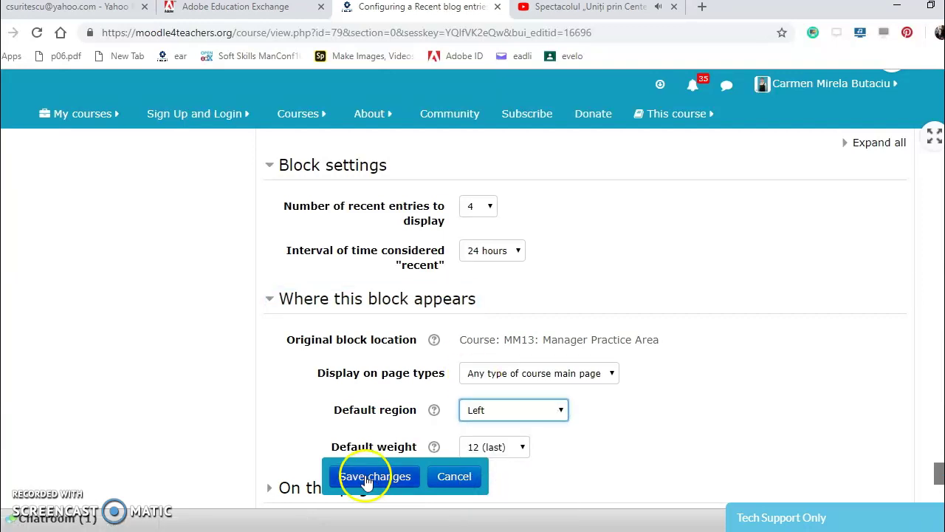
pyautogui.click(374, 477)
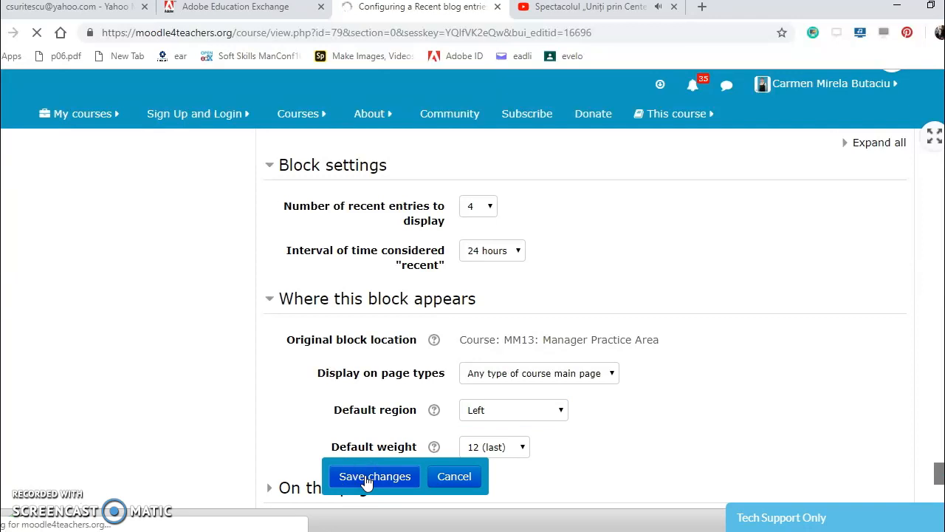
pyautogui.click(375, 476)
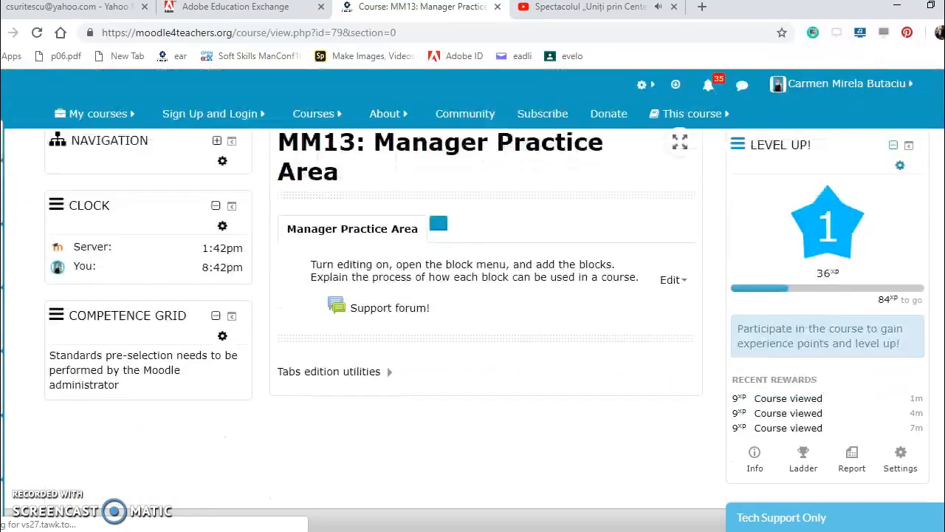
pyautogui.scroll(-3)
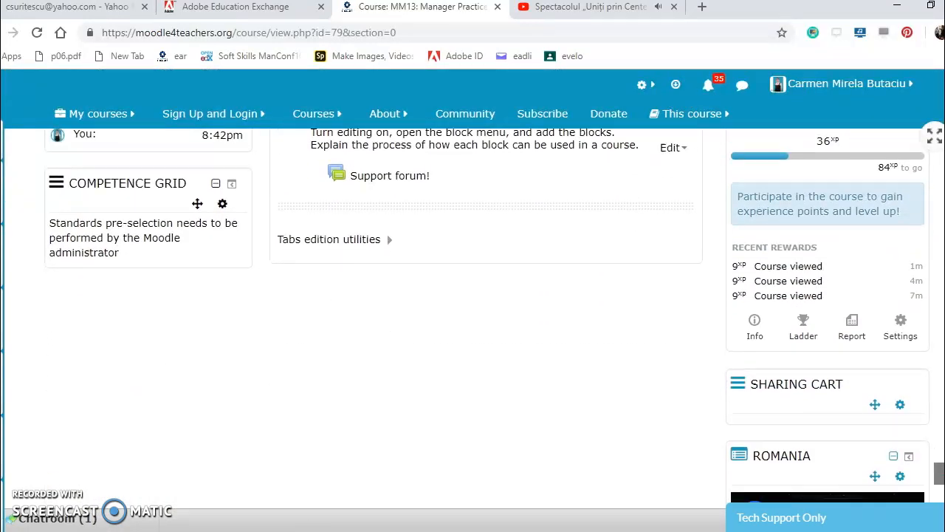
pyautogui.scroll(-3)
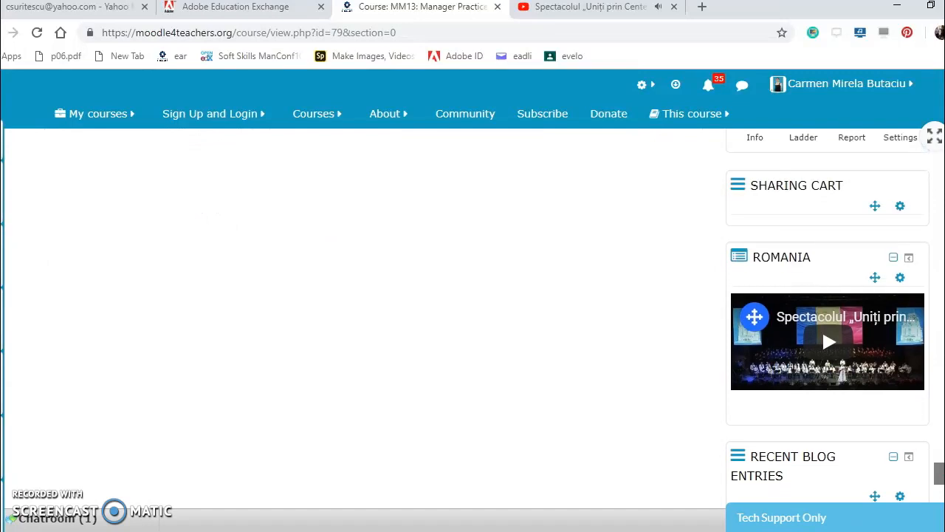
pyautogui.scroll(-3)
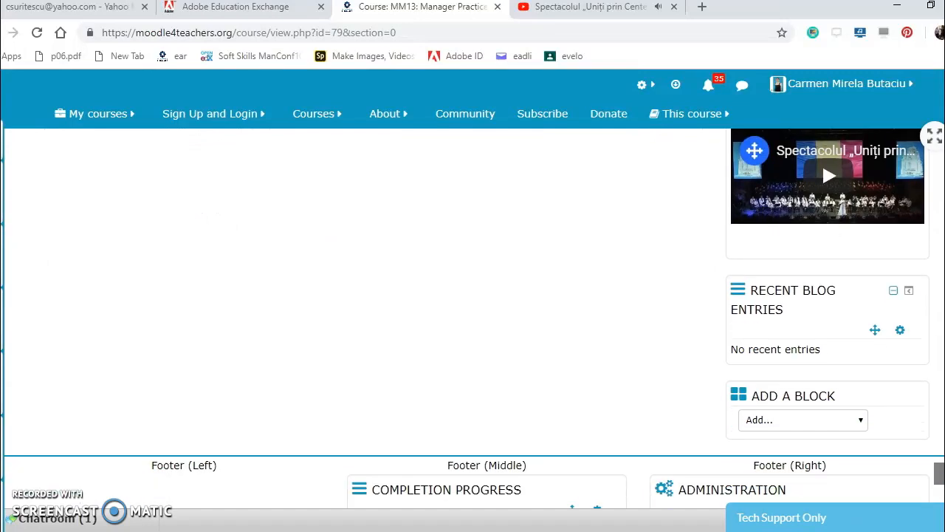
pyautogui.scroll(-3)
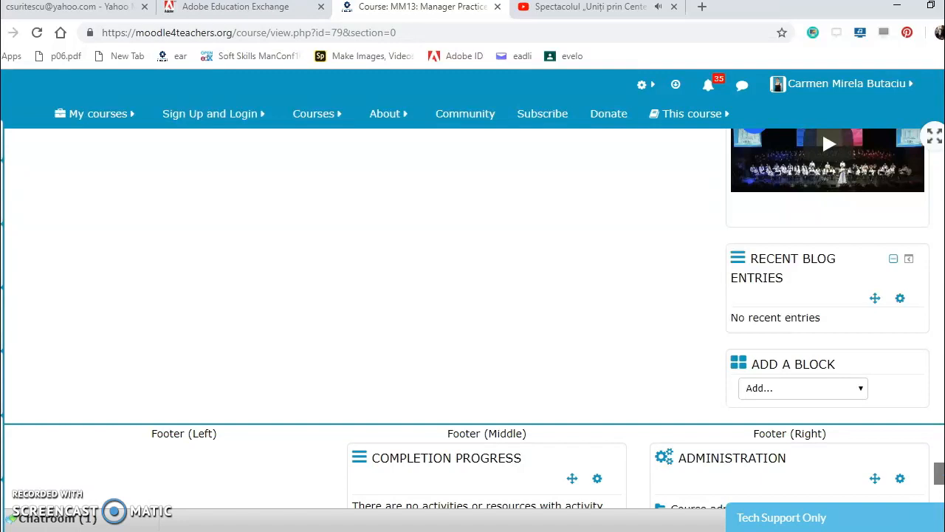